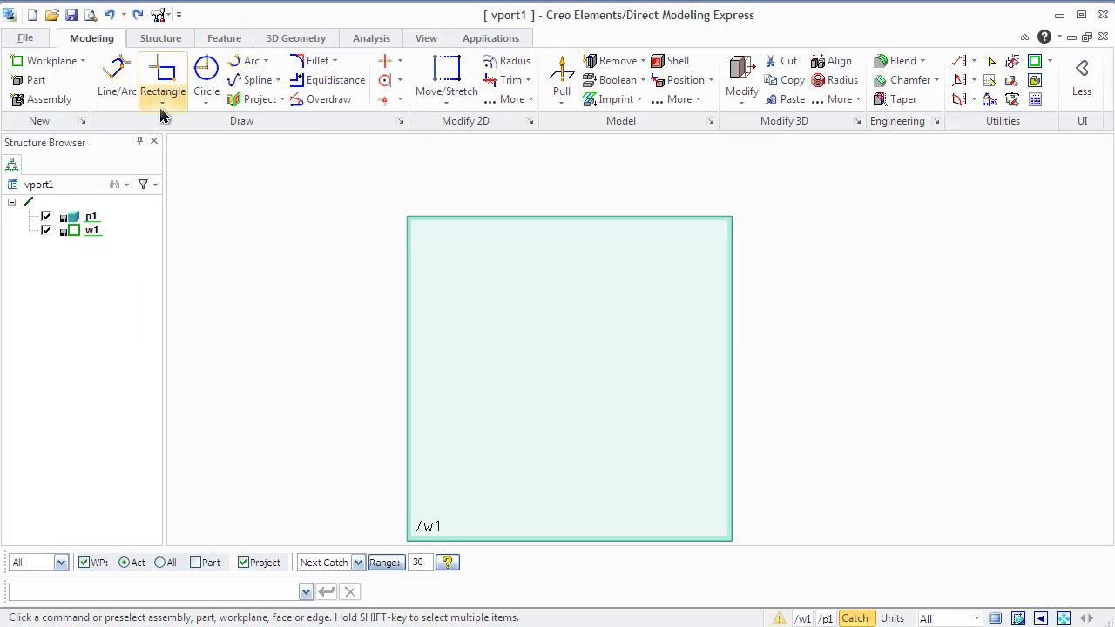
pyautogui.moveTo(397, 67)
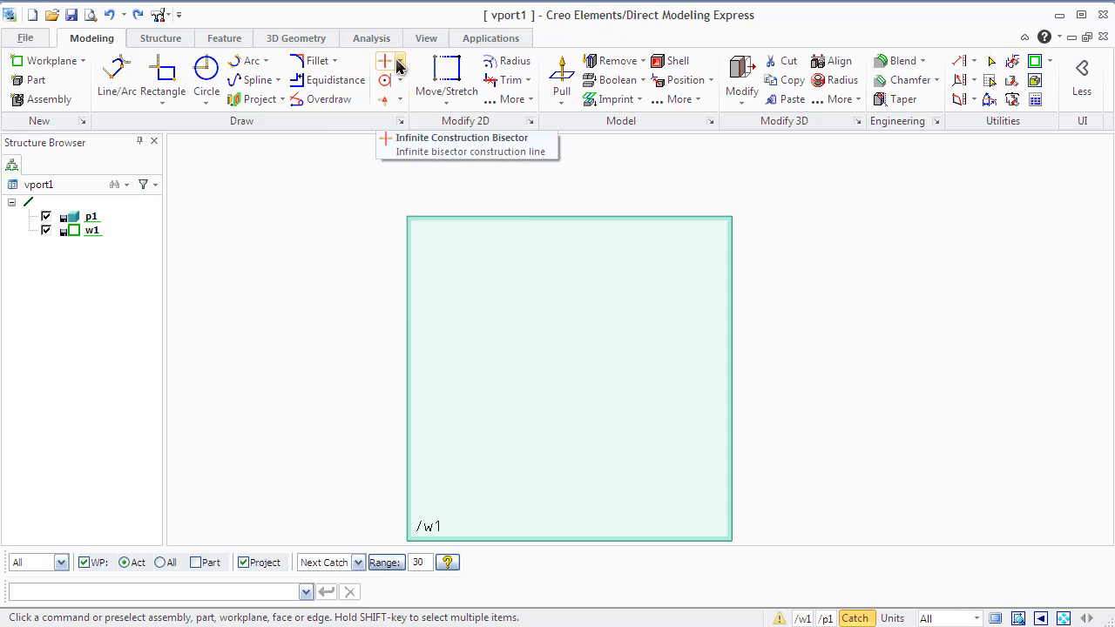
# Step: Place a construction cross, a large construction circle and a horizontal guide offset by -5
pyautogui.click(401, 61)
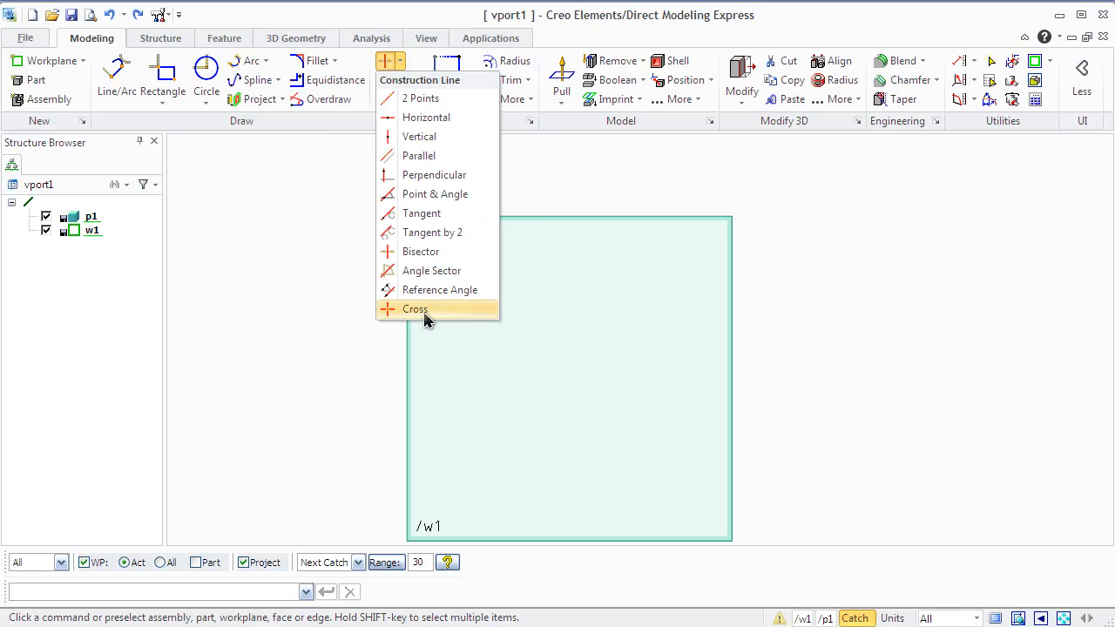
pyautogui.click(415, 309)
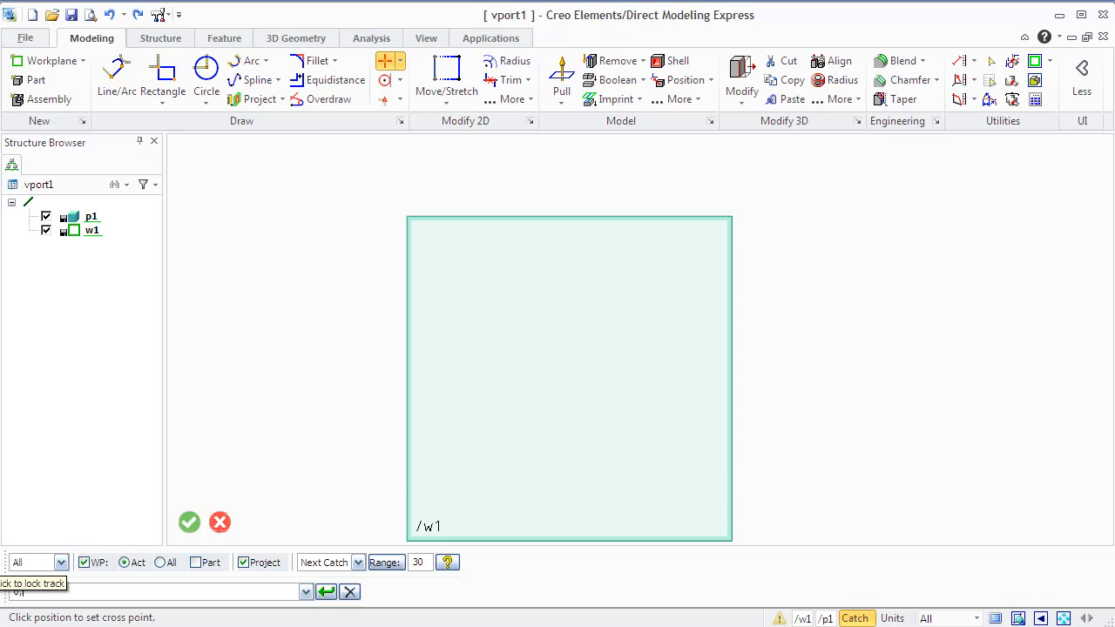
pyautogui.moveTo(464, 485)
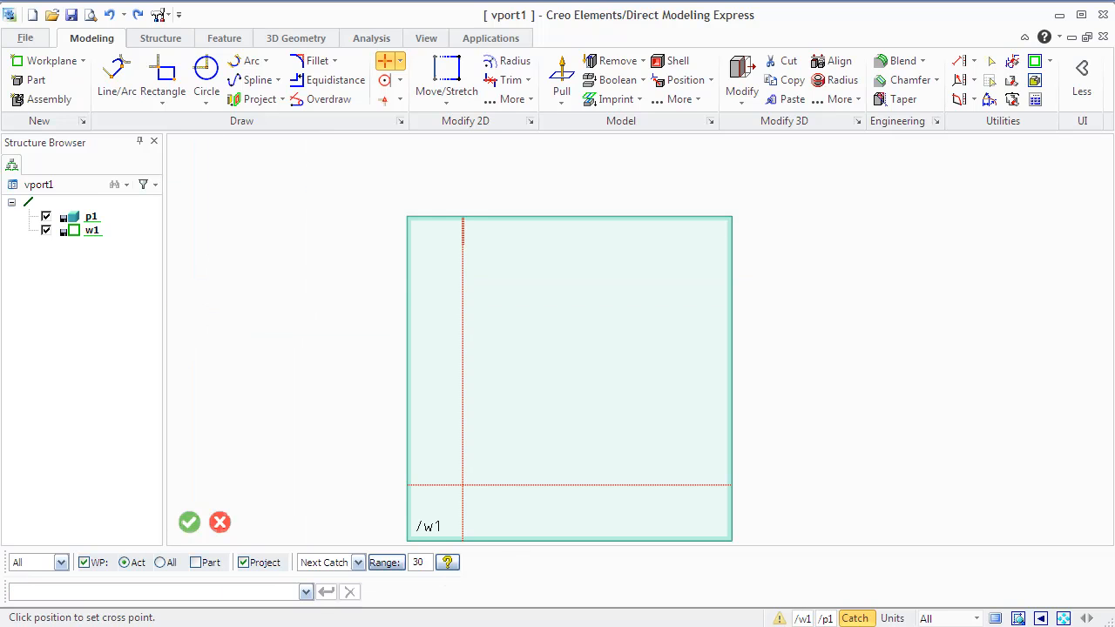
pyautogui.moveTo(387, 80)
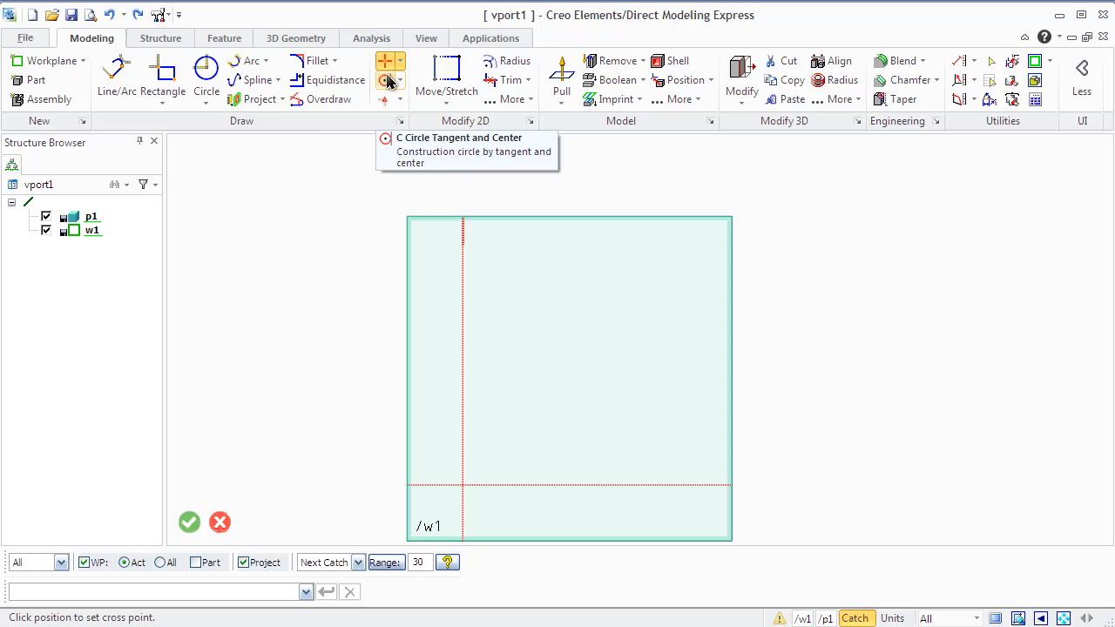
pyautogui.click(399, 83)
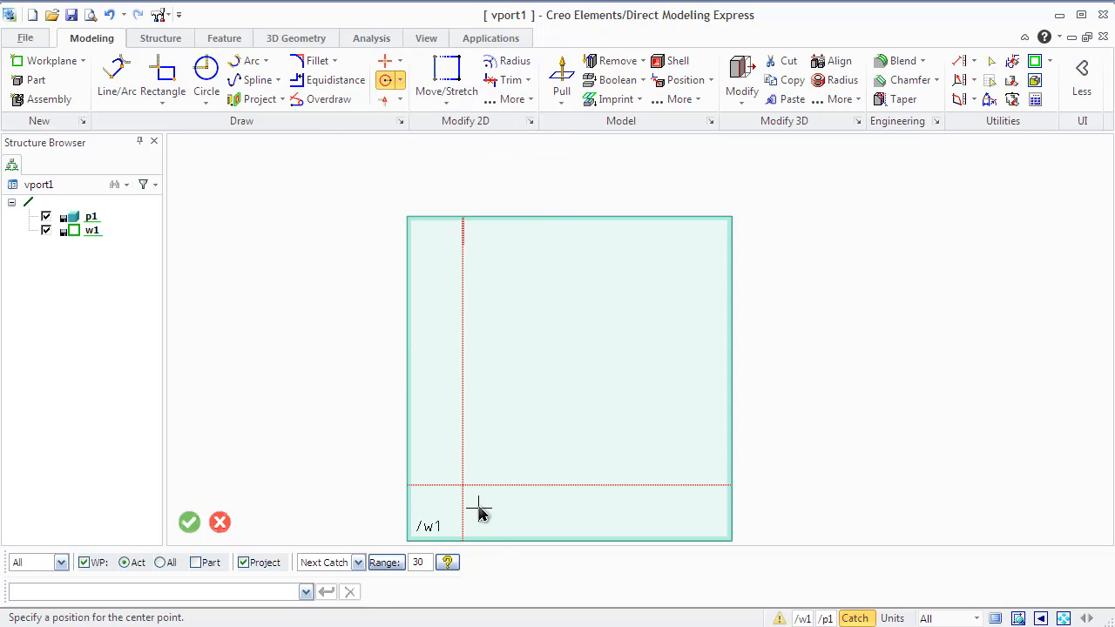
pyautogui.click(464, 485)
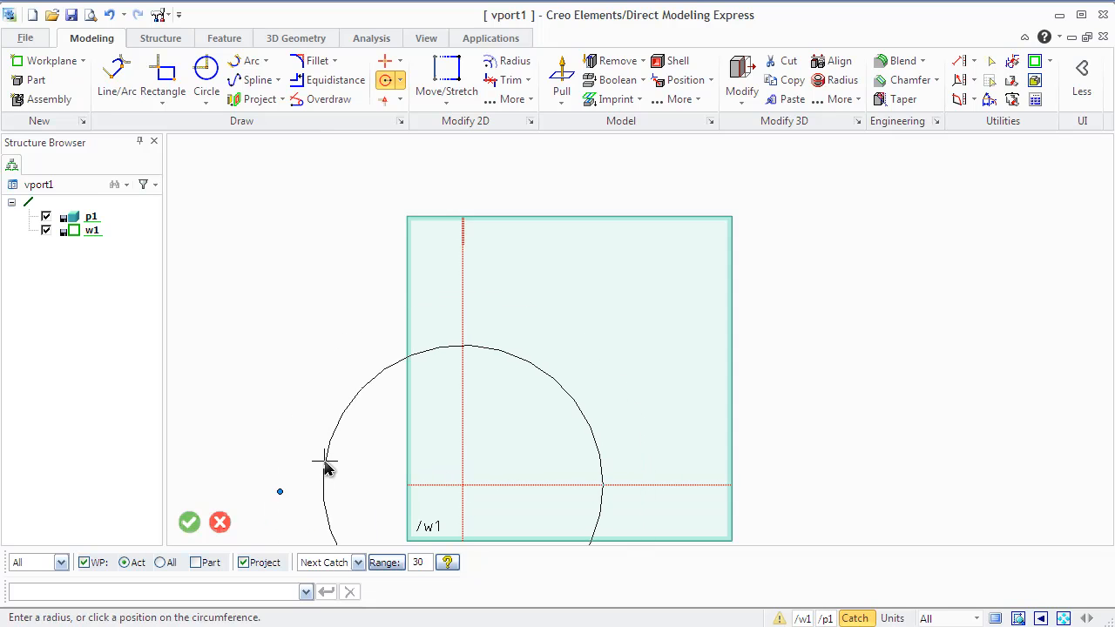
pyautogui.click(328, 459)
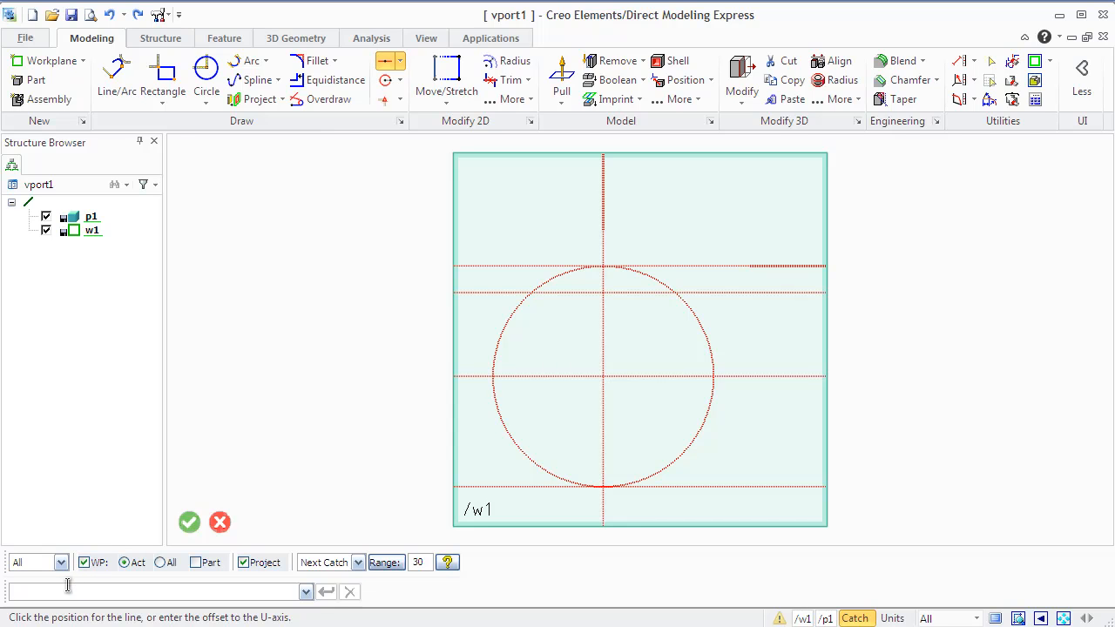
pyautogui.write('-5')
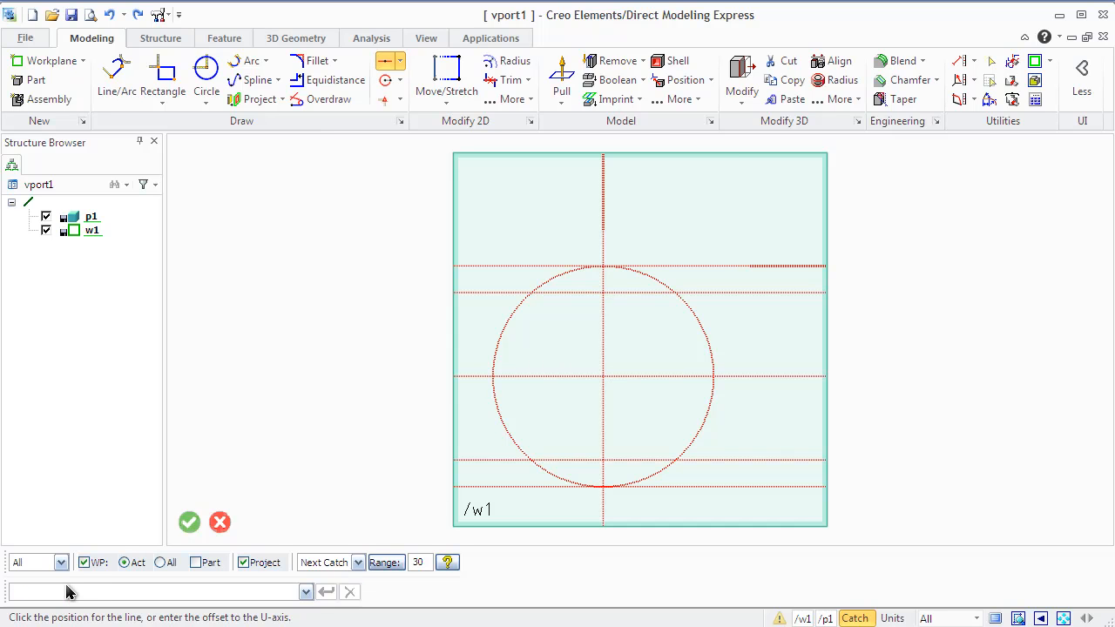
pyautogui.moveTo(386, 80)
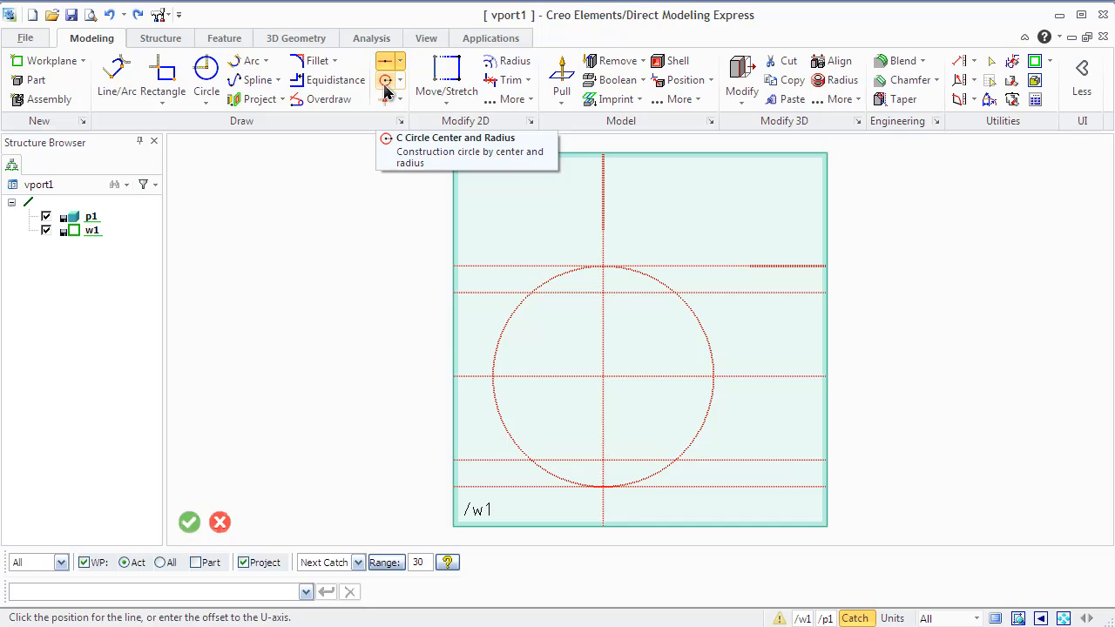
# Step: Add a small construction circle centred on the upper line, touching the large circle
pyautogui.click(387, 80)
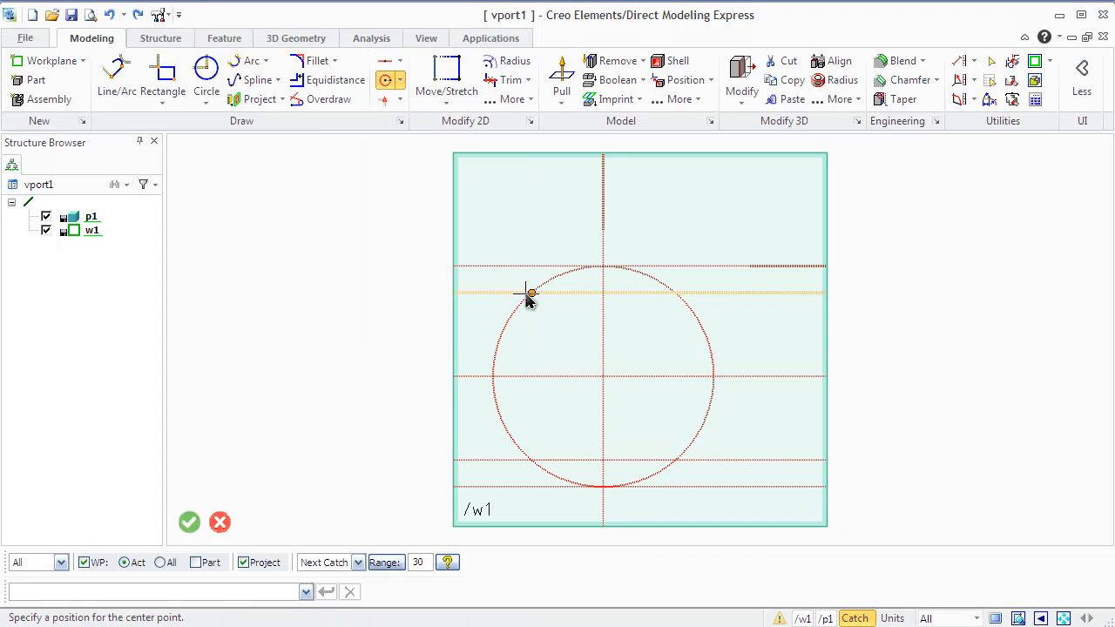
pyautogui.click(526, 293)
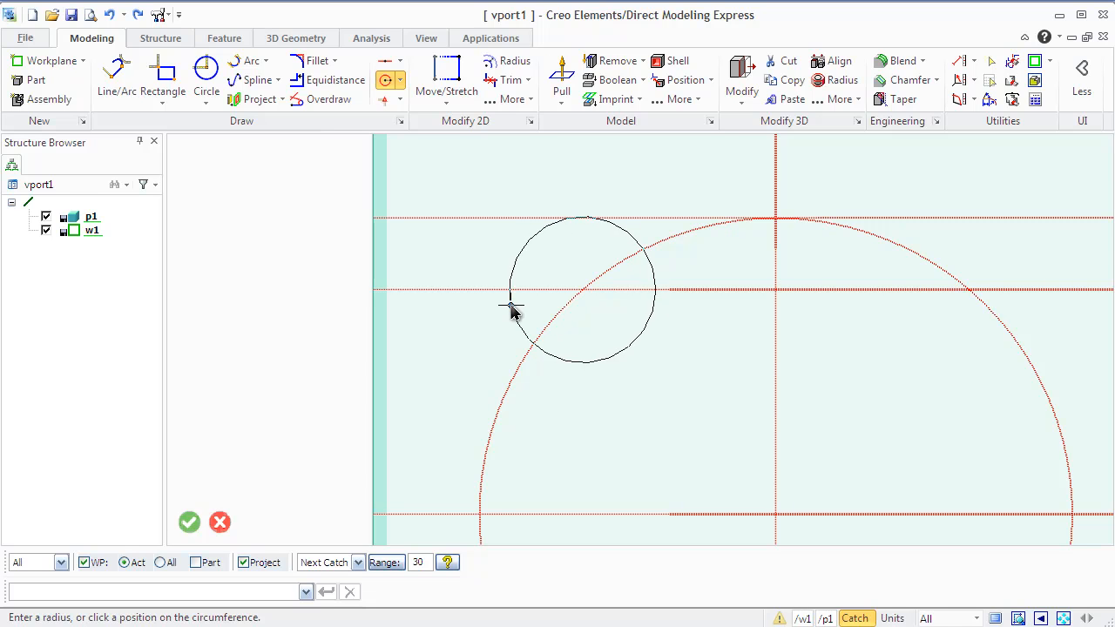
pyautogui.click(513, 310)
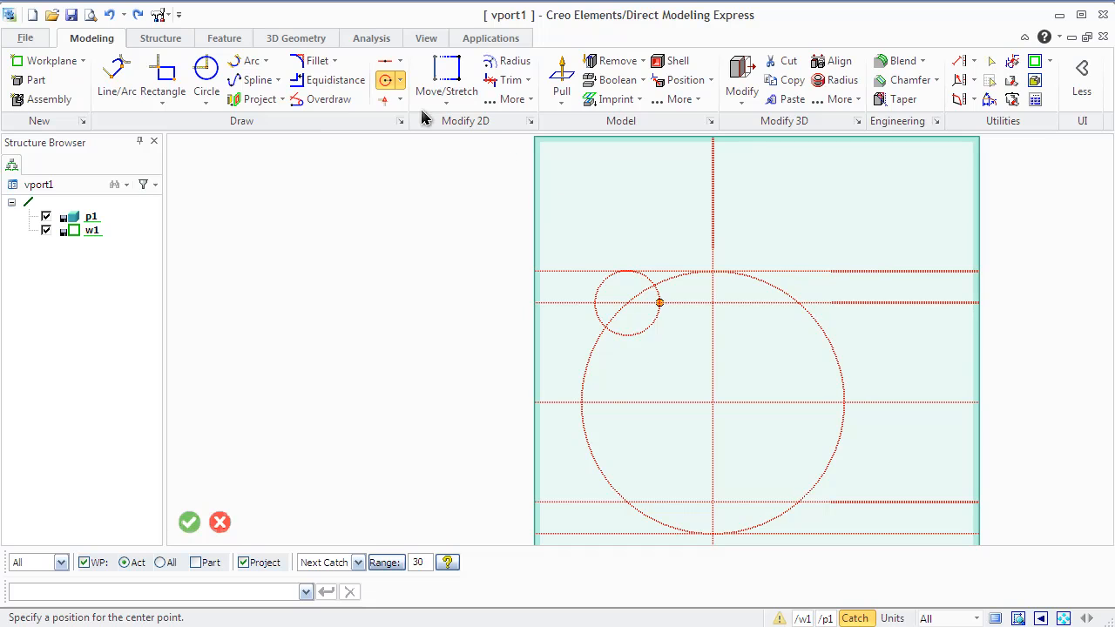
pyautogui.moveTo(327, 98)
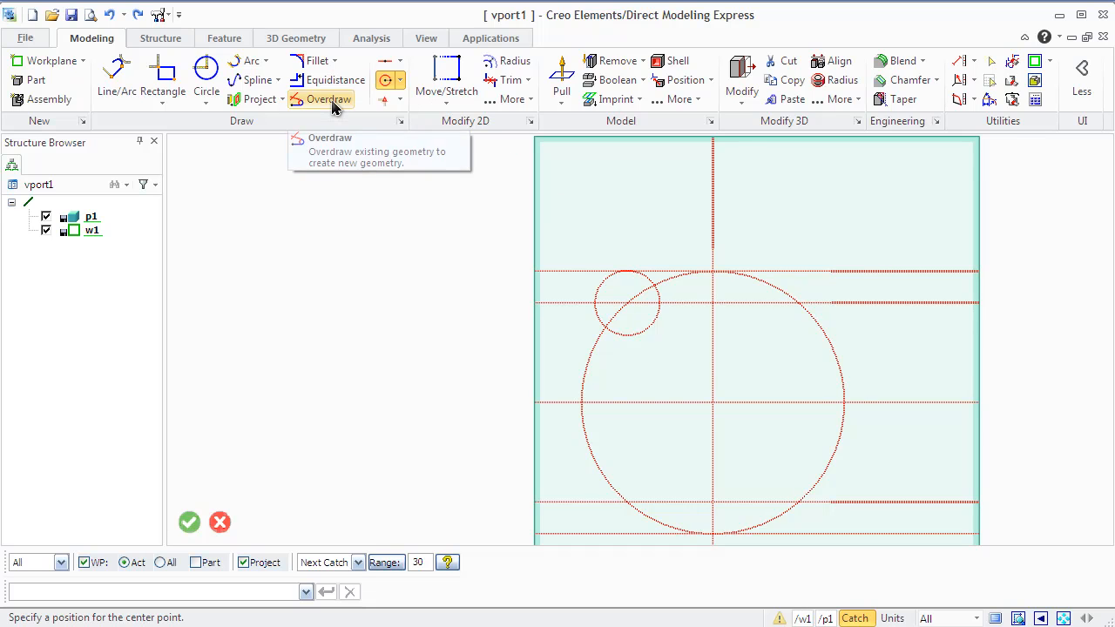
# Step: Overdraw the large arc and the small circle into a confirmed real-geometry contour
pyautogui.click(328, 97)
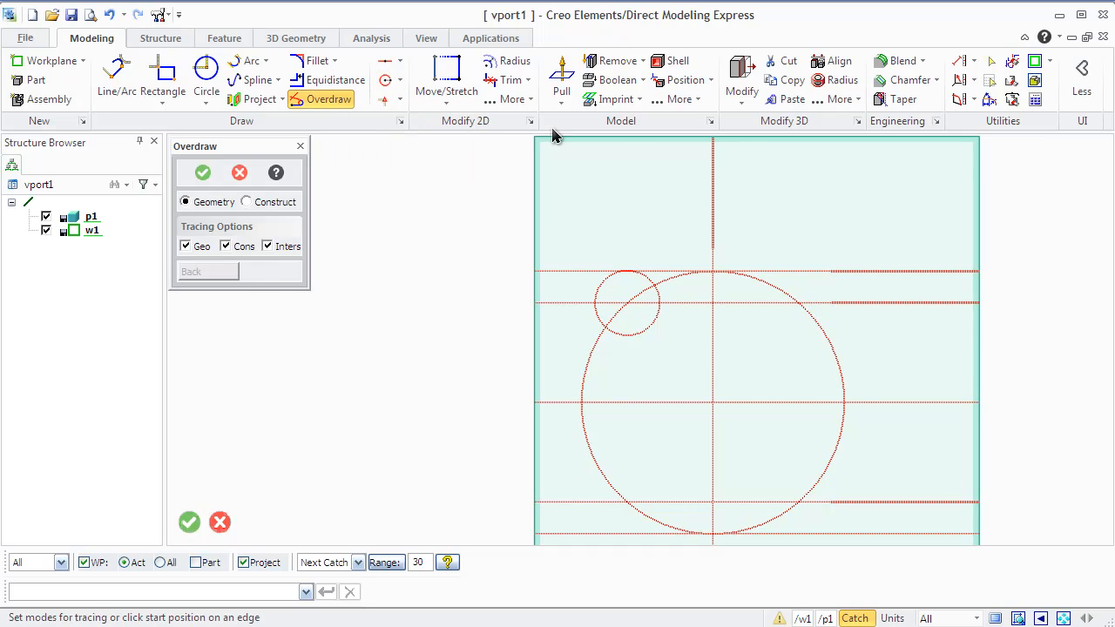
pyautogui.moveTo(704, 289)
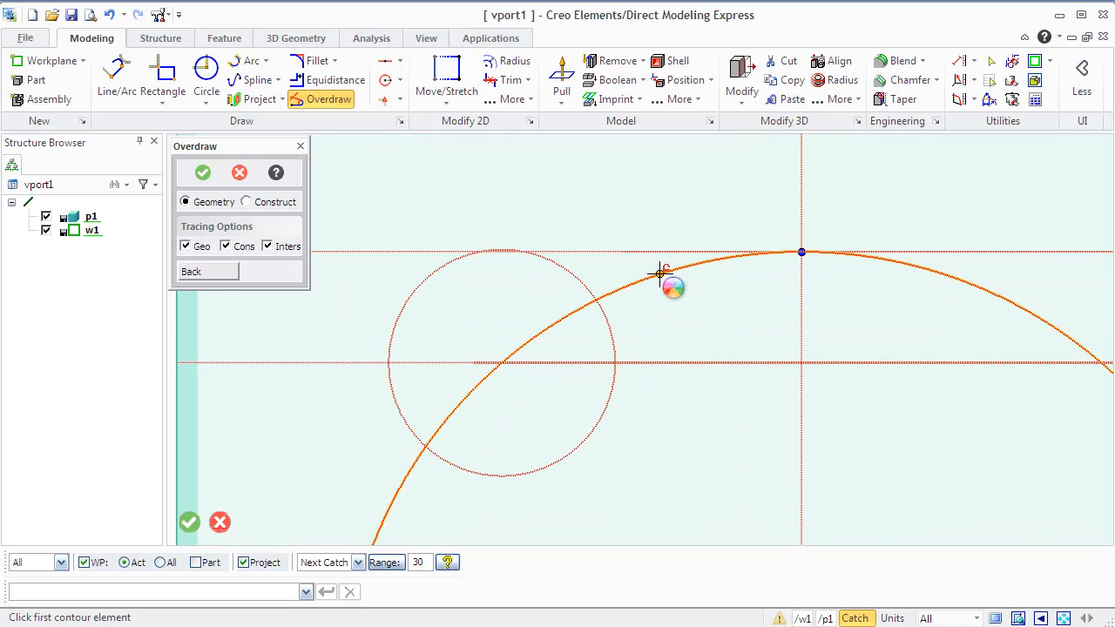
pyautogui.click(662, 272)
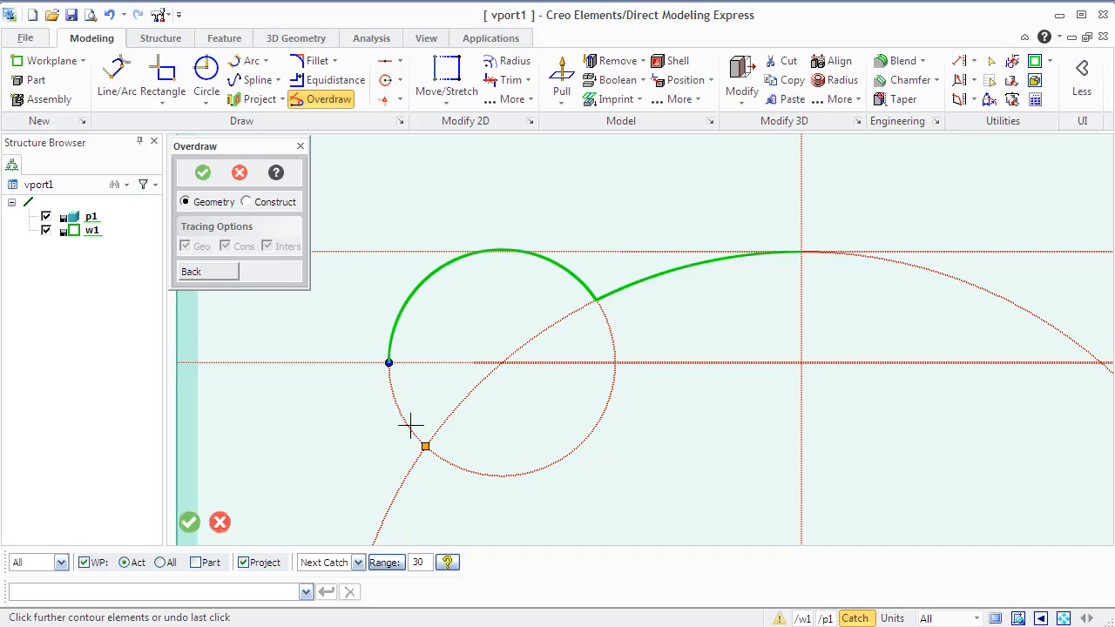
pyautogui.click(425, 446)
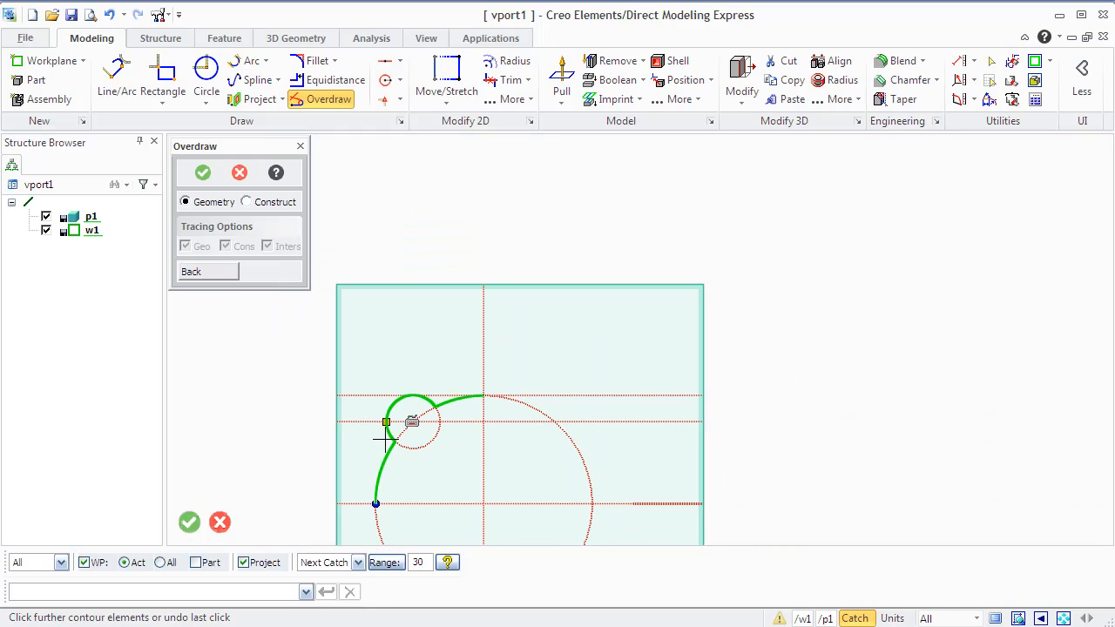
pyautogui.click(202, 172)
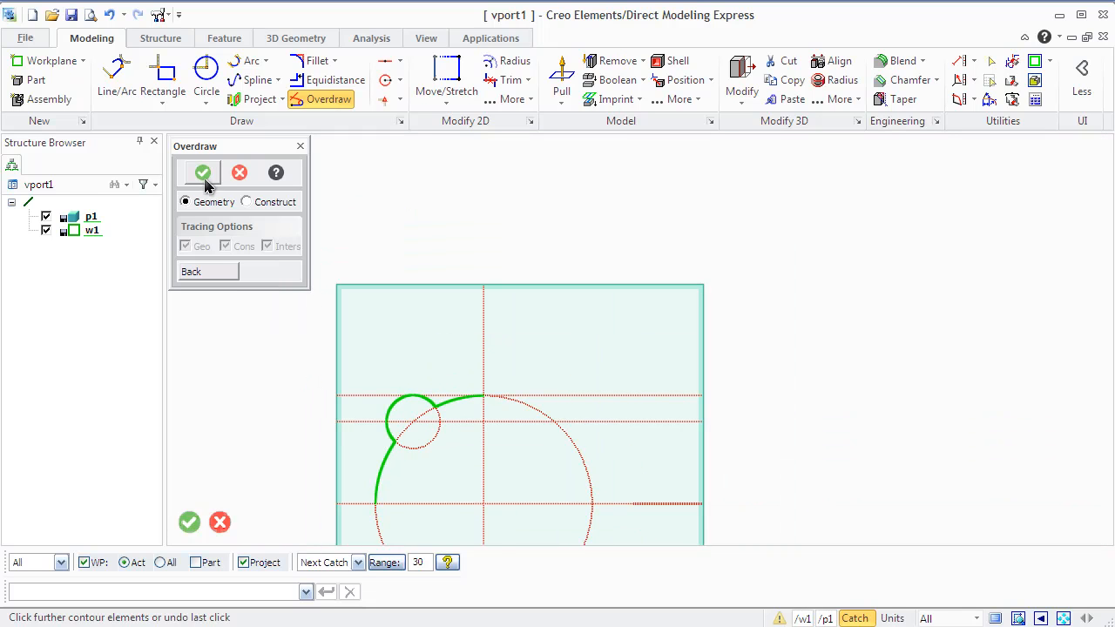
pyautogui.click(202, 172)
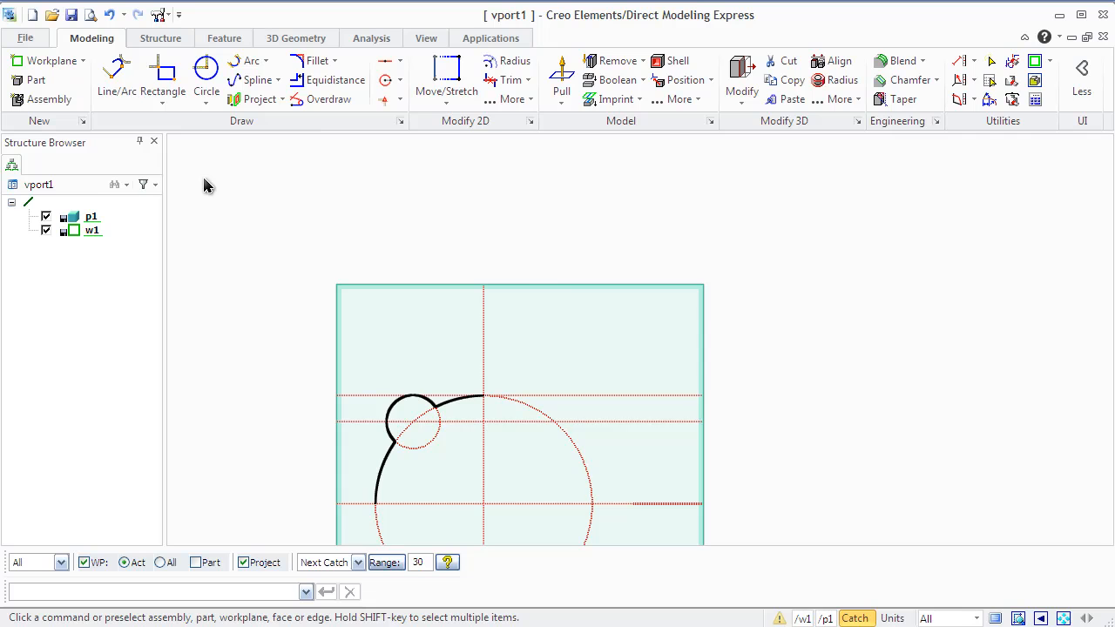
# Step: Draw the straight right, bottom and left edges closing the outline
pyautogui.click(162, 73)
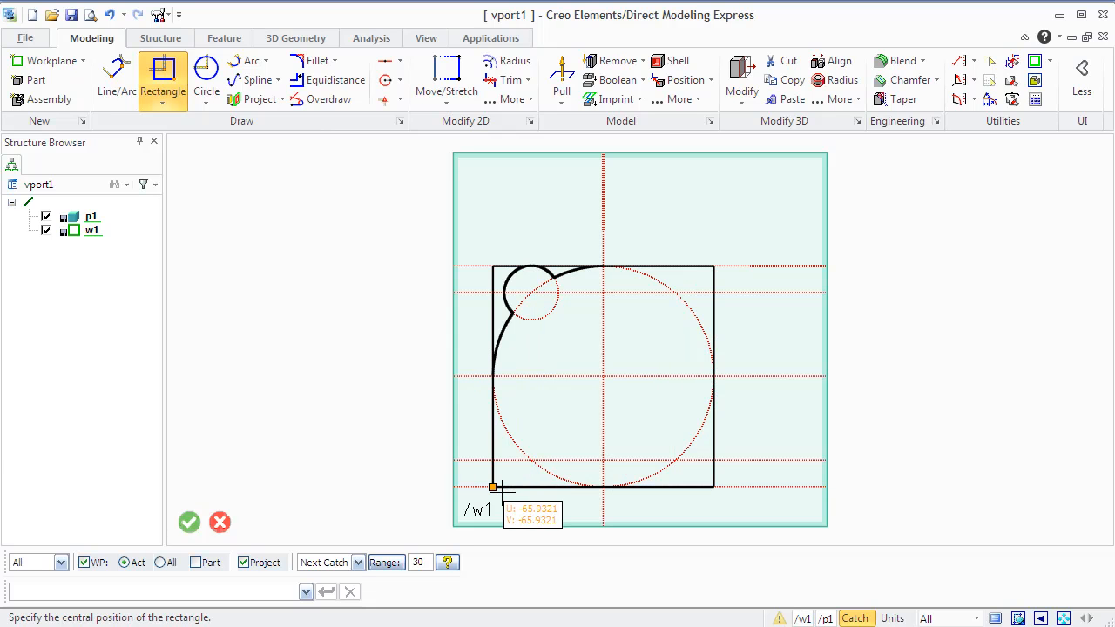
pyautogui.moveTo(197, 460)
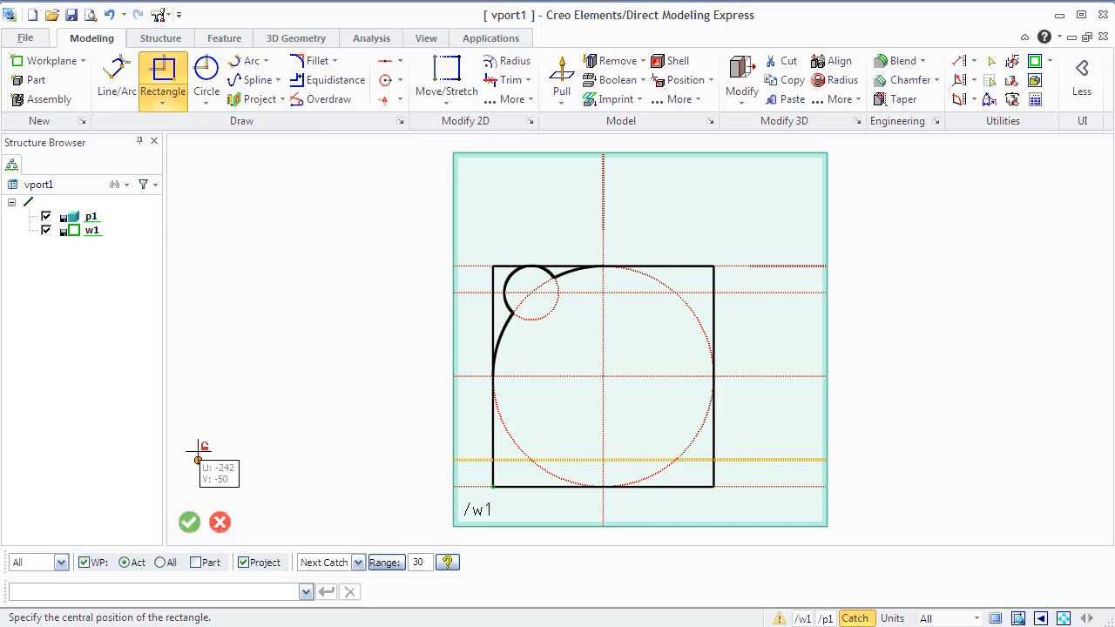
pyautogui.moveTo(190, 523)
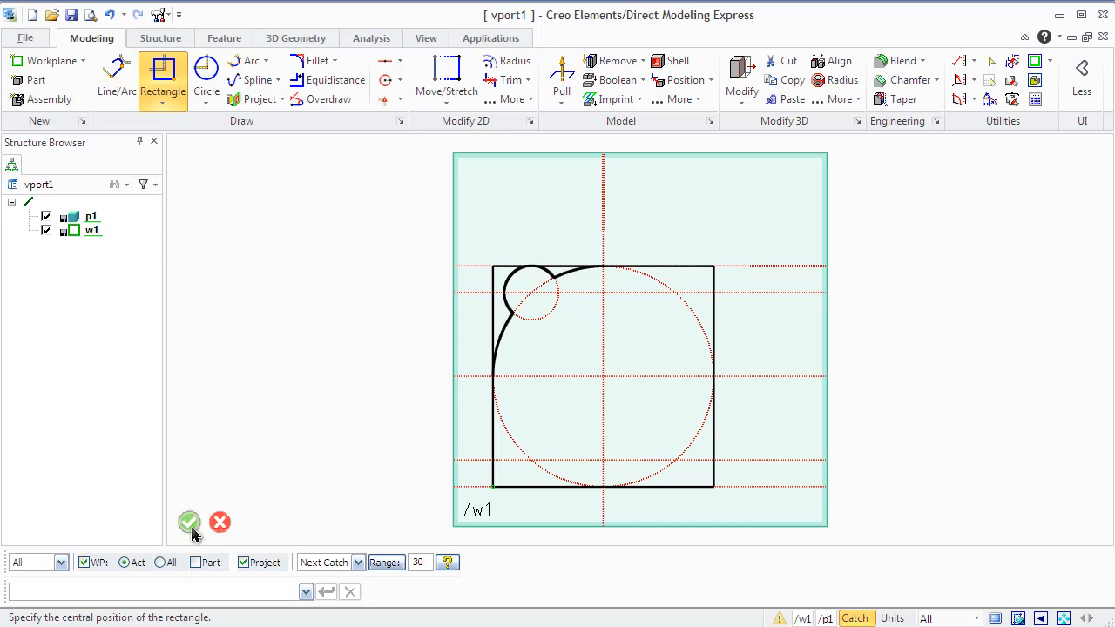
pyautogui.click(206, 91)
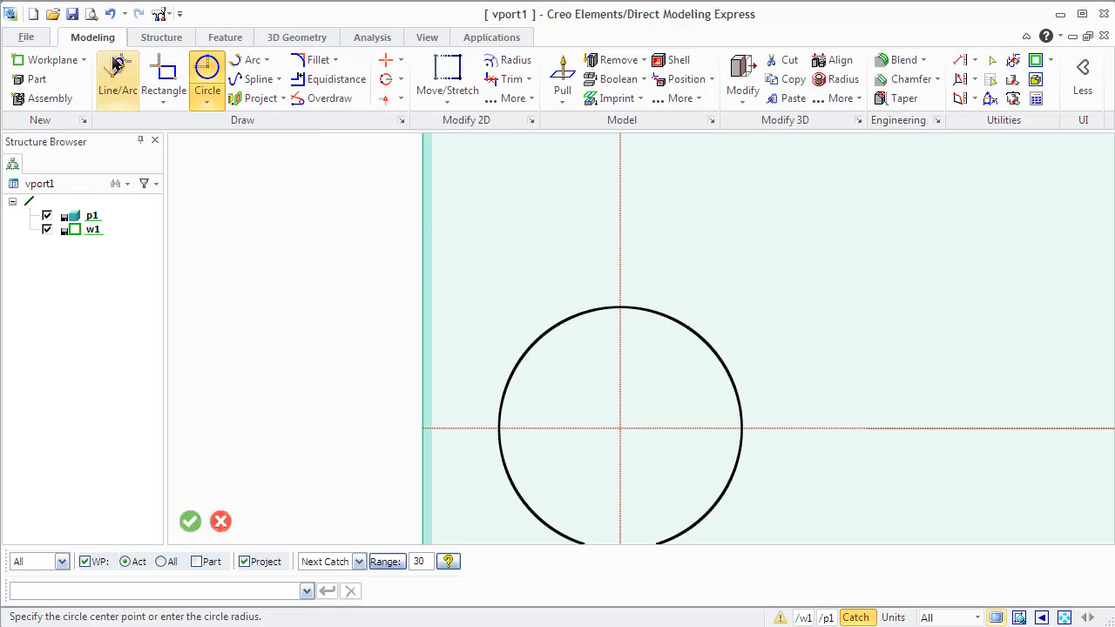
# Step: Draw a larger circle sharing the existing circle's centre point
pyautogui.click(208, 91)
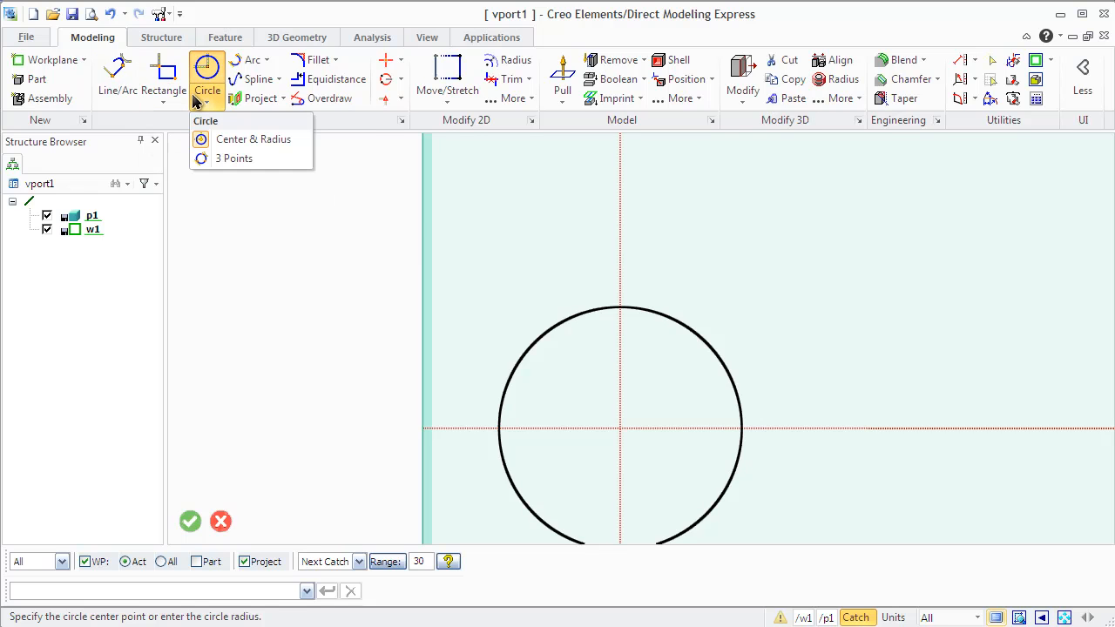
pyautogui.moveTo(610, 429)
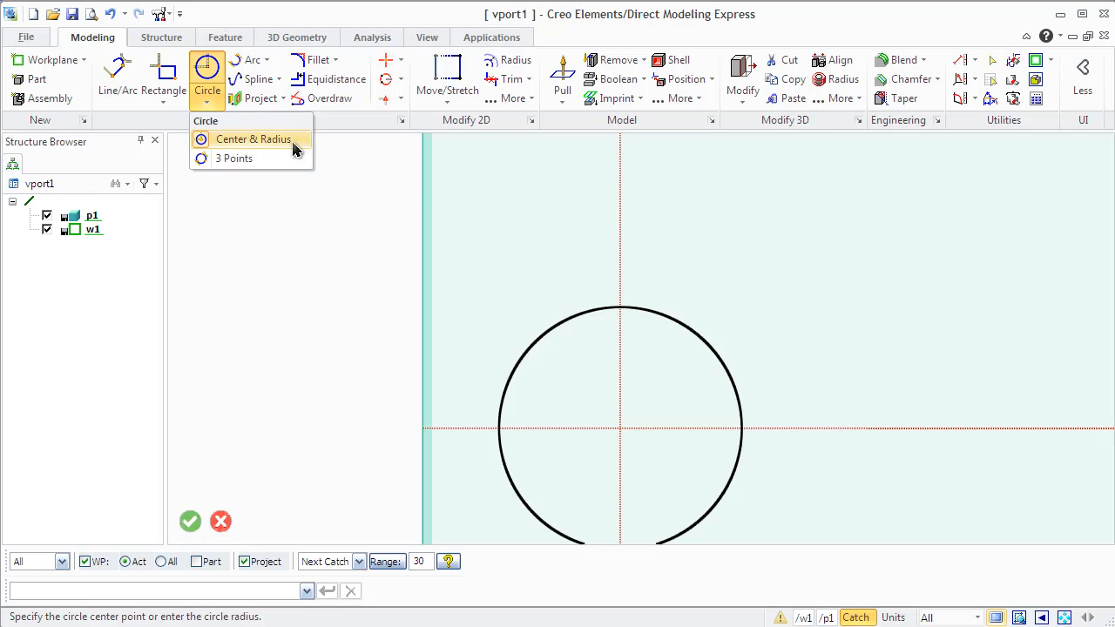
pyautogui.click(254, 139)
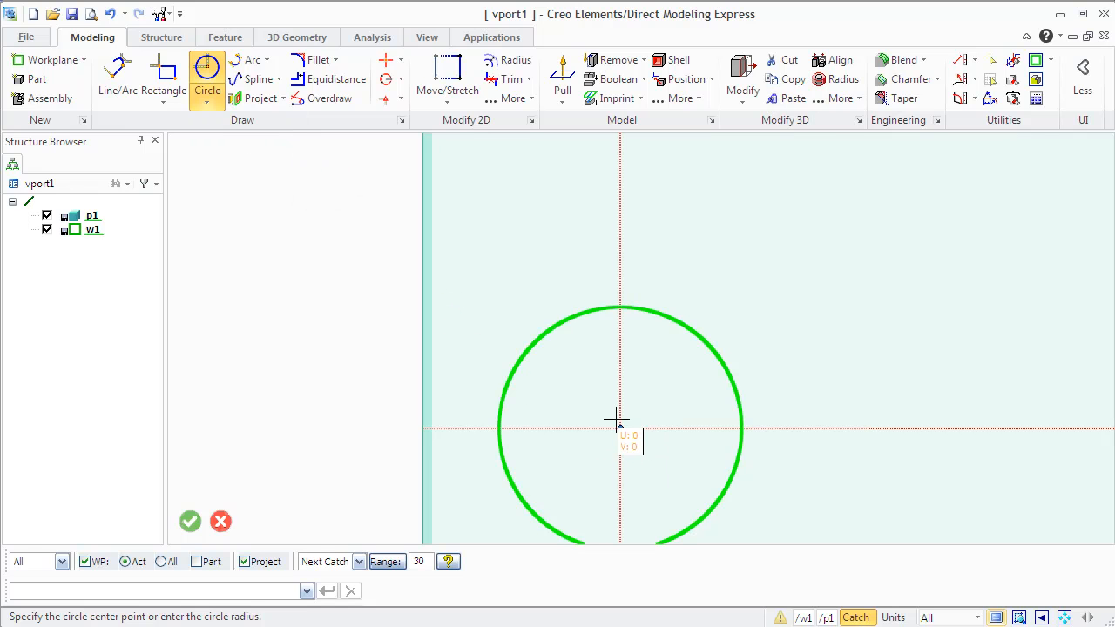
pyautogui.click(620, 429)
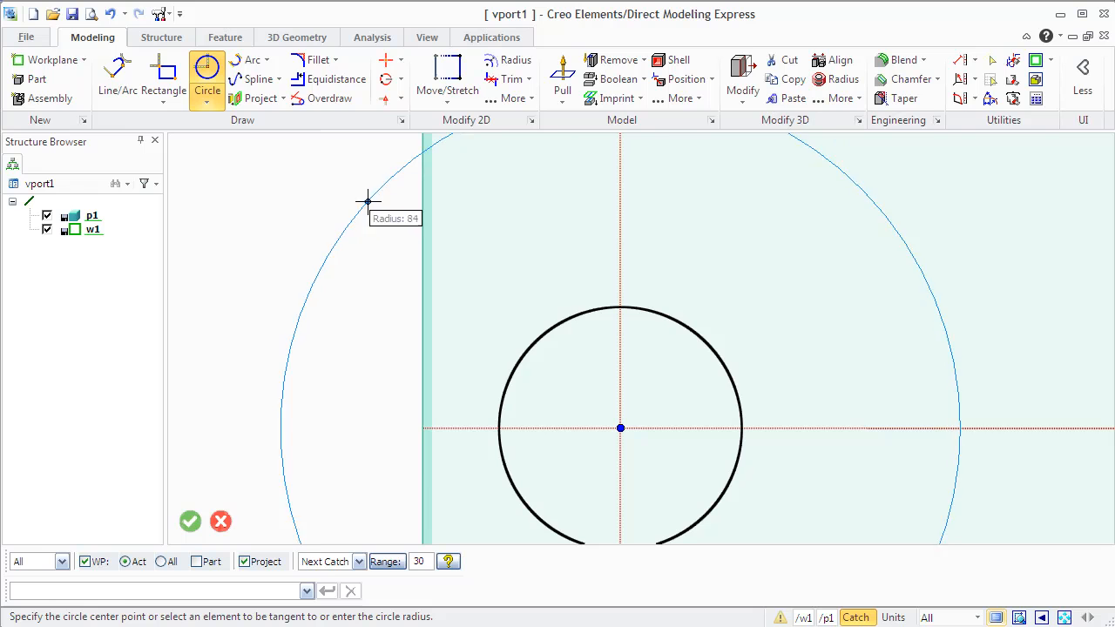
pyautogui.moveTo(503, 287)
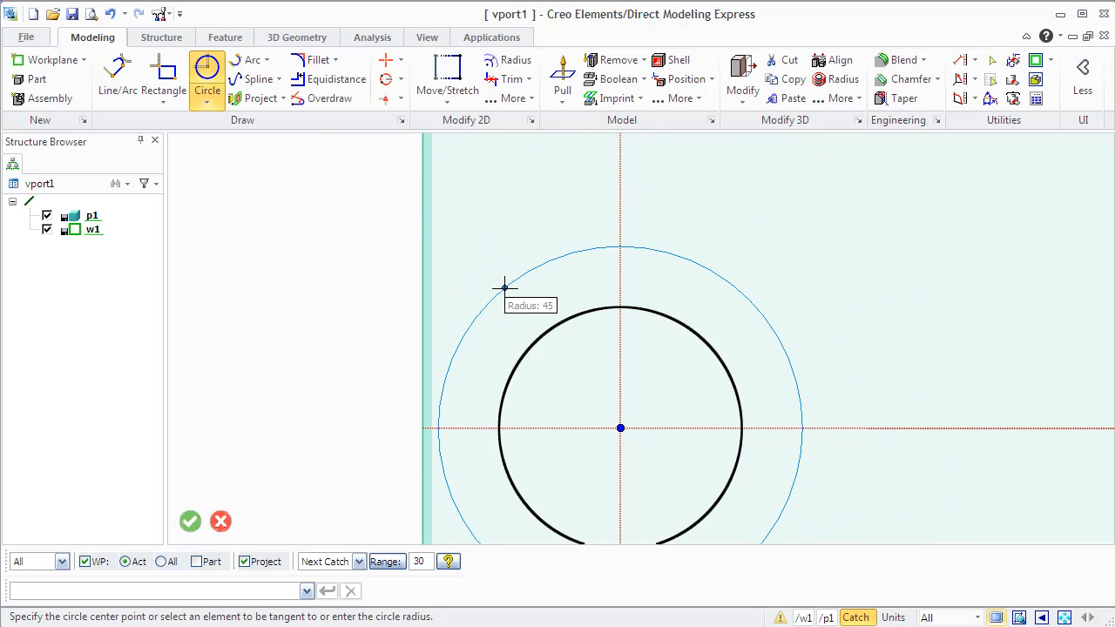
pyautogui.moveTo(498, 289)
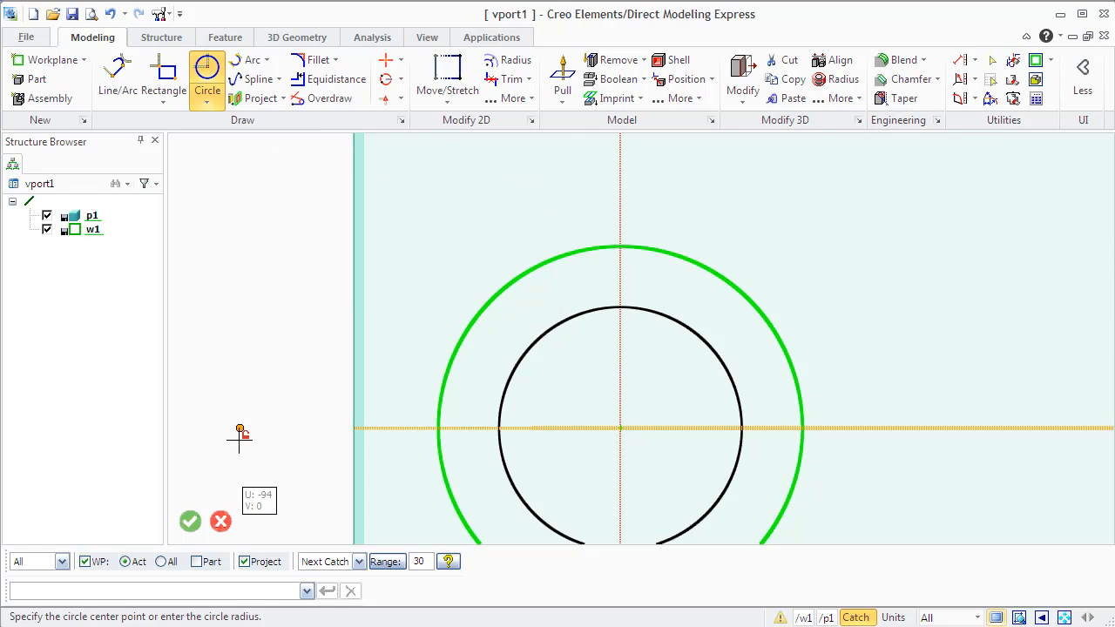
pyautogui.click(190, 521)
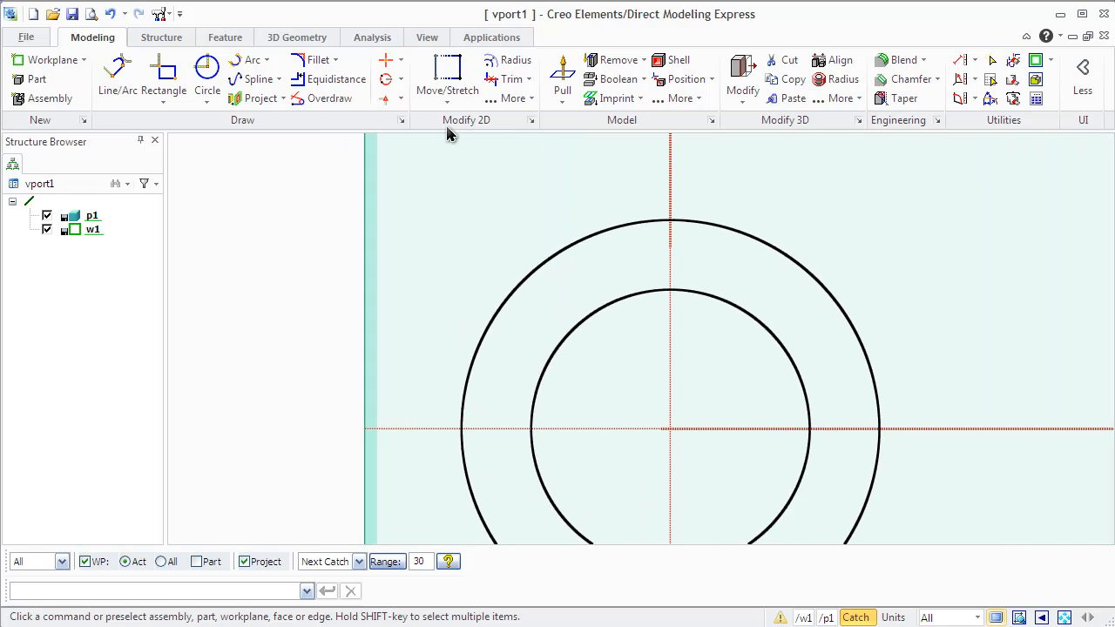
# Step: Drop two Point & Angle guide lines from the outer circle's top point
pyautogui.click(387, 59)
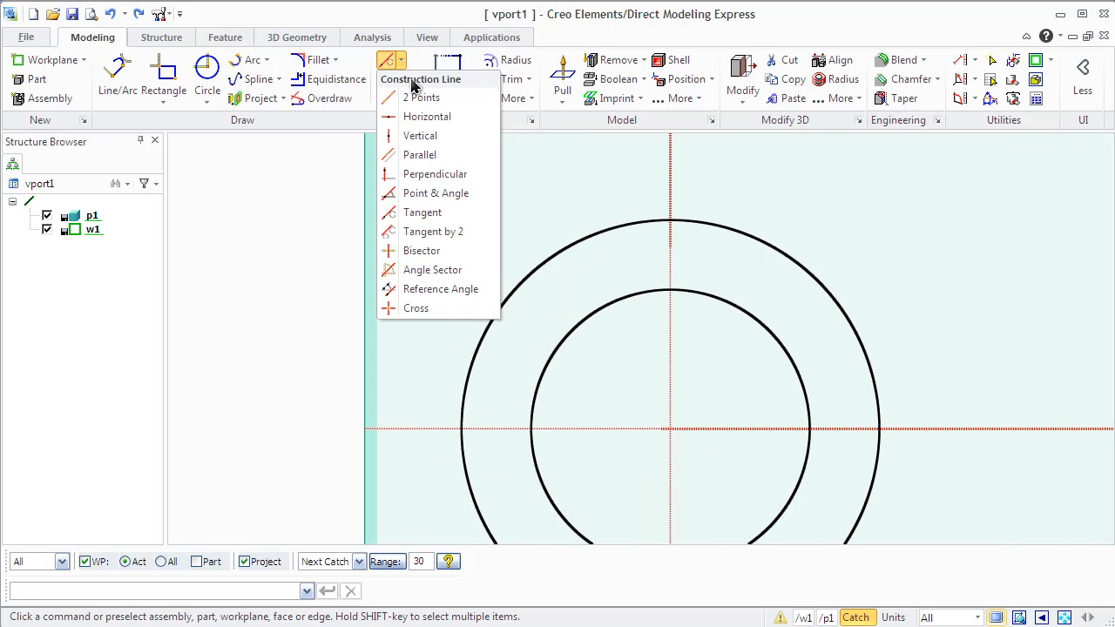
pyautogui.click(421, 97)
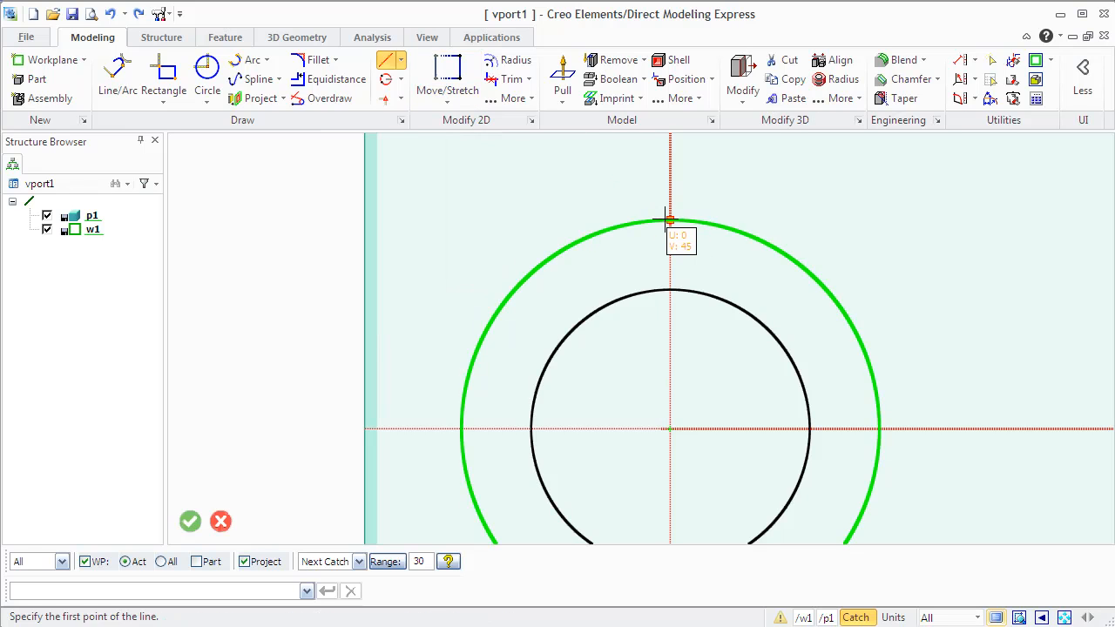
pyautogui.click(669, 220)
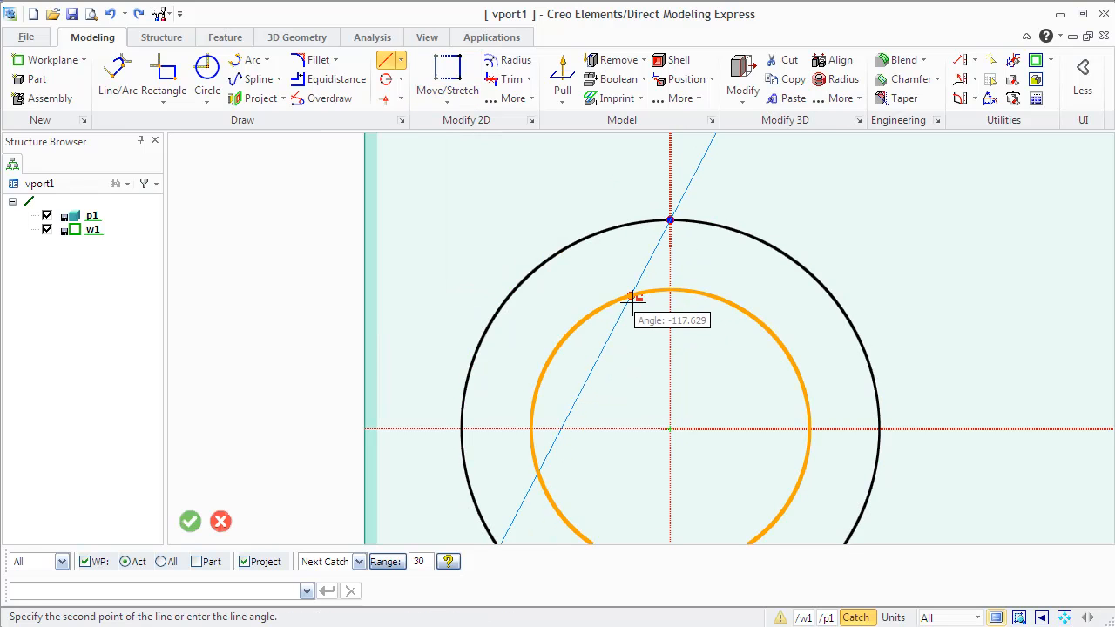
pyautogui.moveTo(630, 300)
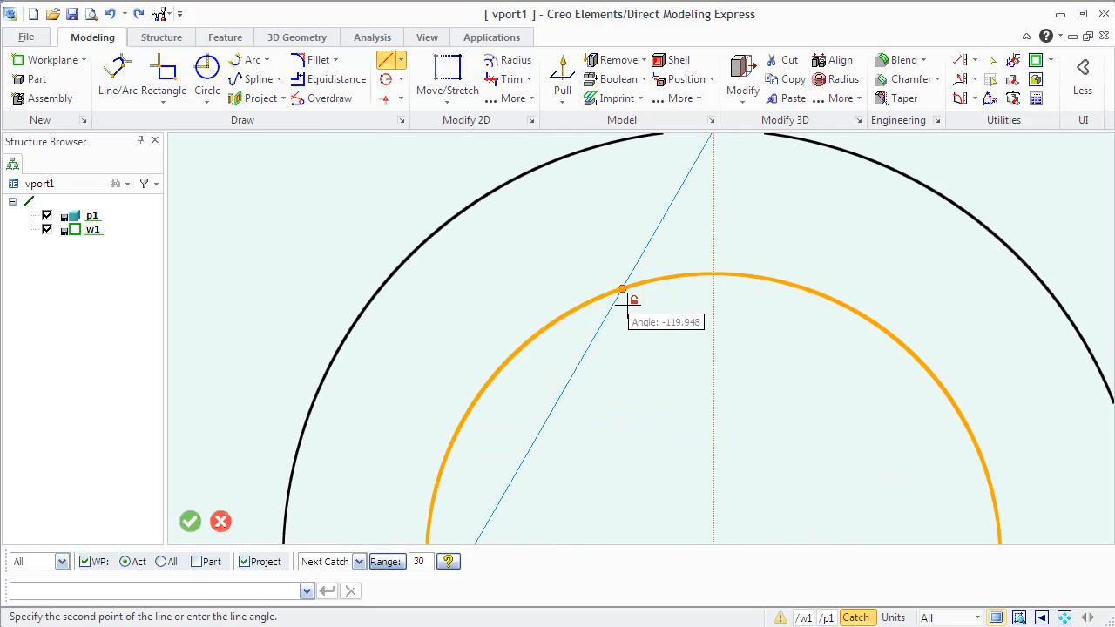
pyautogui.moveTo(651, 289)
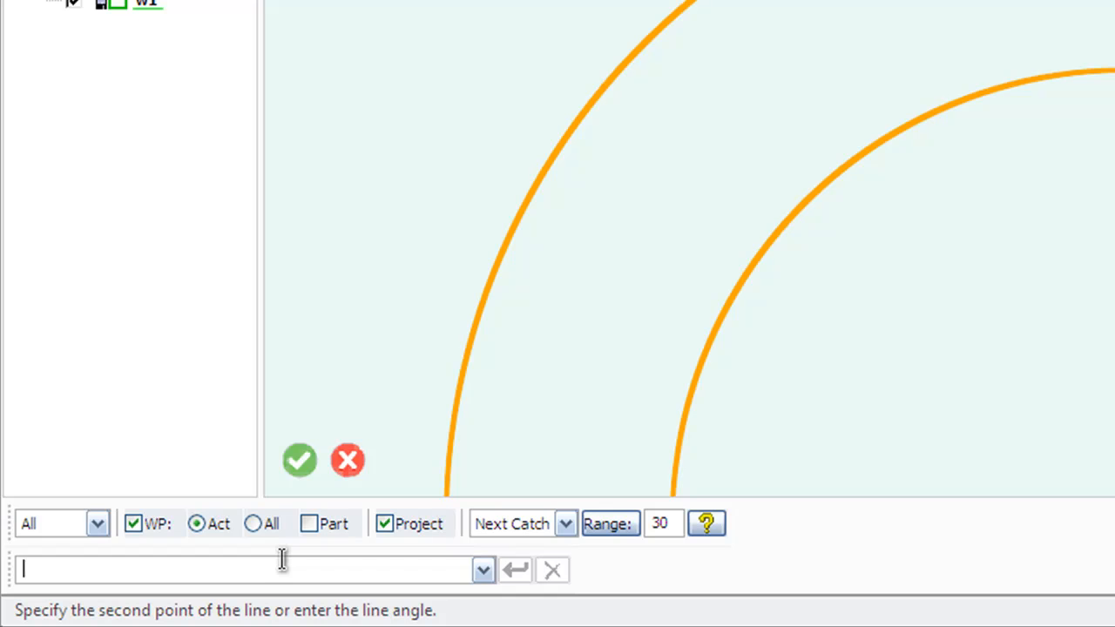
pyautogui.write('-1')
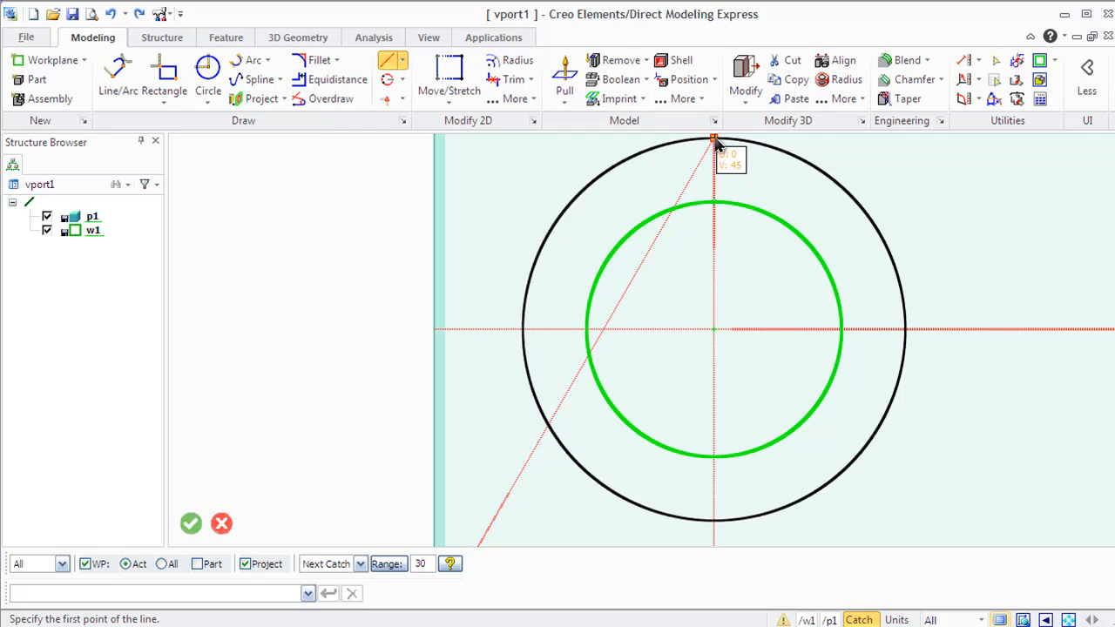
pyautogui.click(715, 139)
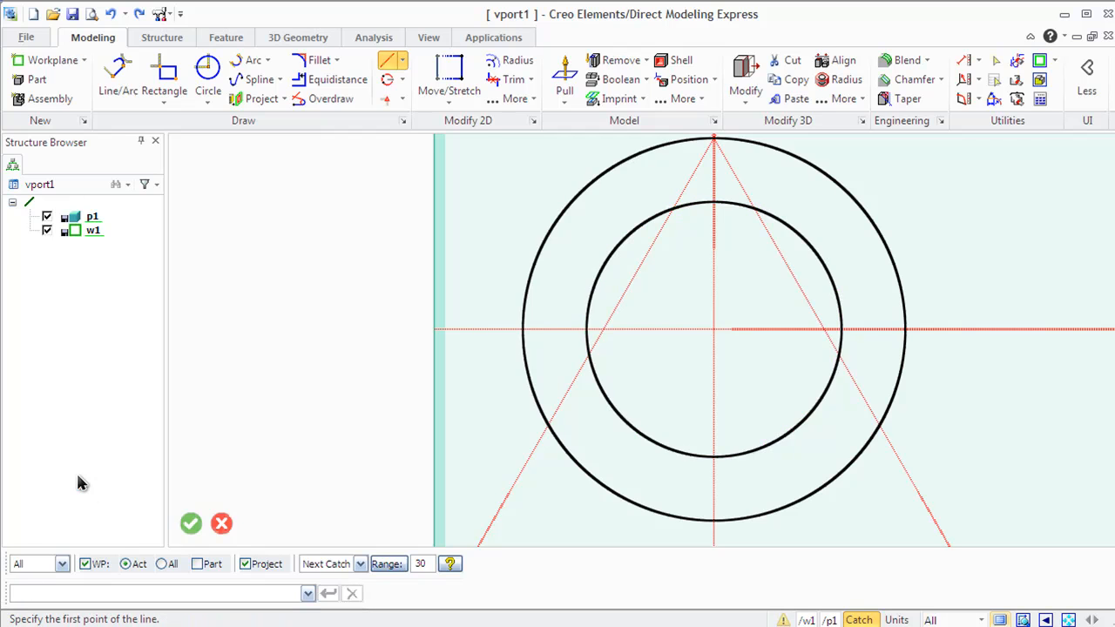
pyautogui.moveTo(164, 79)
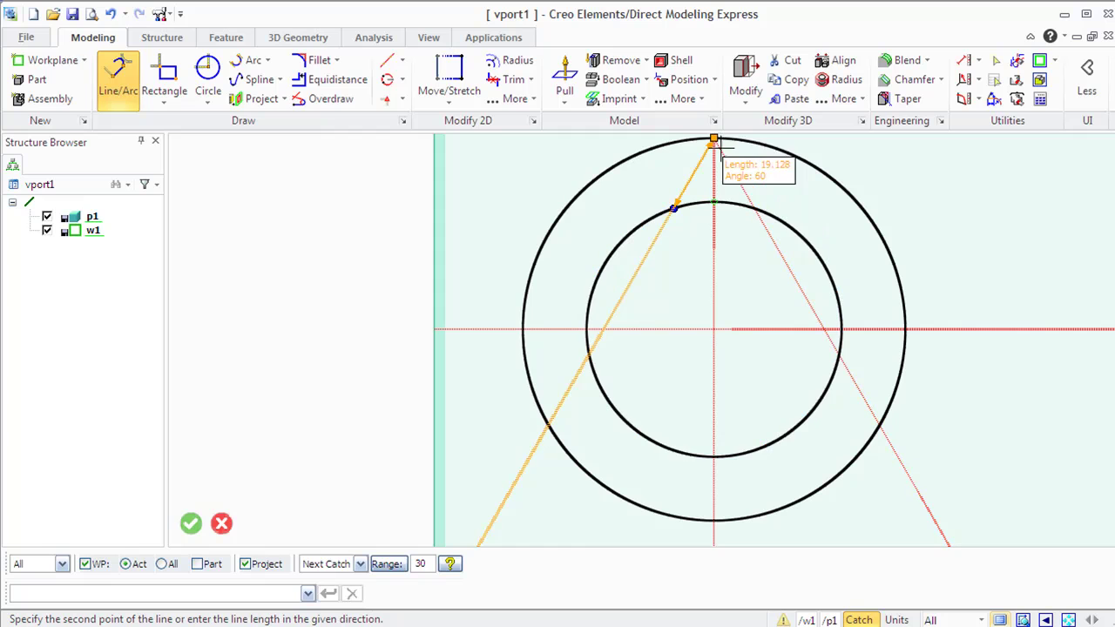
# Step: Draw the two tooth sides from the top point down to the inner circle
pyautogui.click(715, 139)
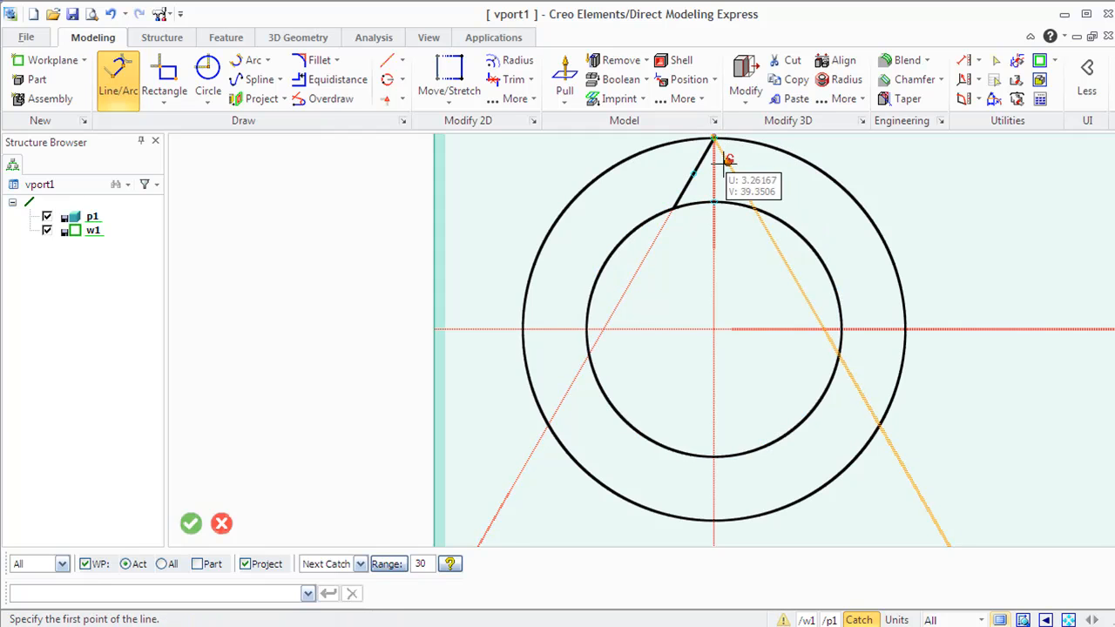
pyautogui.click(715, 139)
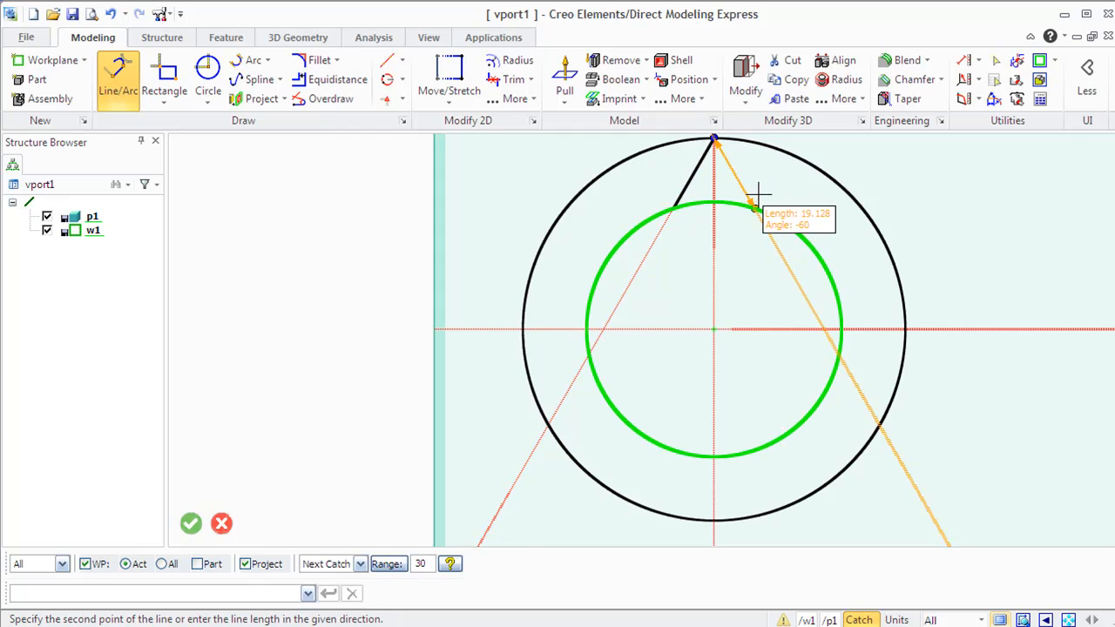
pyautogui.click(753, 207)
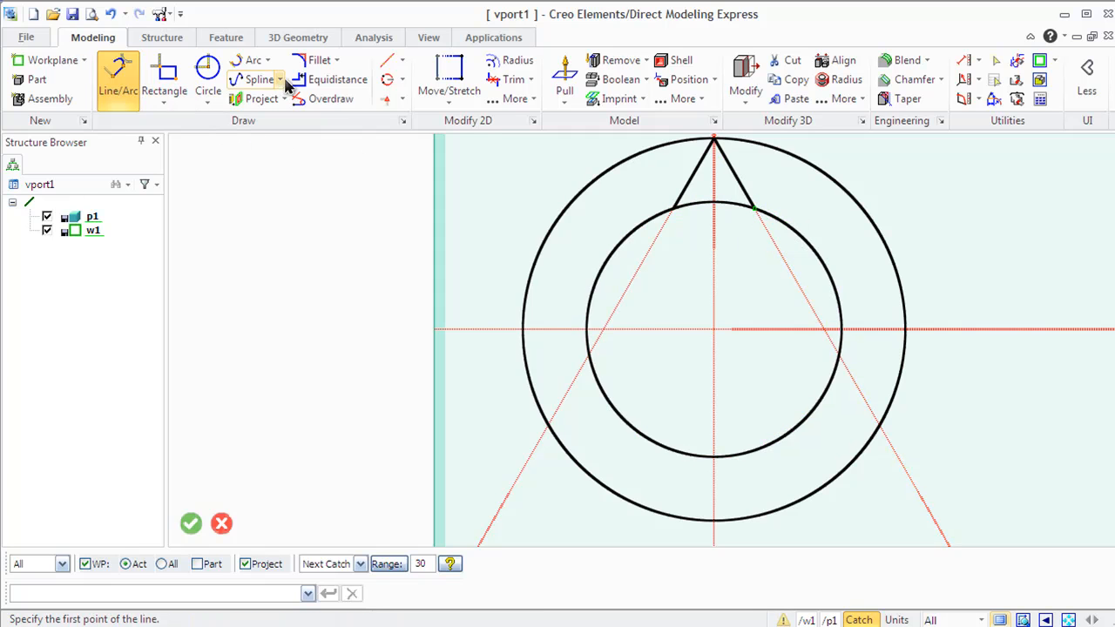
pyautogui.moveTo(317, 59)
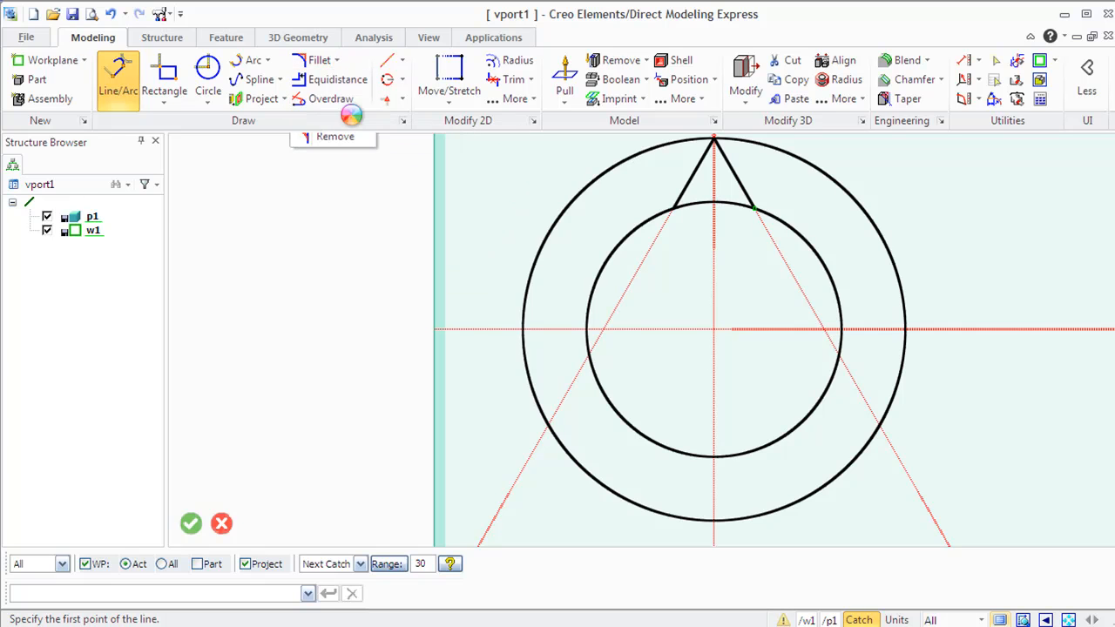
# Step: Fillet the pointed tooth tip with a radius of about 3.5
pyautogui.click(319, 59)
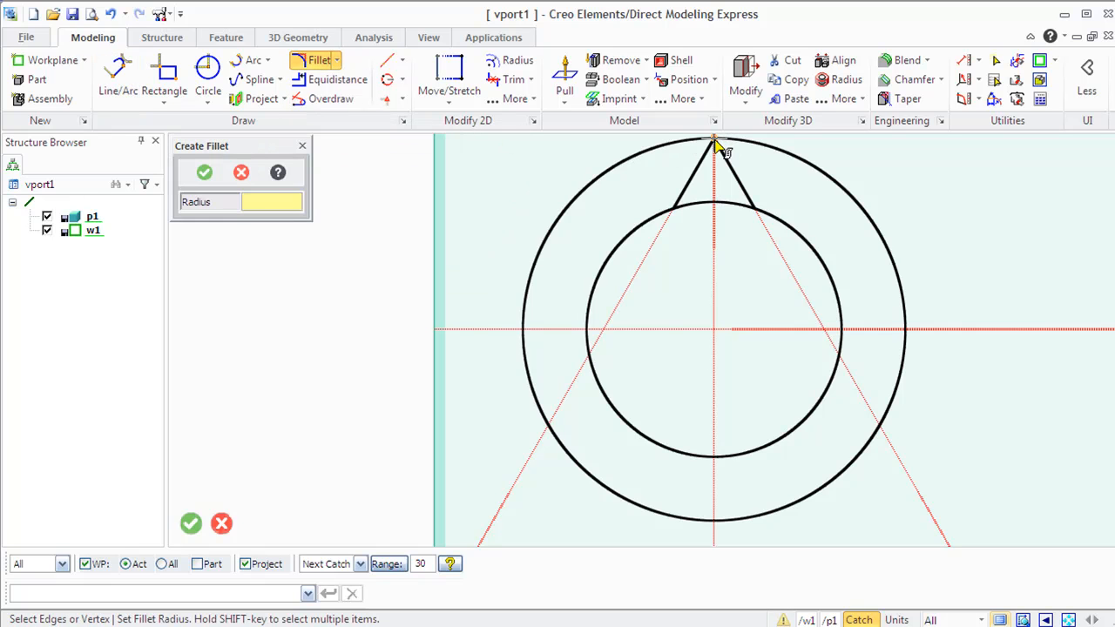
pyautogui.click(714, 139)
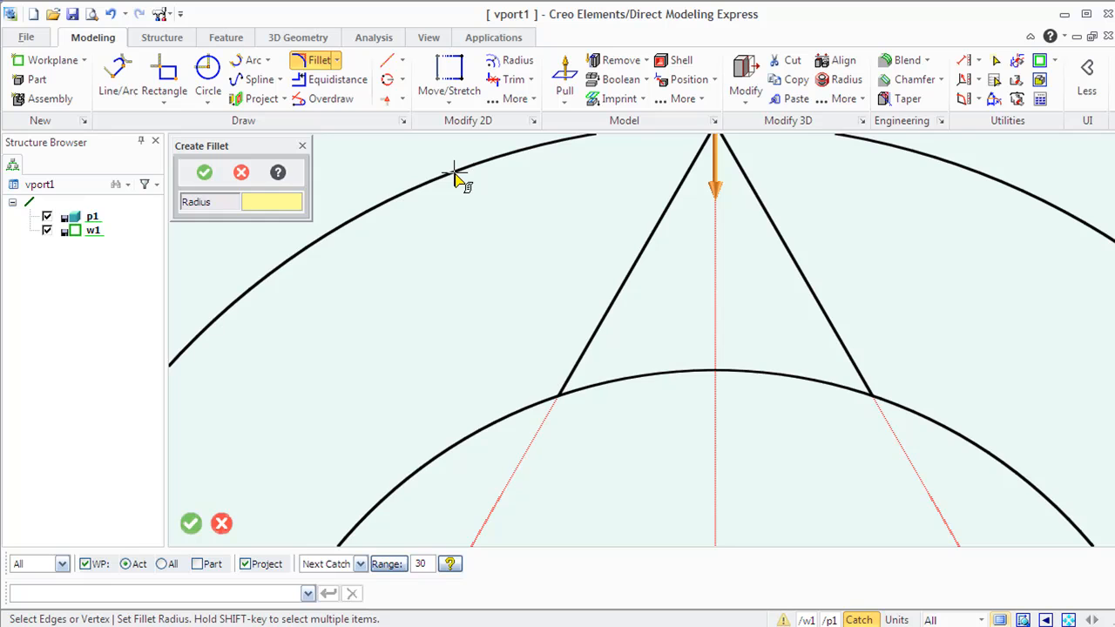
pyautogui.moveTo(717, 188)
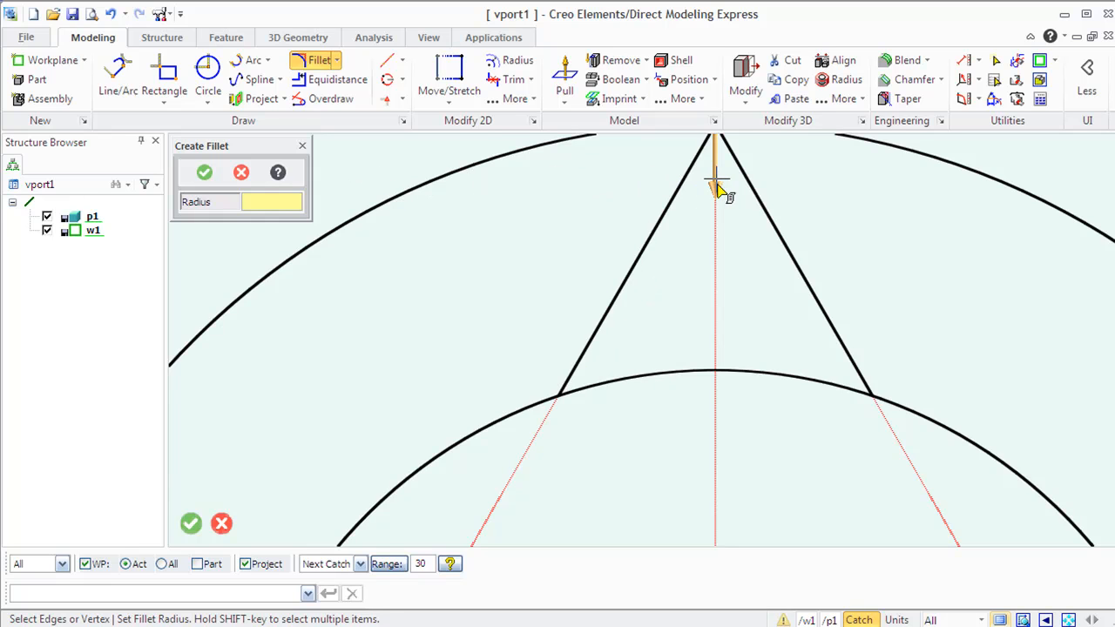
pyautogui.click(718, 180)
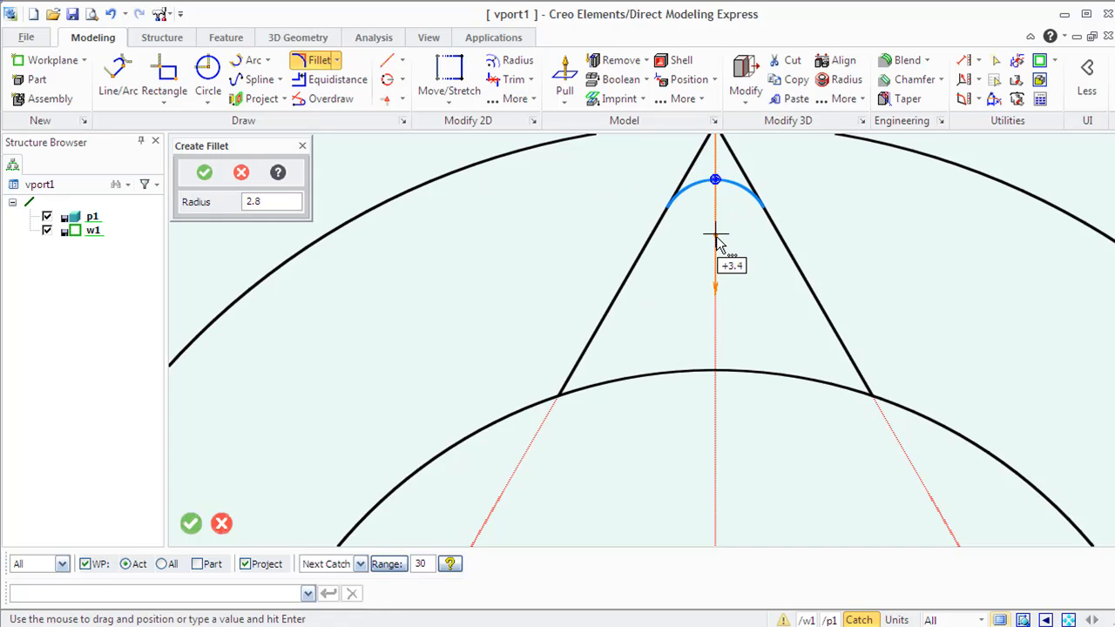
pyautogui.moveTo(714, 240); pyautogui.dragTo(715, 258)
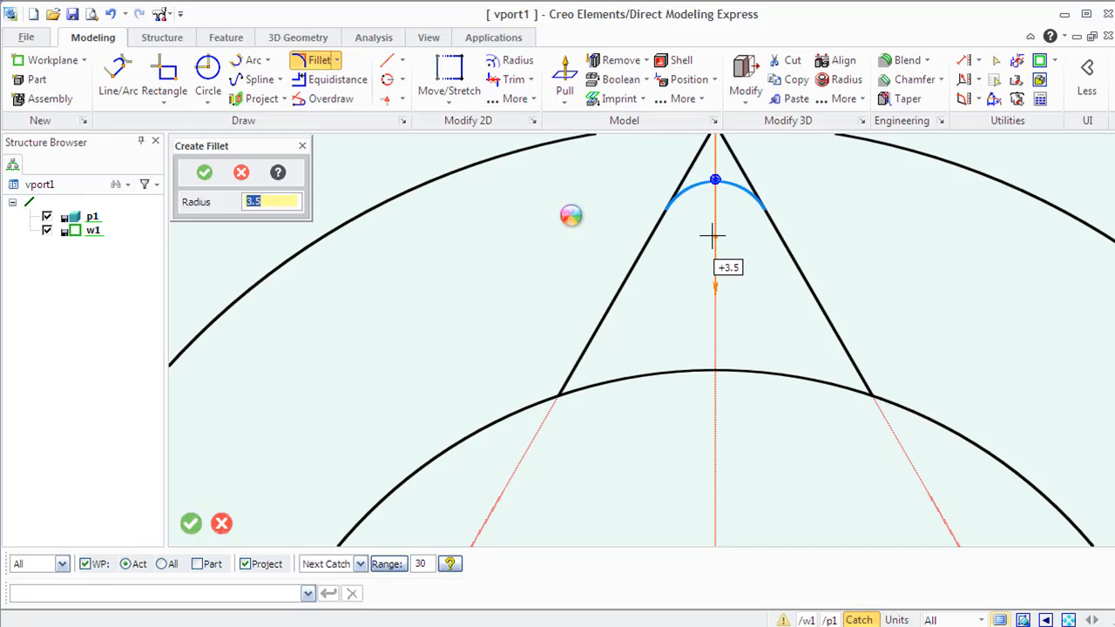
pyautogui.click(204, 173)
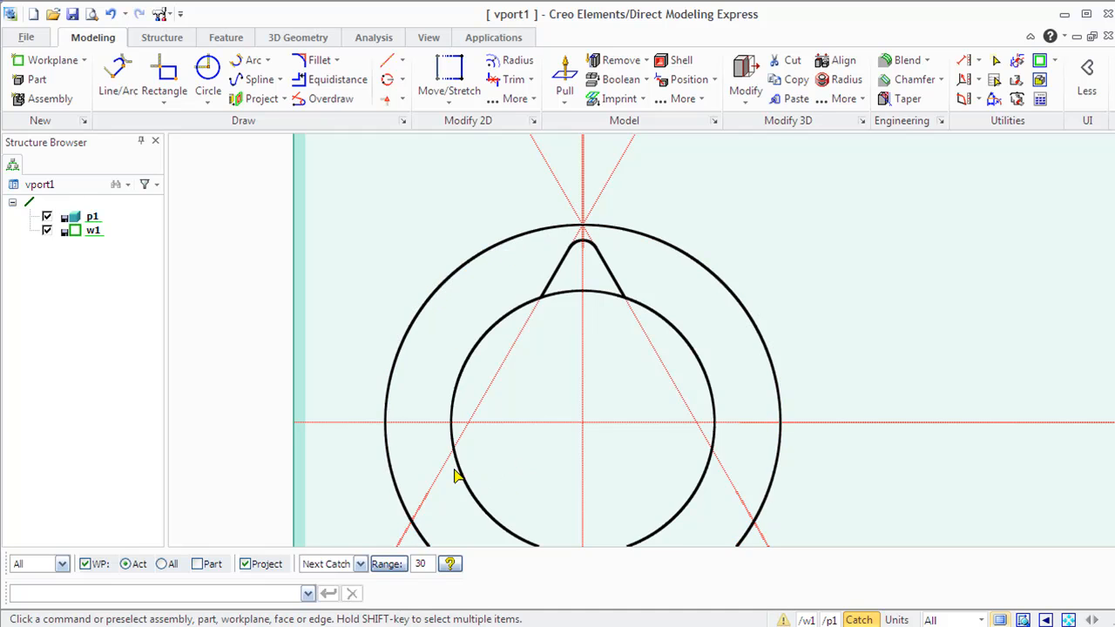
pyautogui.moveTo(564, 78)
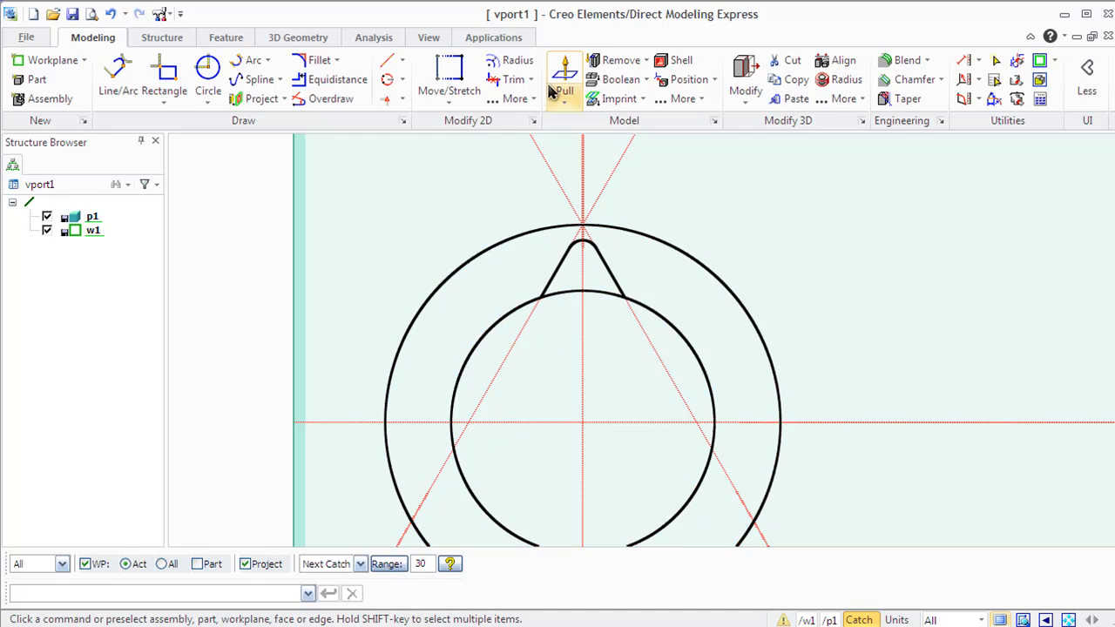
# Step: Trim away the inner circle arc beneath the tooth to merge the outlines
pyautogui.click(520, 80)
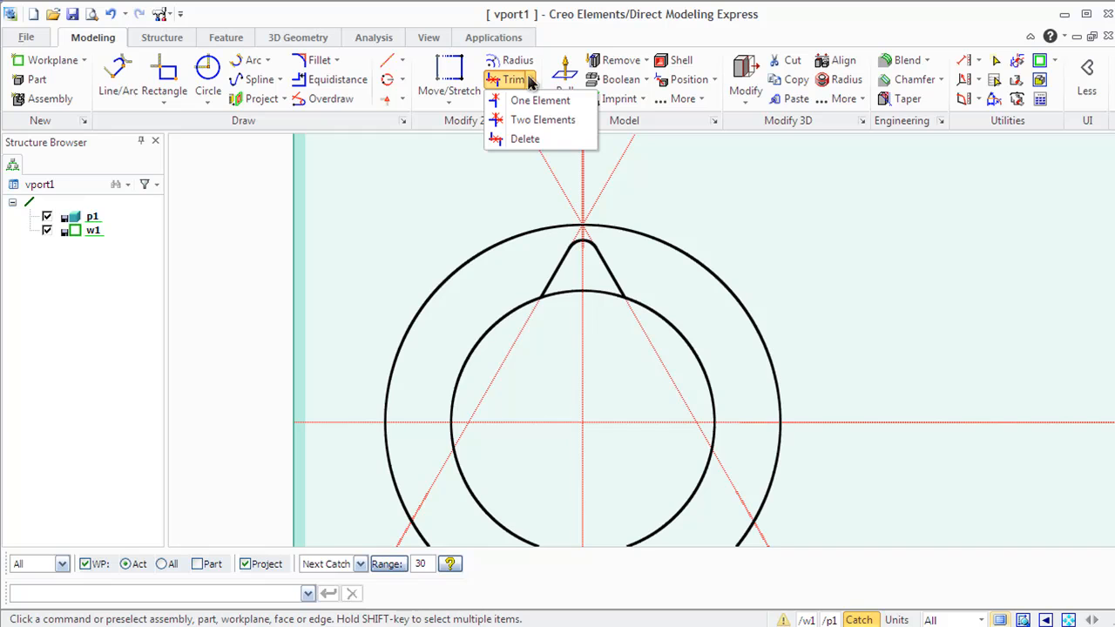
pyautogui.click(540, 99)
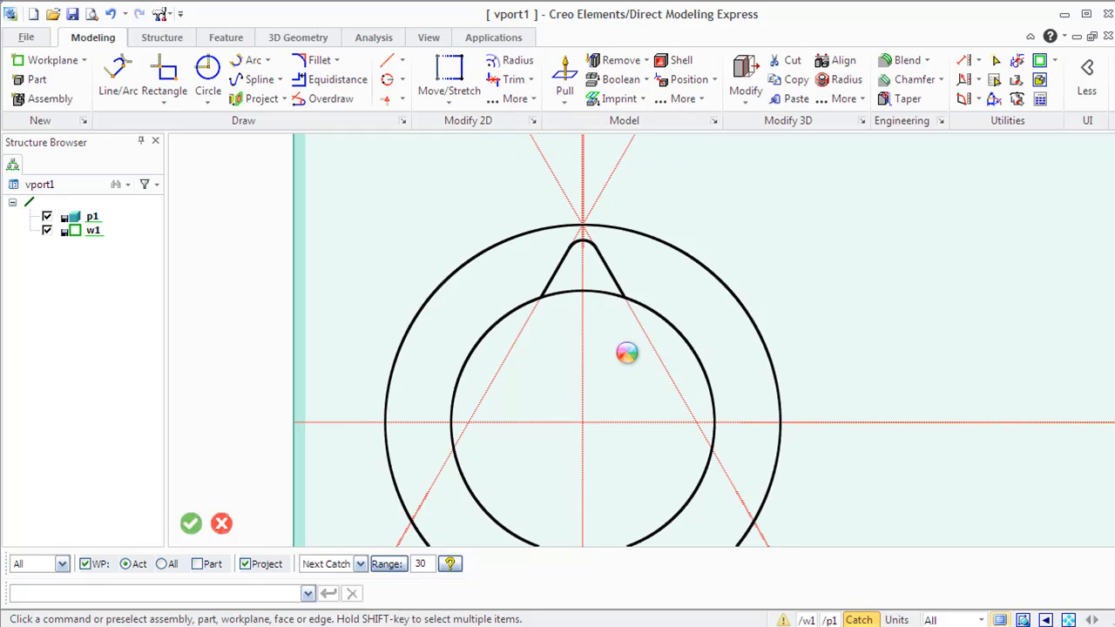
pyautogui.click(516, 80)
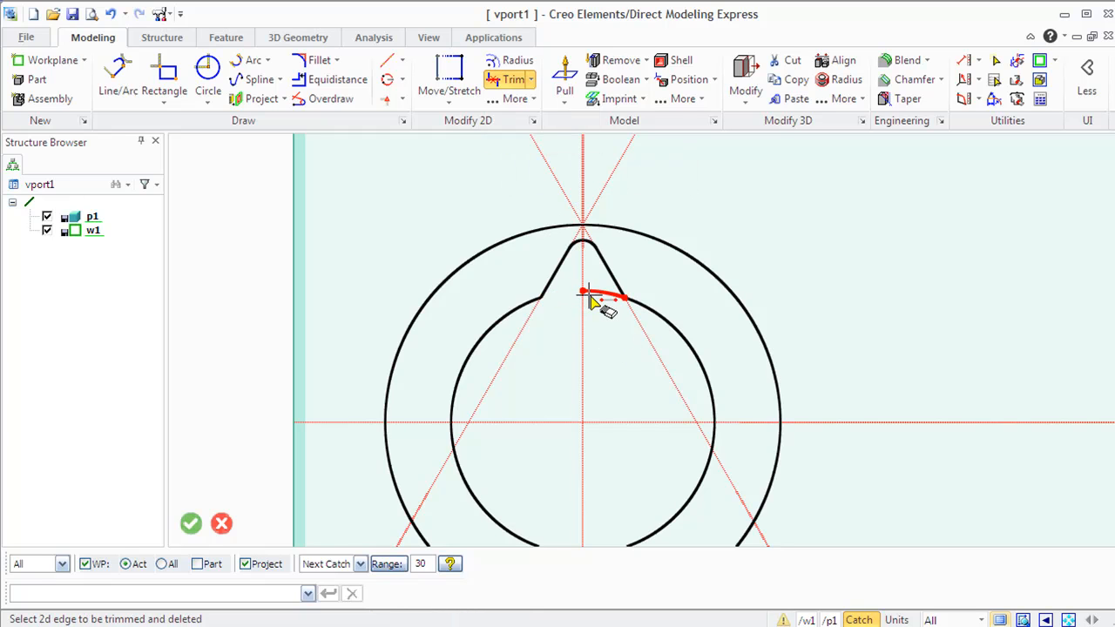
pyautogui.click(596, 292)
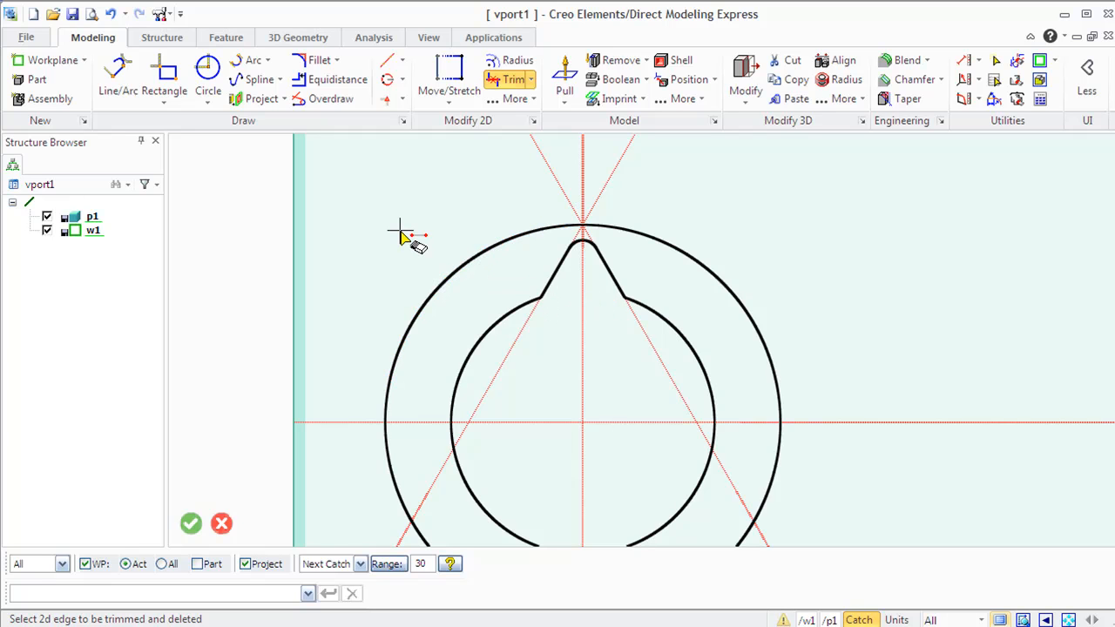
pyautogui.click(192, 523)
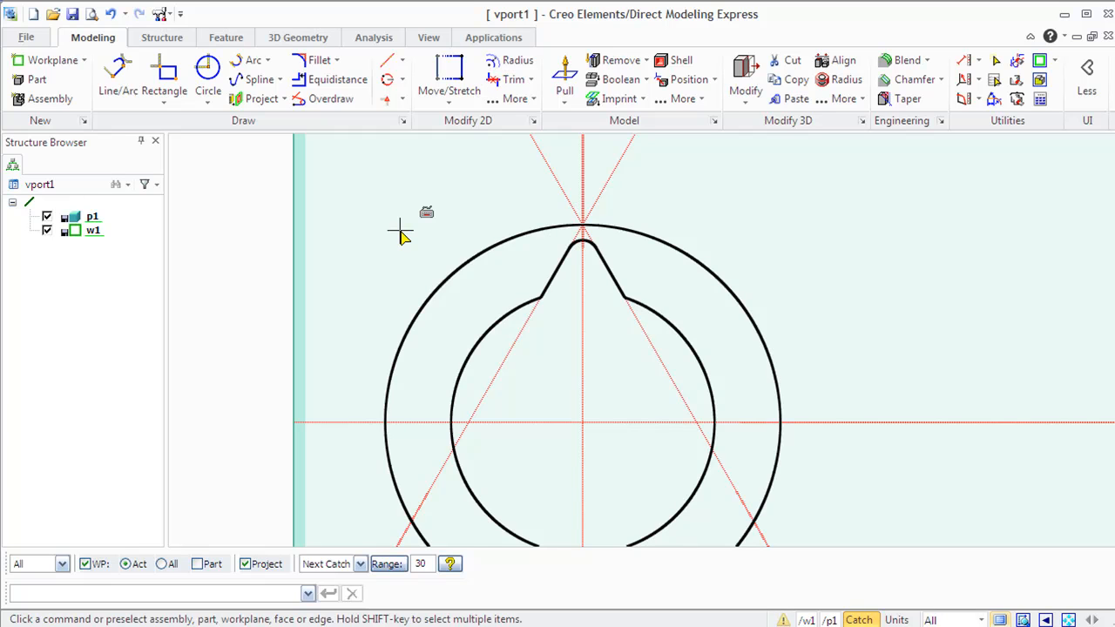
pyautogui.moveTo(401, 143)
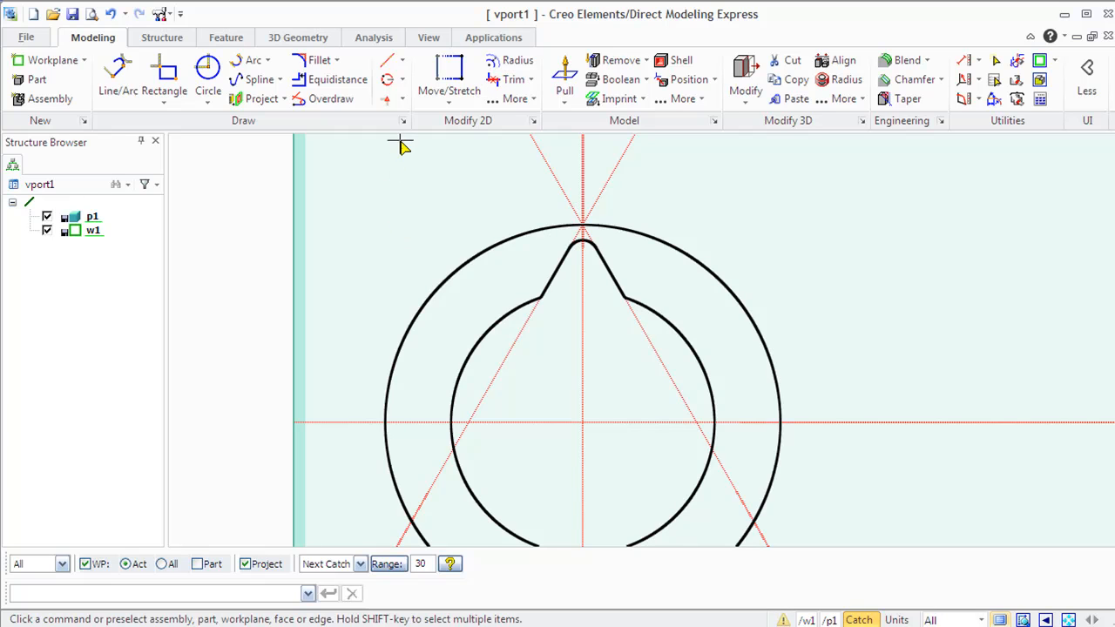
pyautogui.click(514, 98)
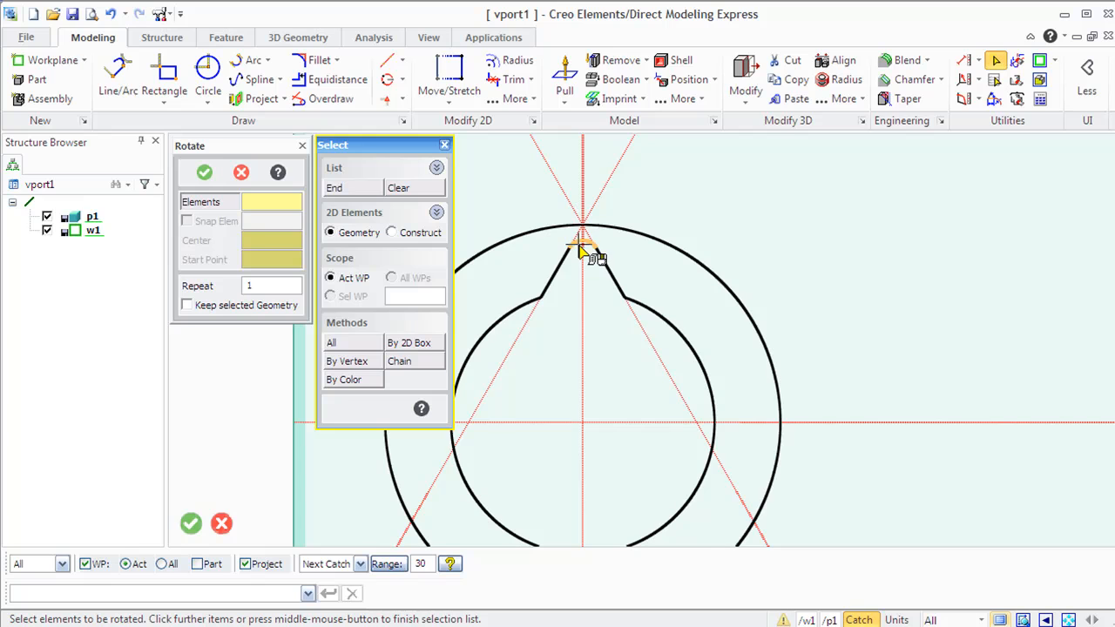
pyautogui.moveTo(601, 282)
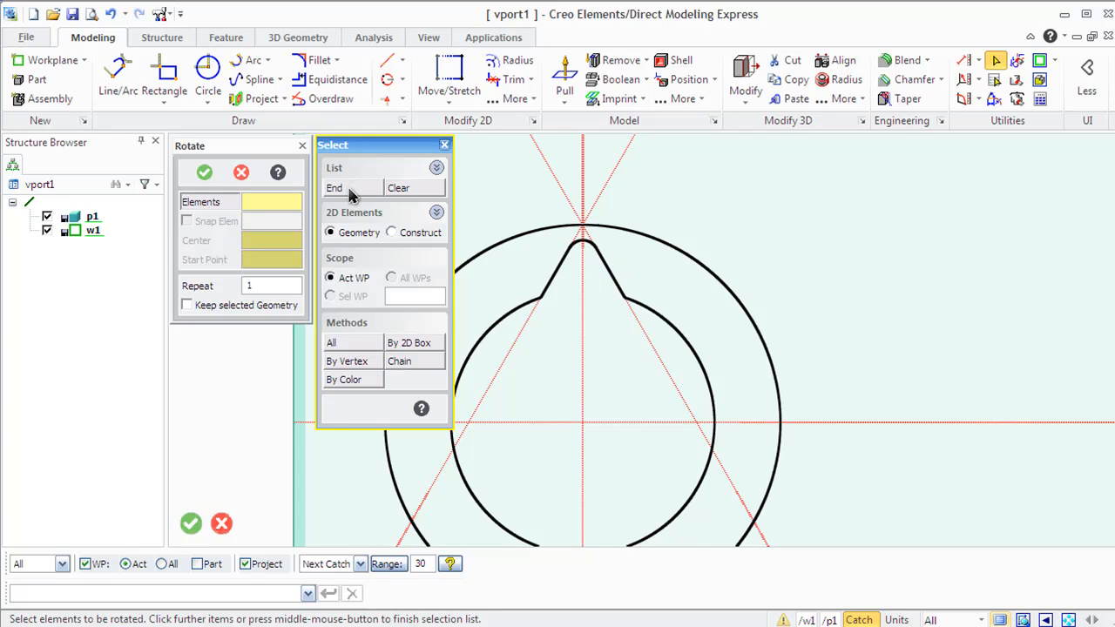
# Step: Rotate-copy the tooth and inner circle about the origin three times at 90°
pyautogui.click(334, 188)
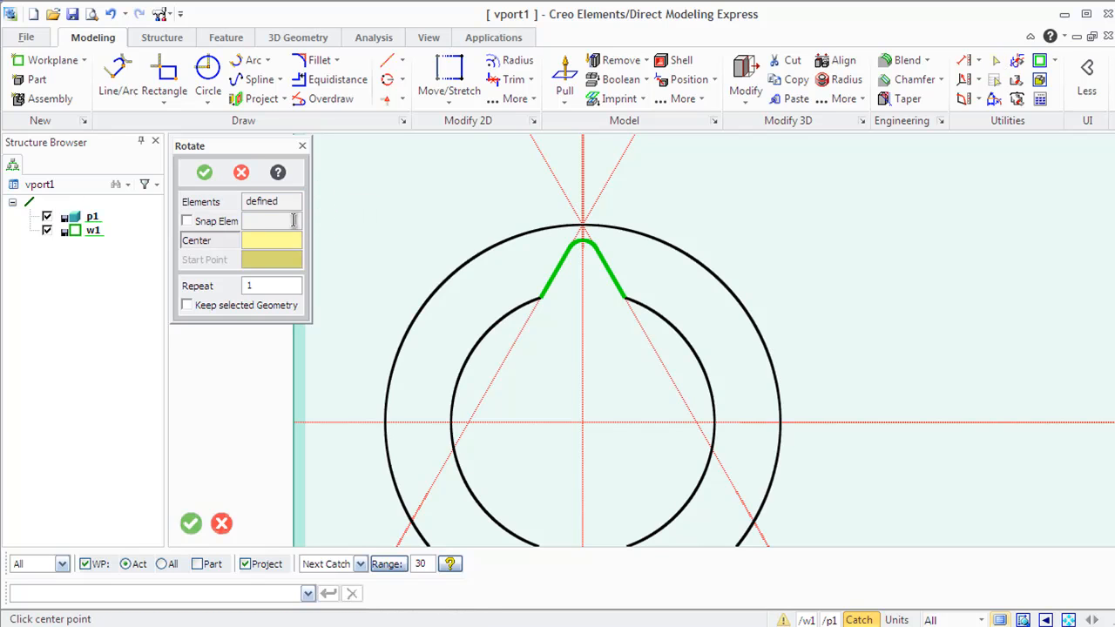
pyautogui.click(582, 425)
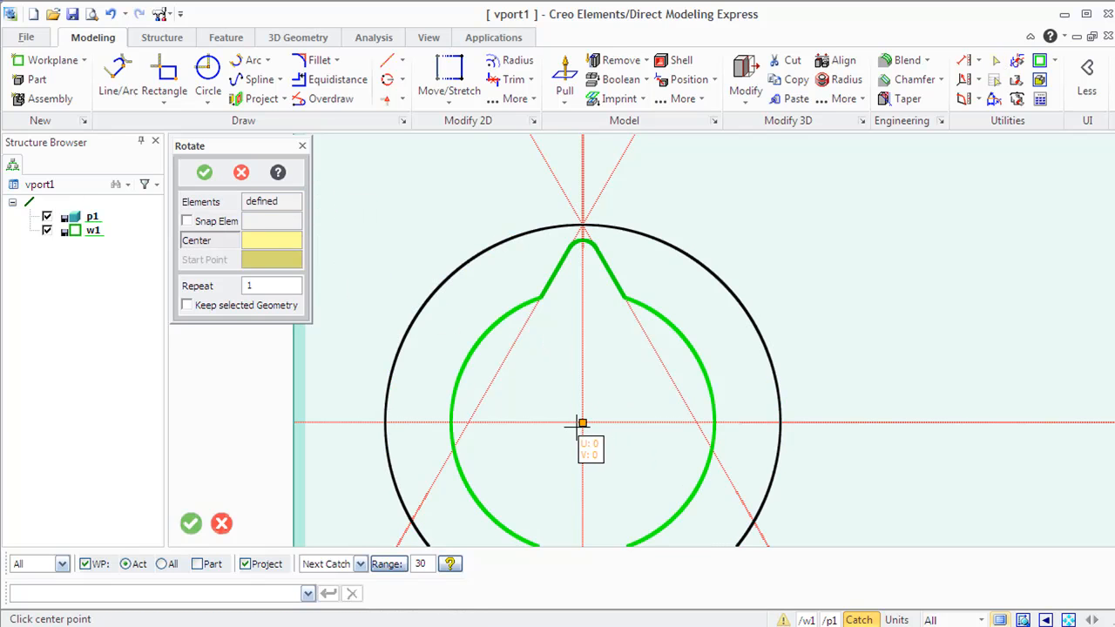
pyautogui.click(582, 423)
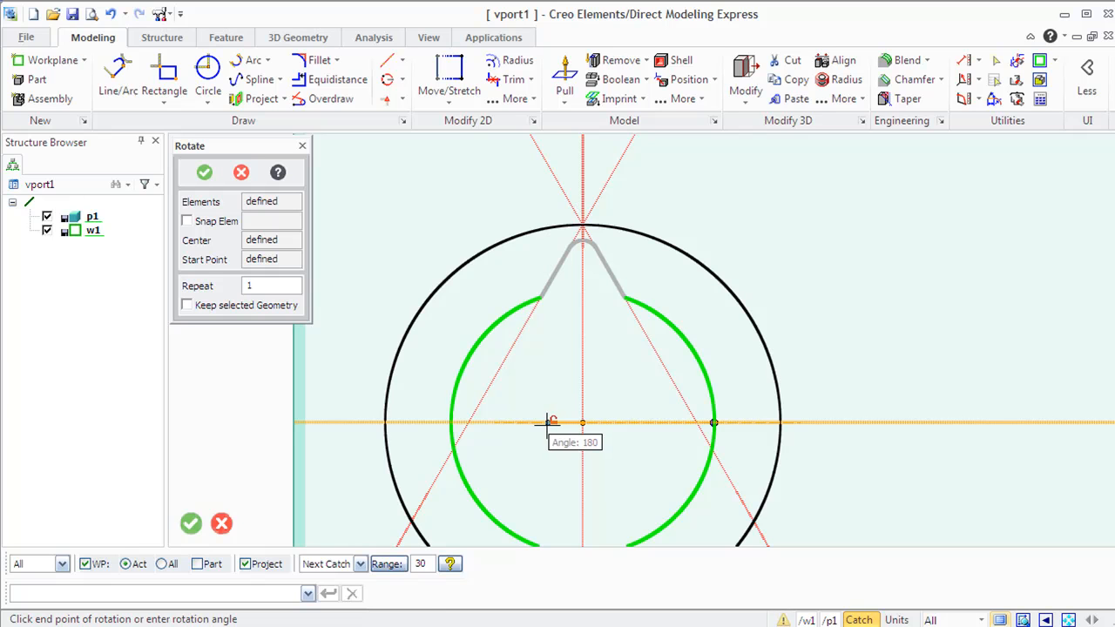
pyautogui.moveTo(337, 317)
pyautogui.write('3')
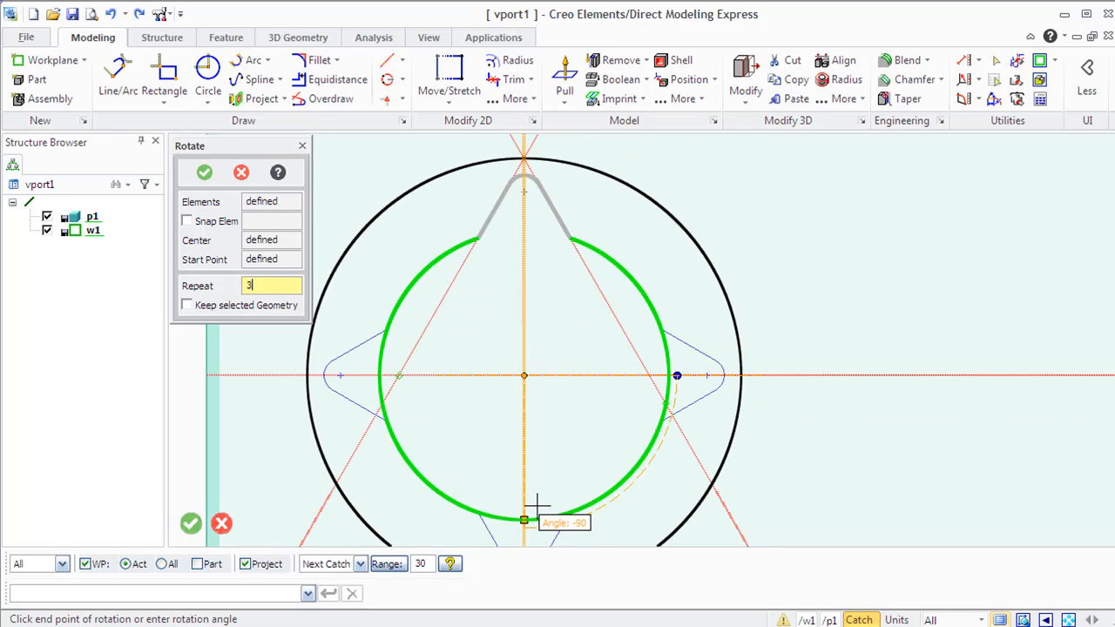
pyautogui.moveTo(554, 504)
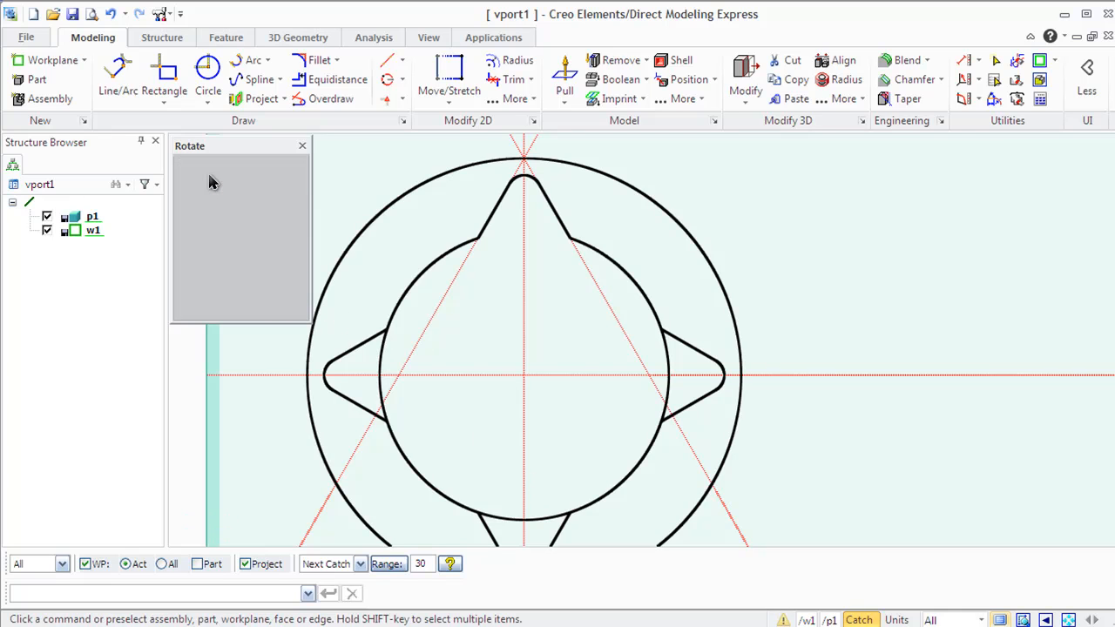
pyautogui.click(303, 144)
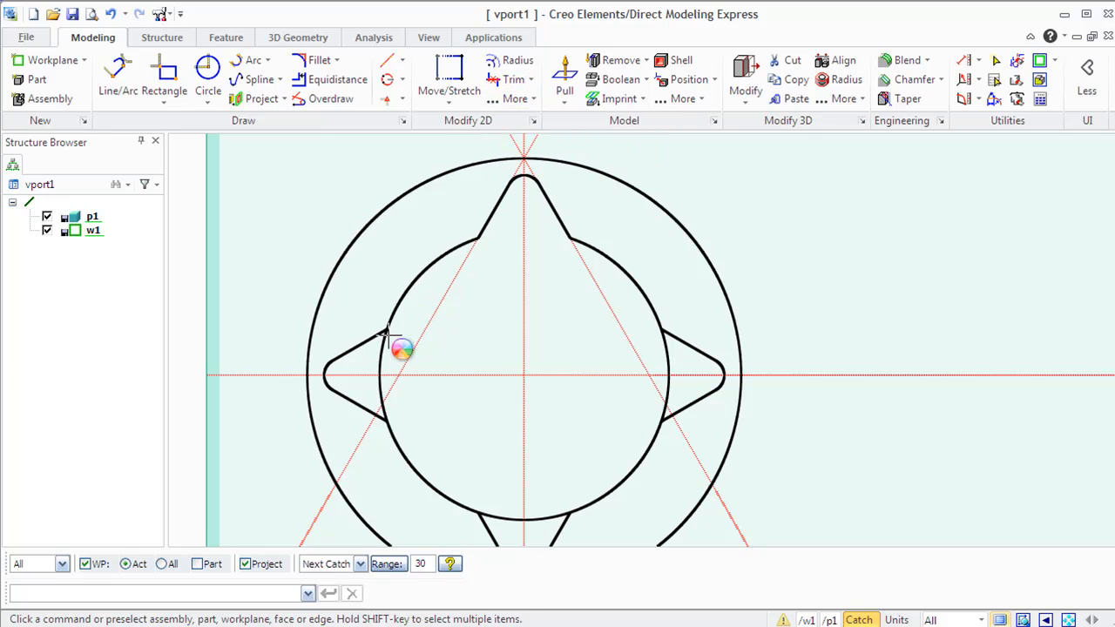
# Step: Trim the arc inside the right tooth and change the large circle's radius to about 22.1
pyautogui.click(513, 80)
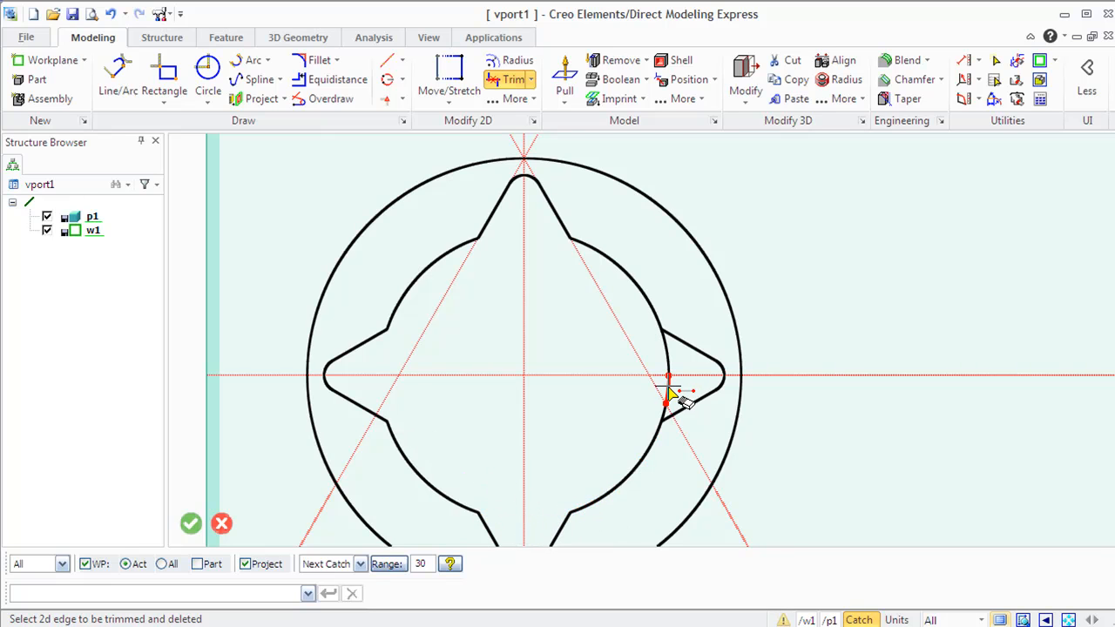
pyautogui.click(665, 384)
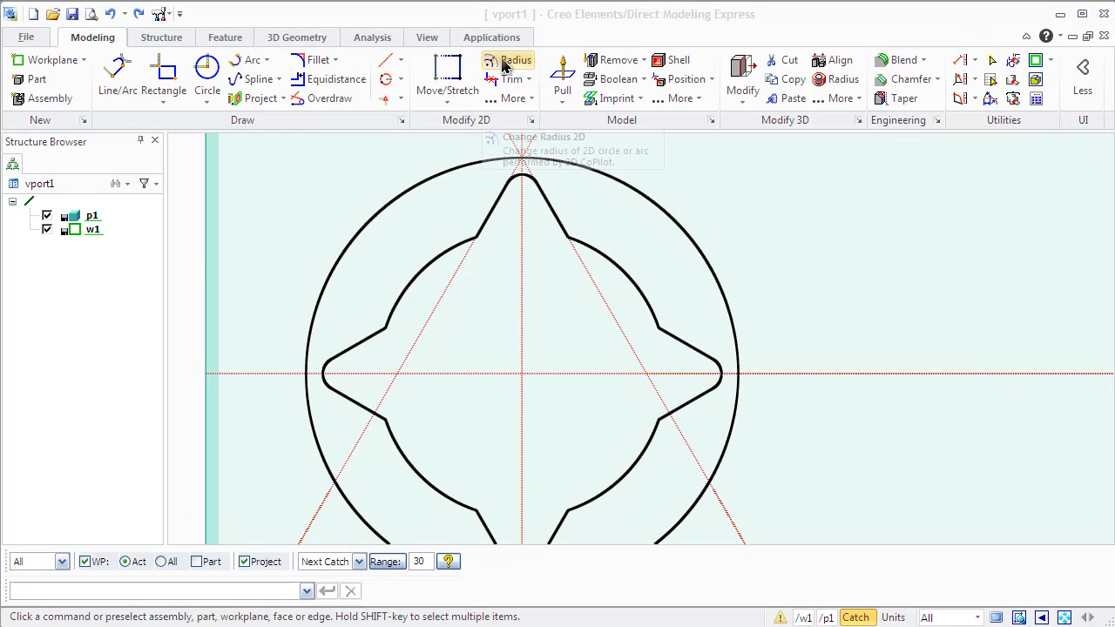
pyautogui.click(516, 60)
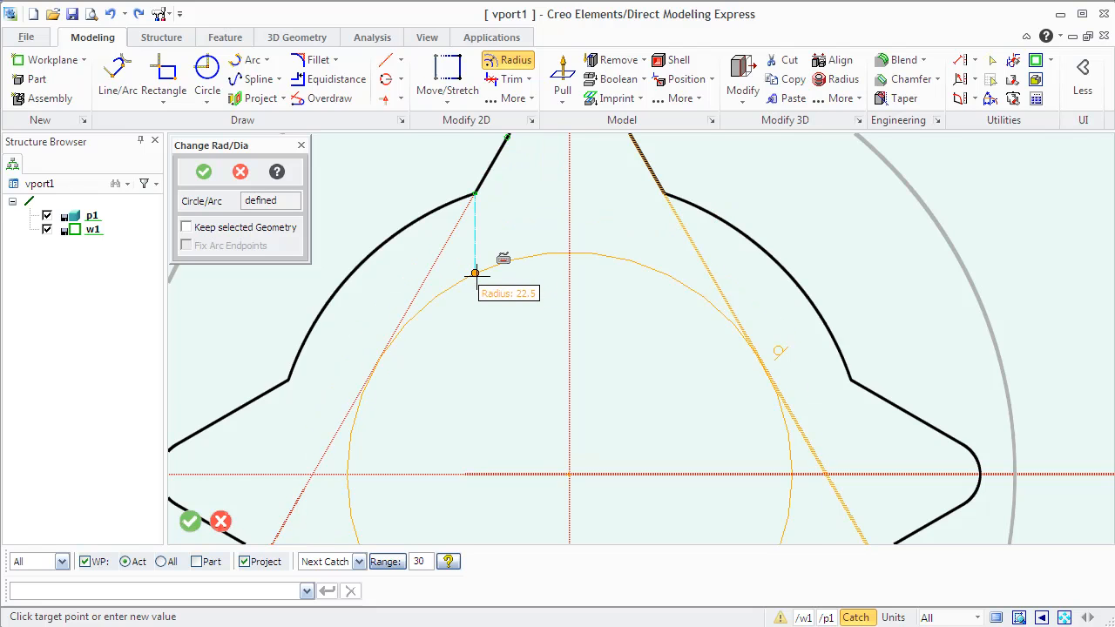
pyautogui.click(202, 172)
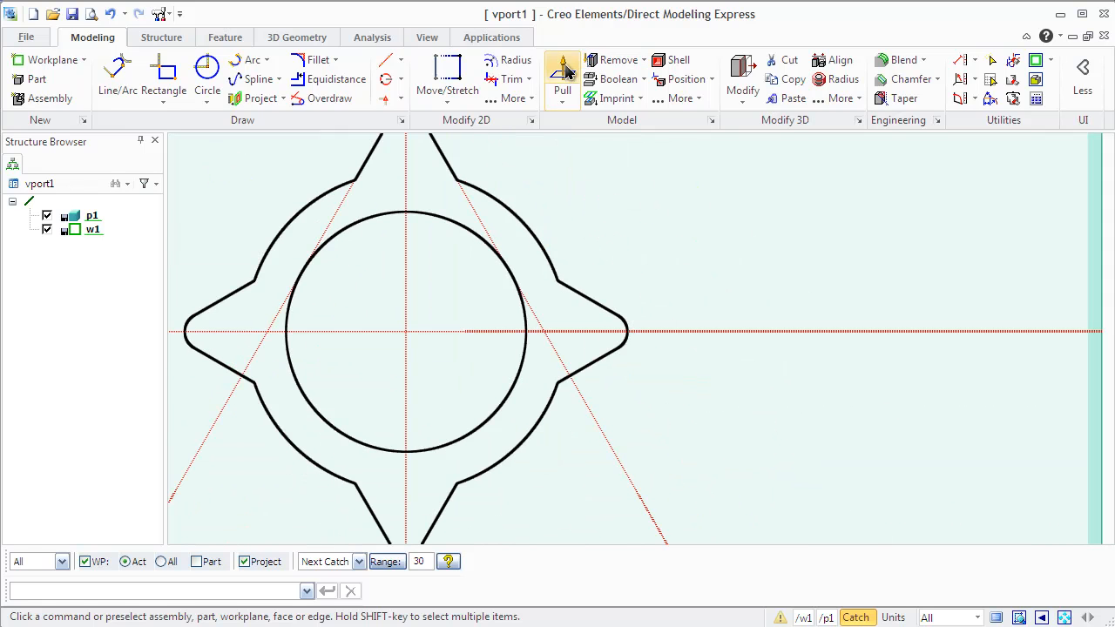
# Step: Start a Pull to extrude the toothed profile into a solid
pyautogui.click(561, 78)
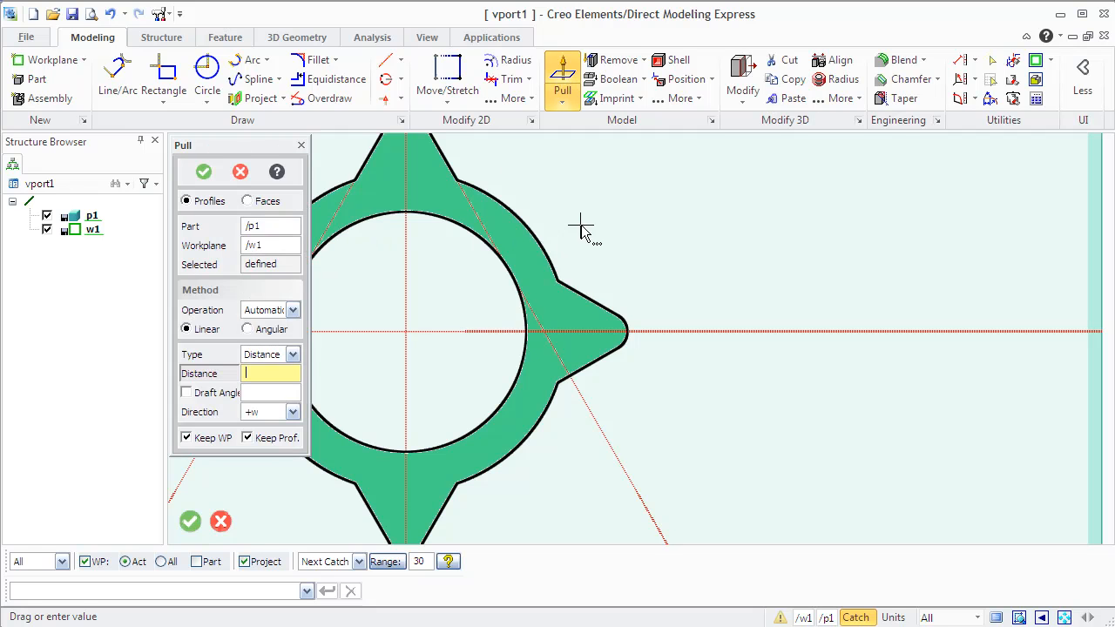
pyautogui.moveTo(620, 209)
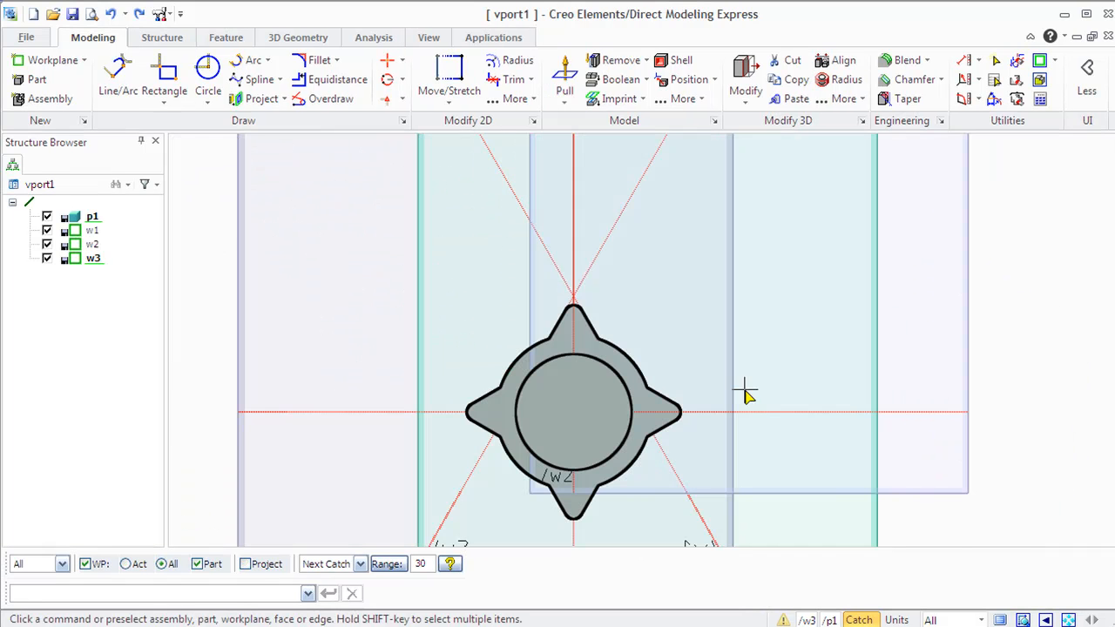
# Step: Move the whole projected gear profile so its centre point sits on the top tooth tip
pyautogui.click(449, 78)
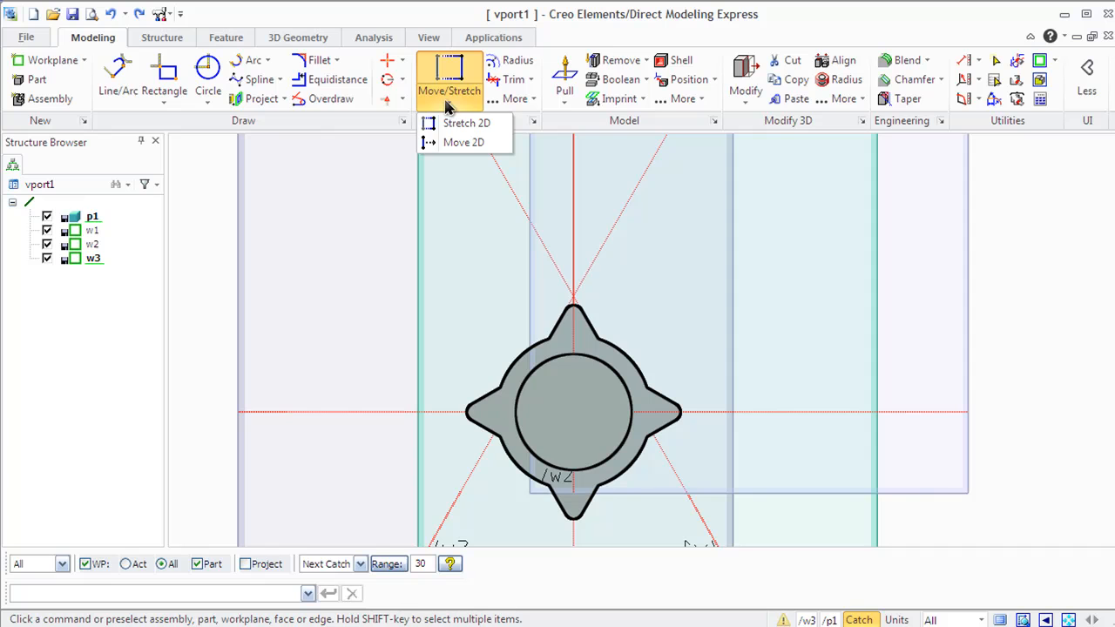
pyautogui.click(464, 143)
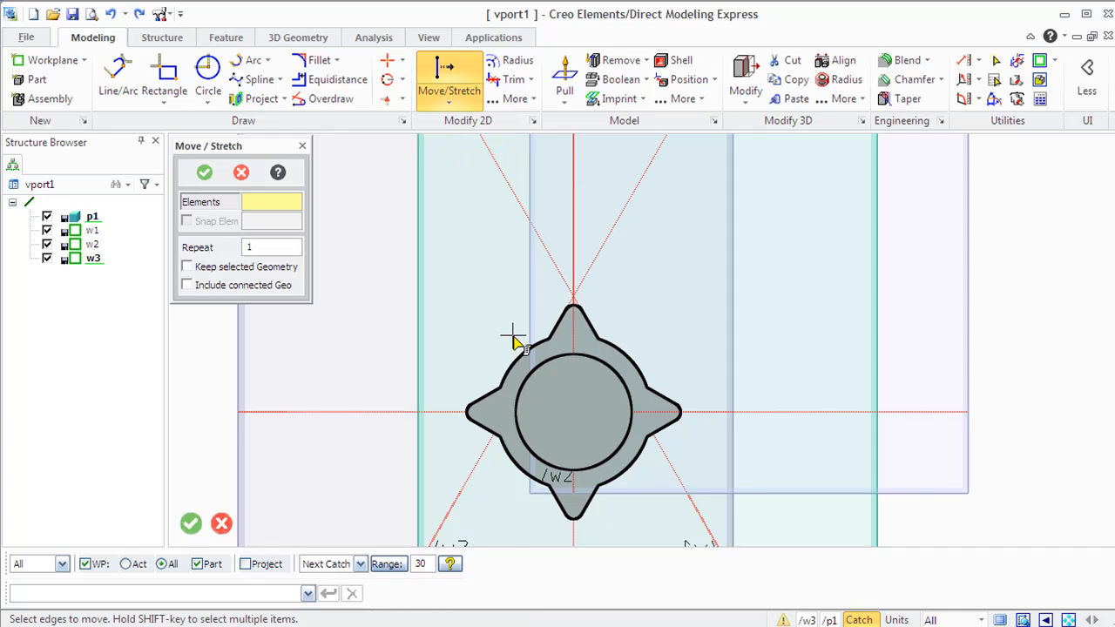
pyautogui.moveTo(453, 282)
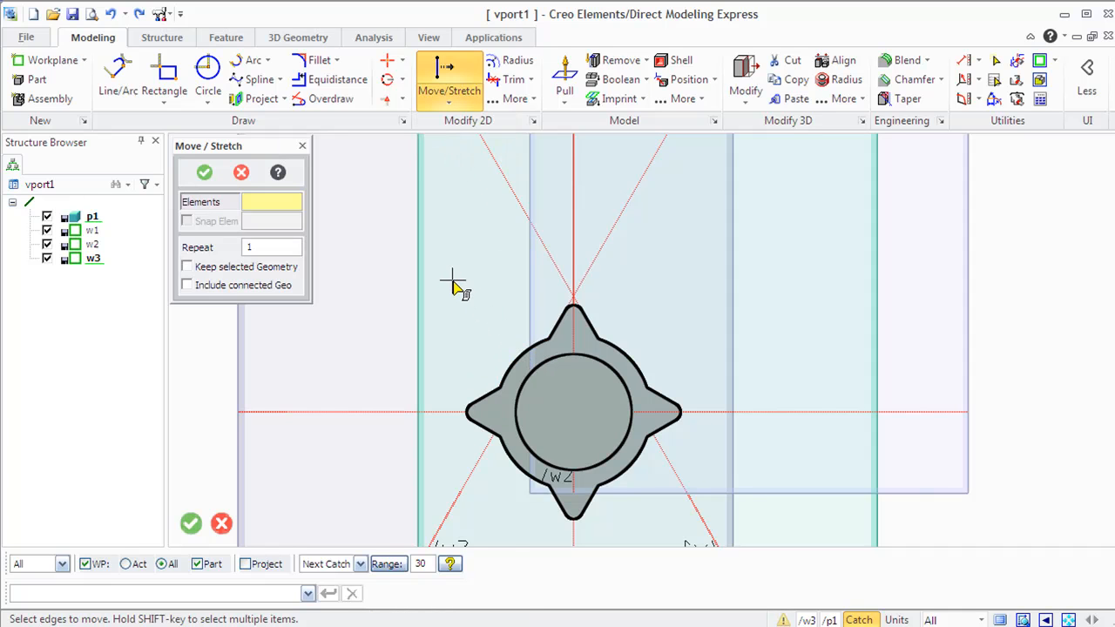
pyautogui.moveTo(451, 275); pyautogui.dragTo(665, 533)
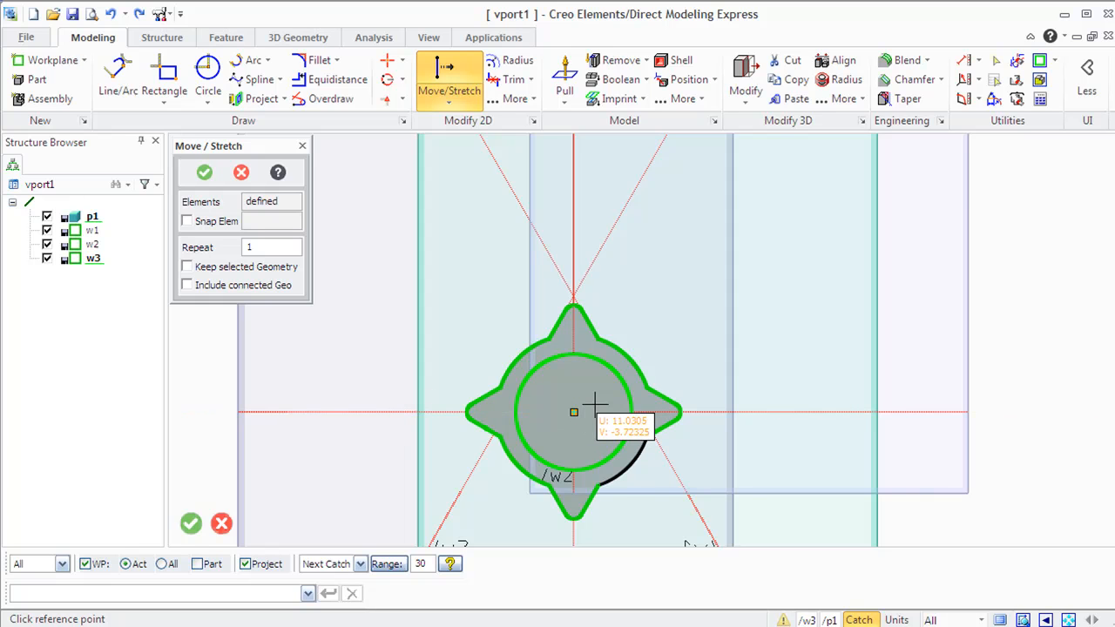
pyautogui.moveTo(575, 411)
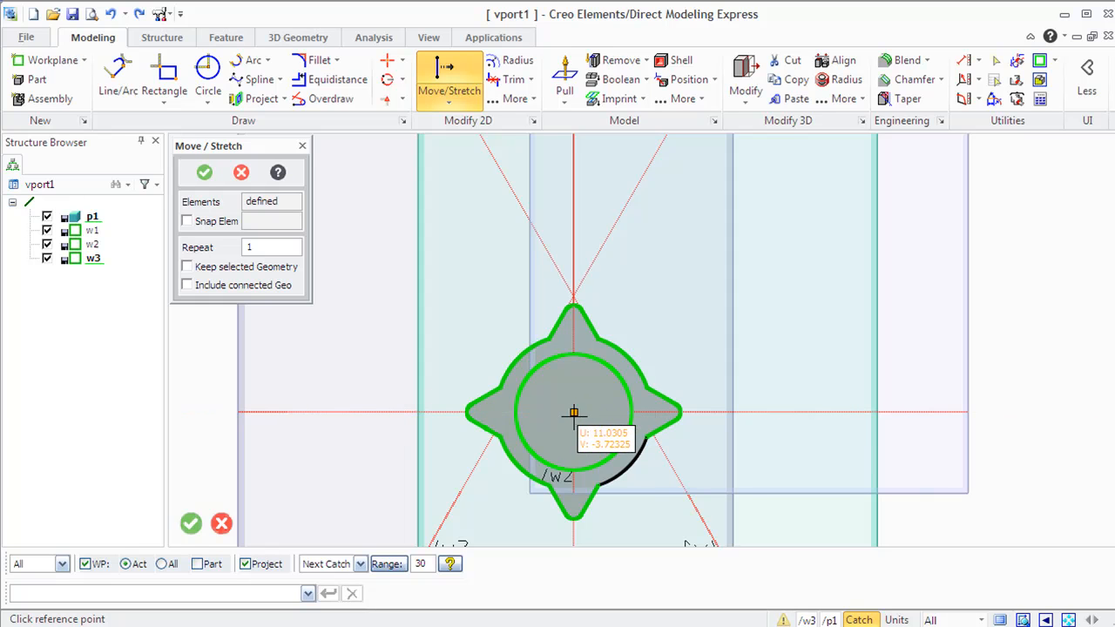
pyautogui.click(573, 412)
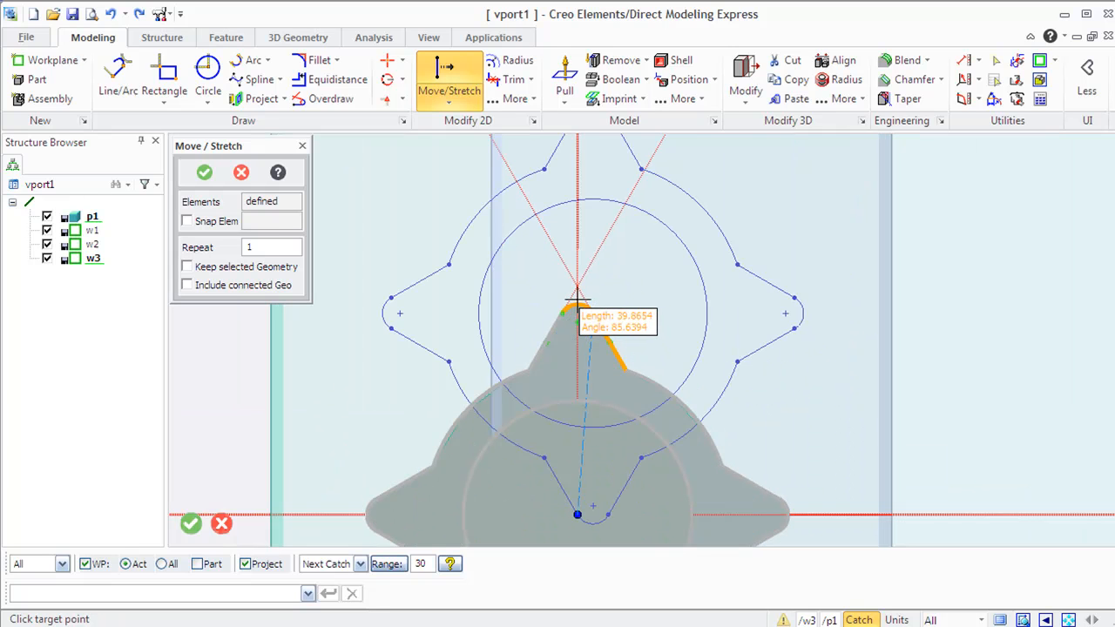
pyautogui.click(577, 286)
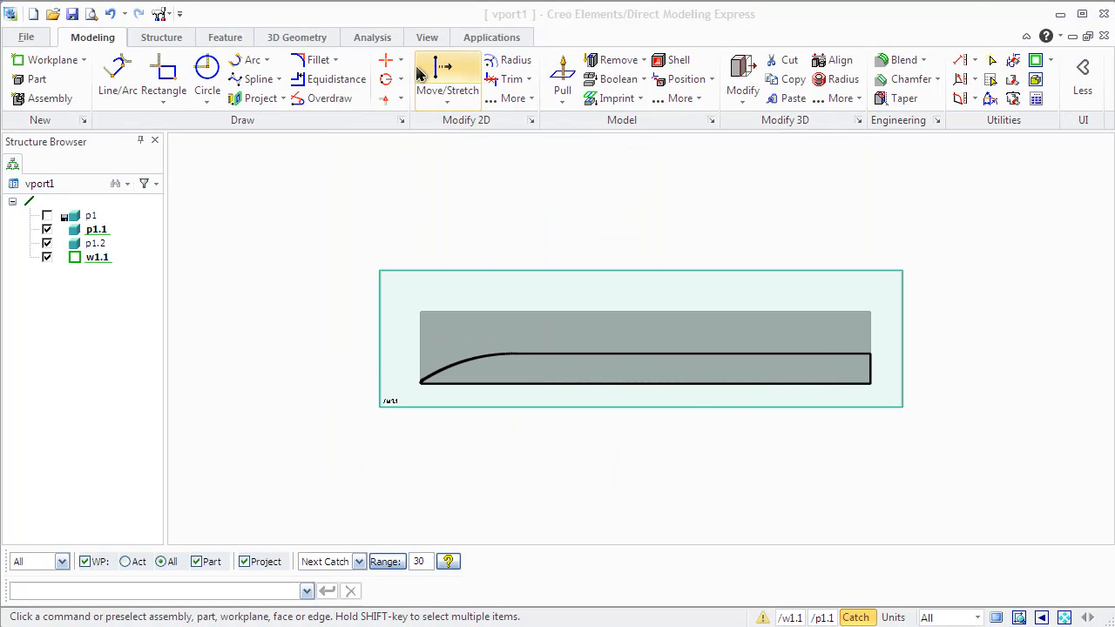
# Step: Start a perpendicular construction line anchored at the profile's top-right corner on w1.1
pyautogui.click(400, 59)
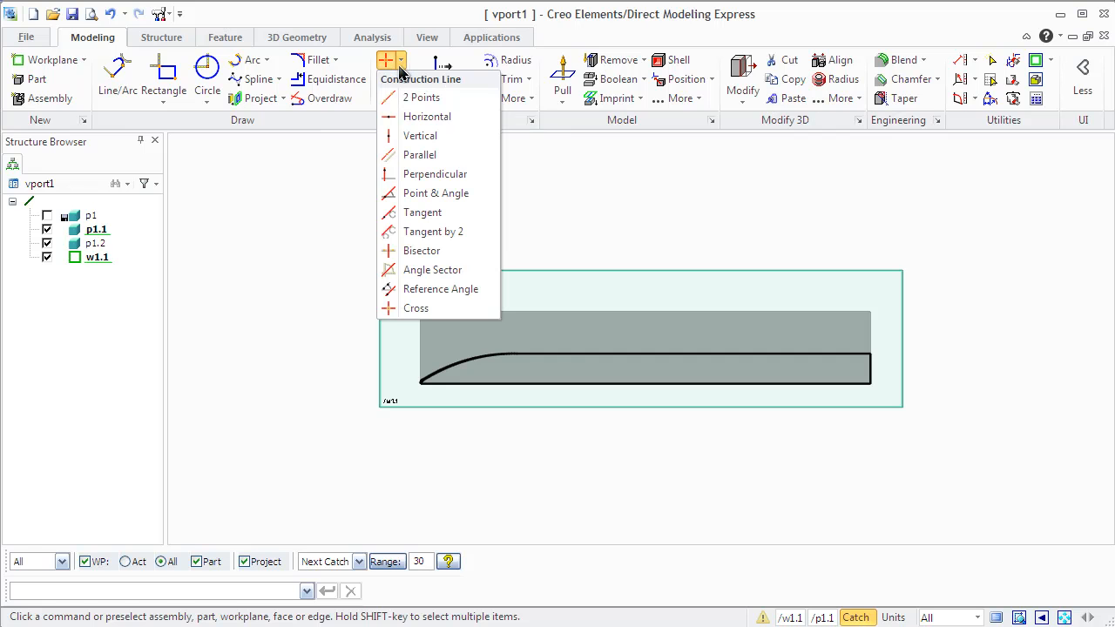
pyautogui.moveTo(436, 174)
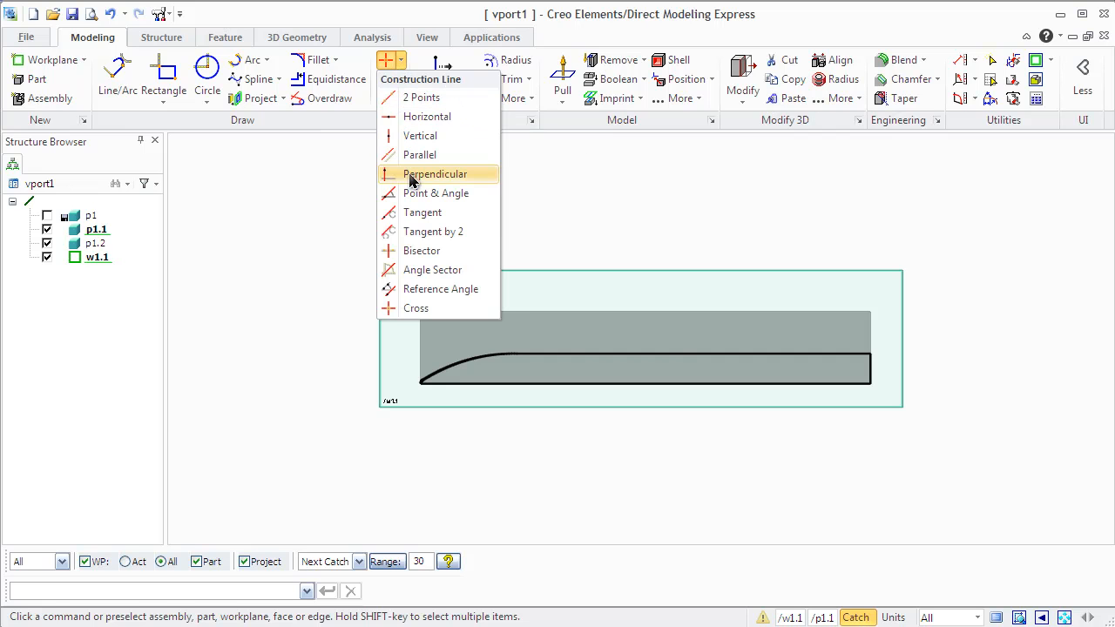
pyautogui.click(436, 175)
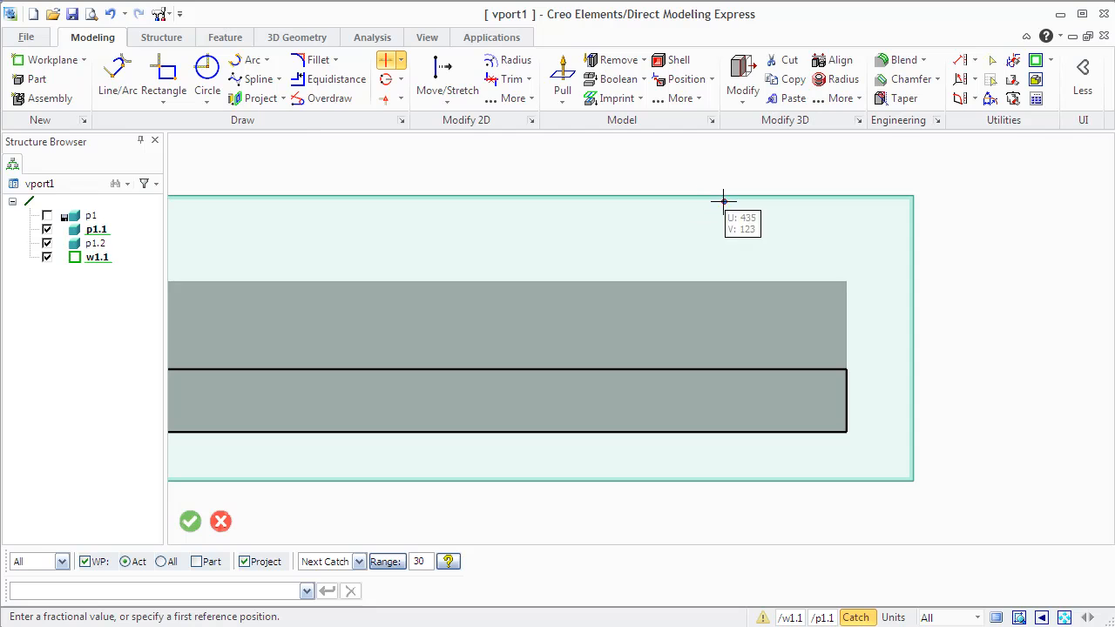
pyautogui.moveTo(845, 281)
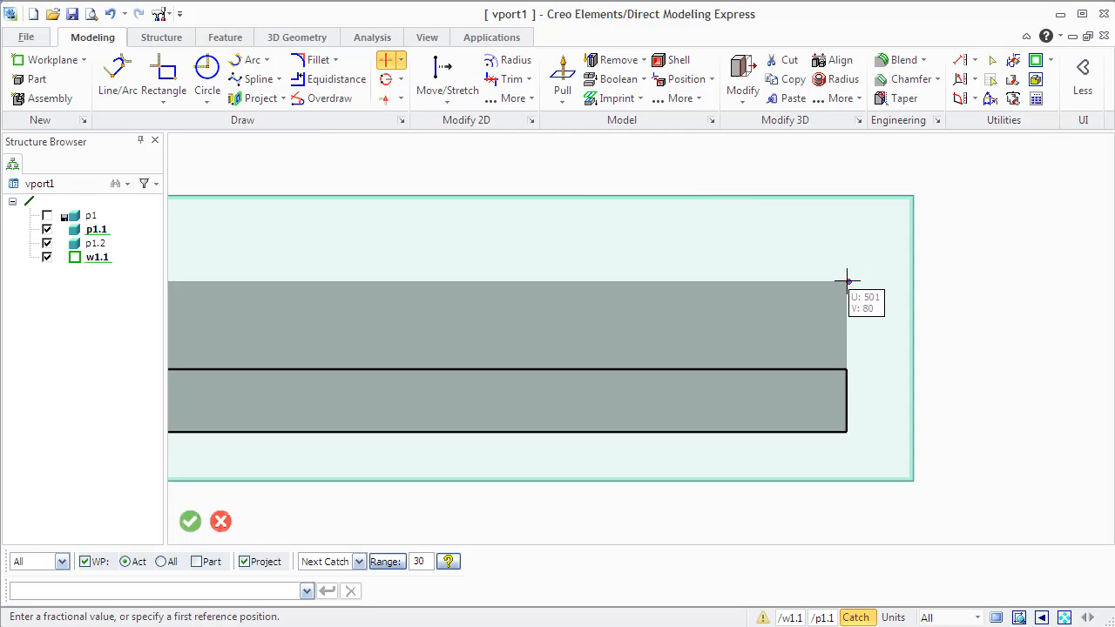
pyautogui.moveTo(845, 281)
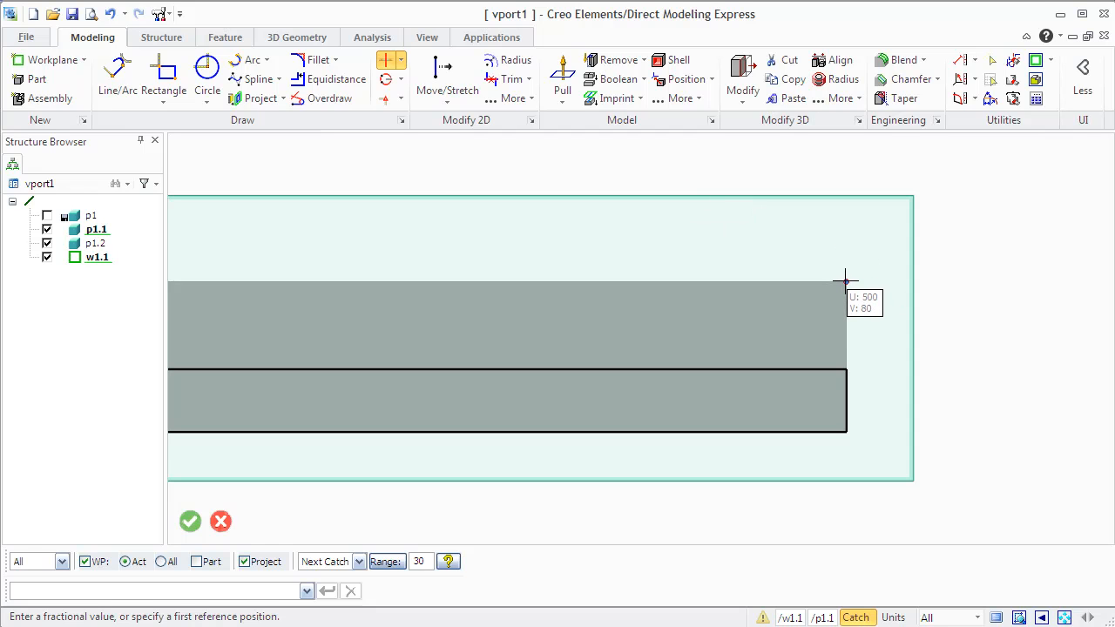
pyautogui.click(845, 282)
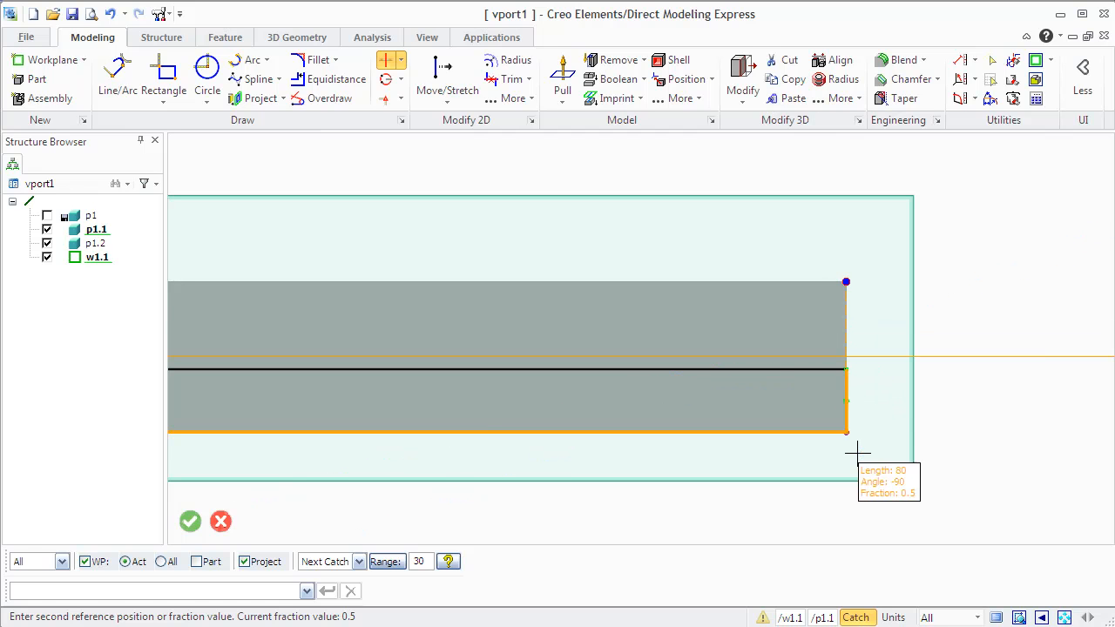
pyautogui.moveTo(845, 432)
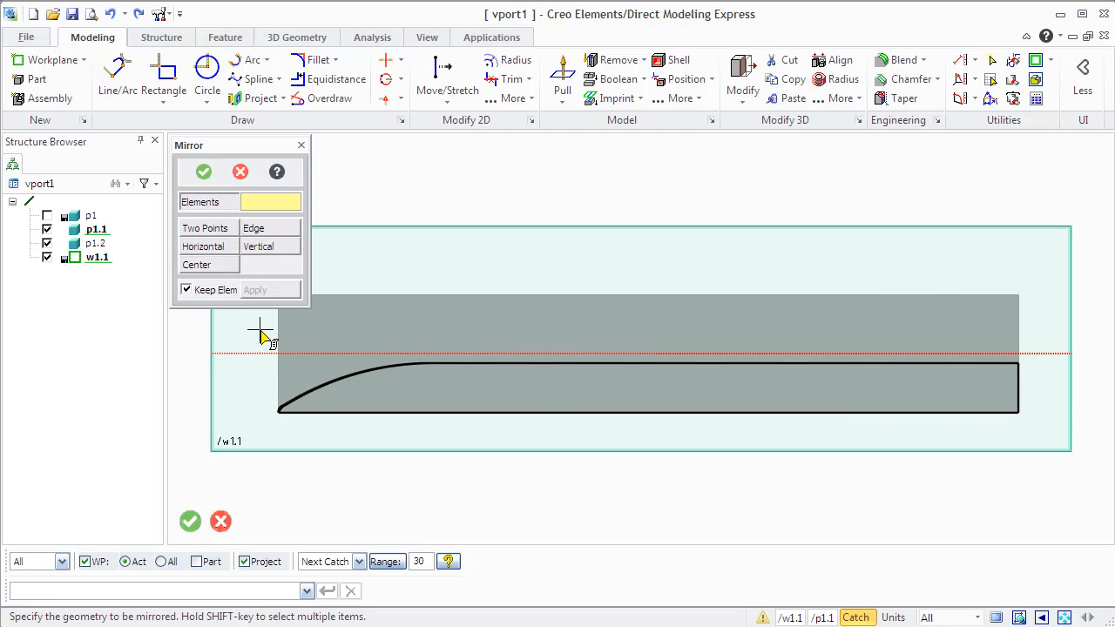
# Step: Mirror the selected curve and lower edges about the horizontal middle line as the edge axis
pyautogui.moveTo(261, 327); pyautogui.dragTo(1045, 449)
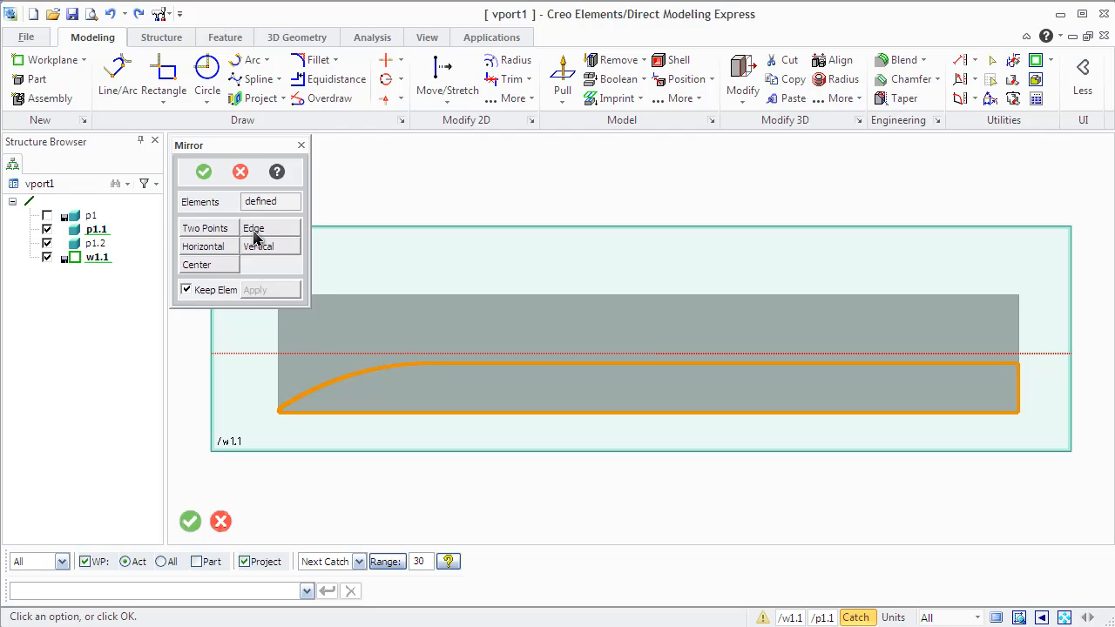
pyautogui.click(255, 245)
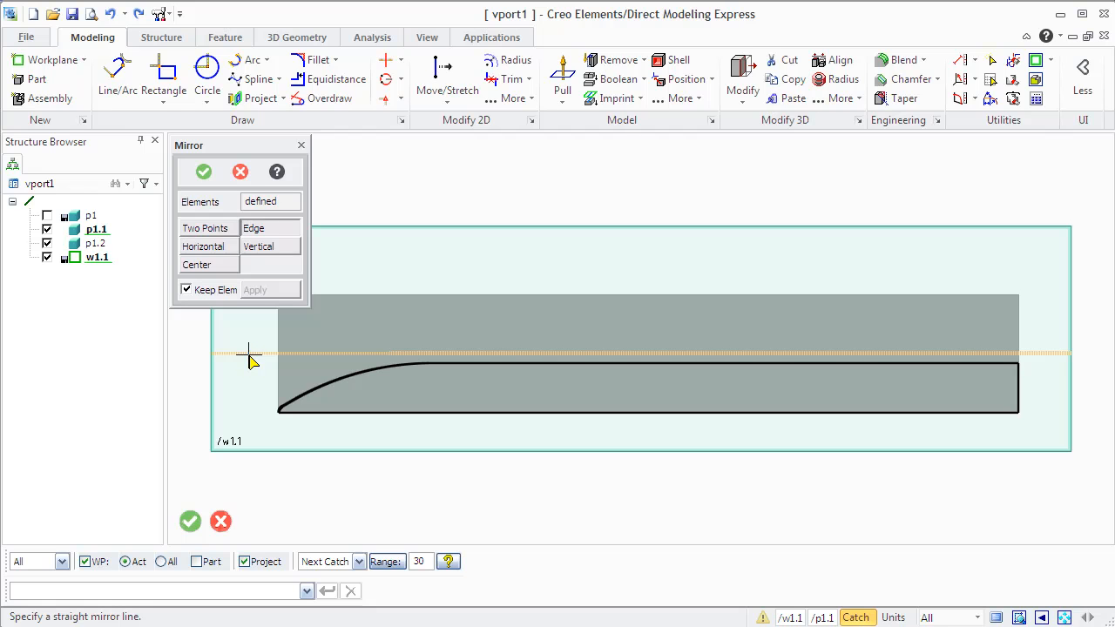
pyautogui.click(299, 322)
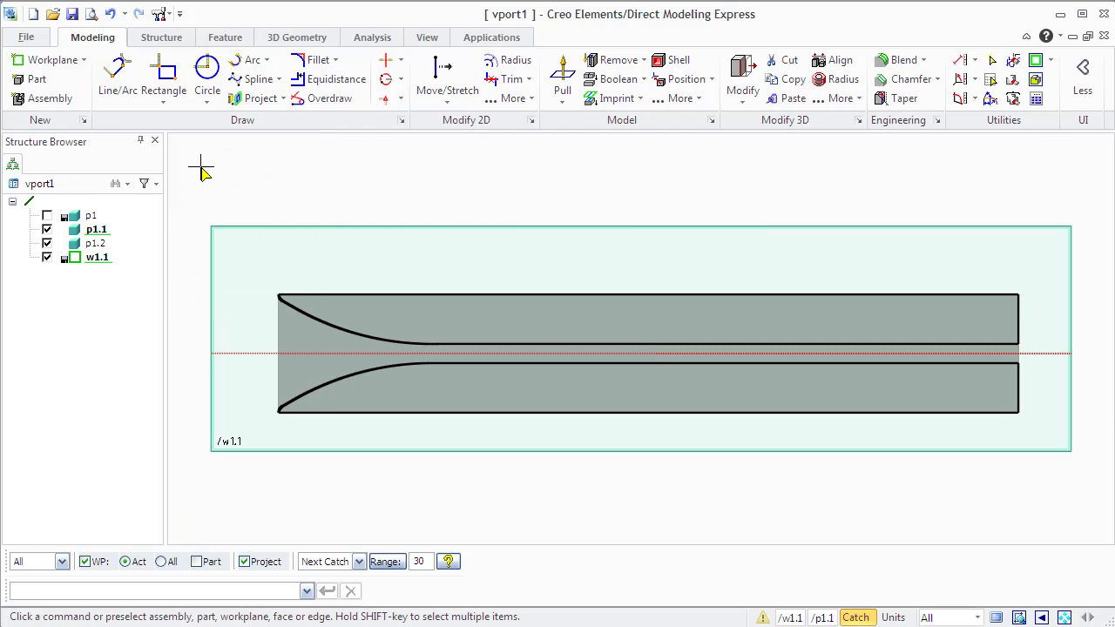
# Step: Scale the circle by factor 0.5 about its own centre and apply
pyautogui.click(510, 98)
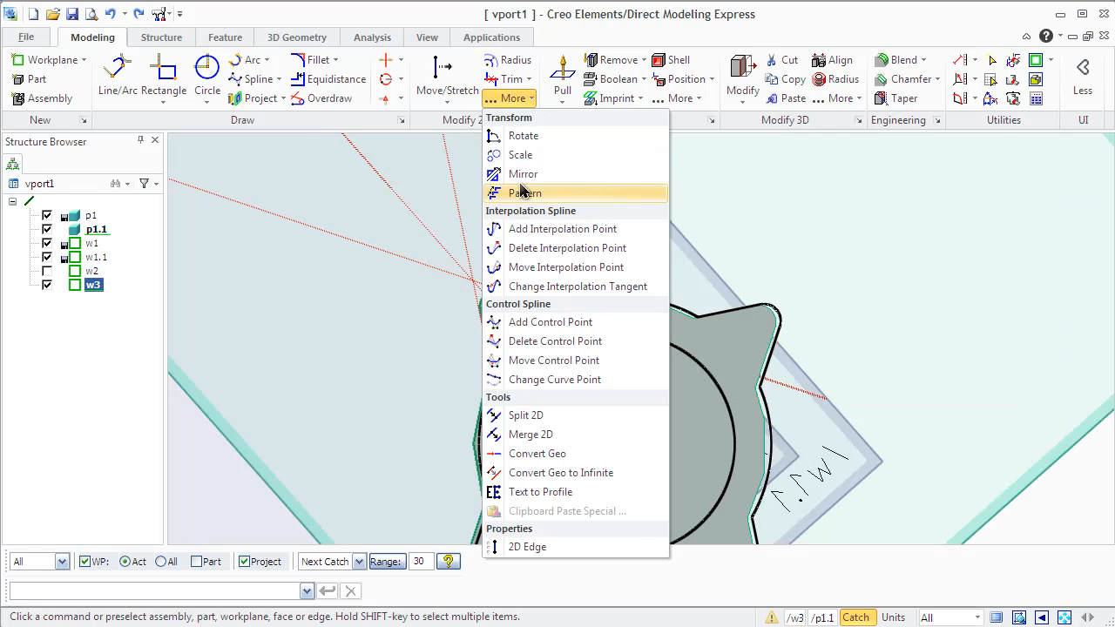
pyautogui.click(519, 153)
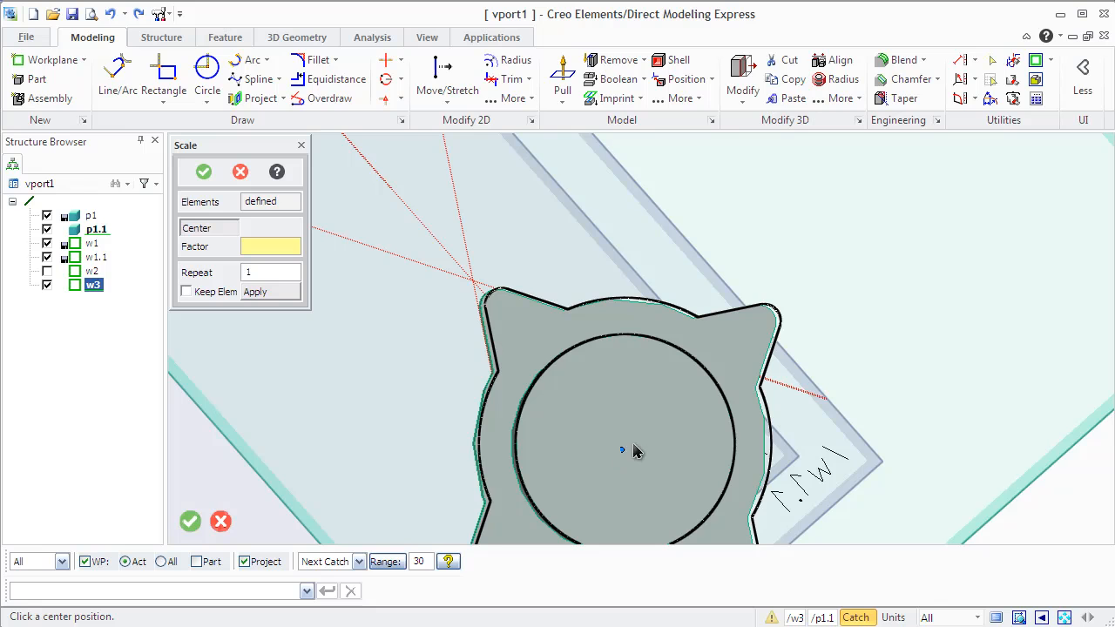
pyautogui.moveTo(635, 347)
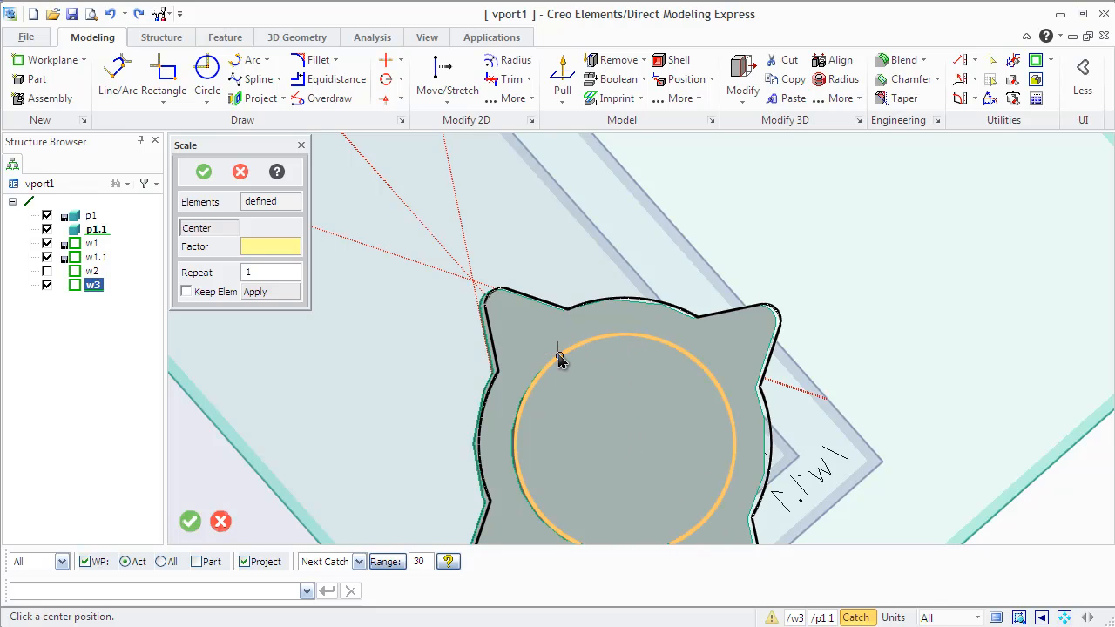
pyautogui.click(557, 357)
pyautogui.write('0.')
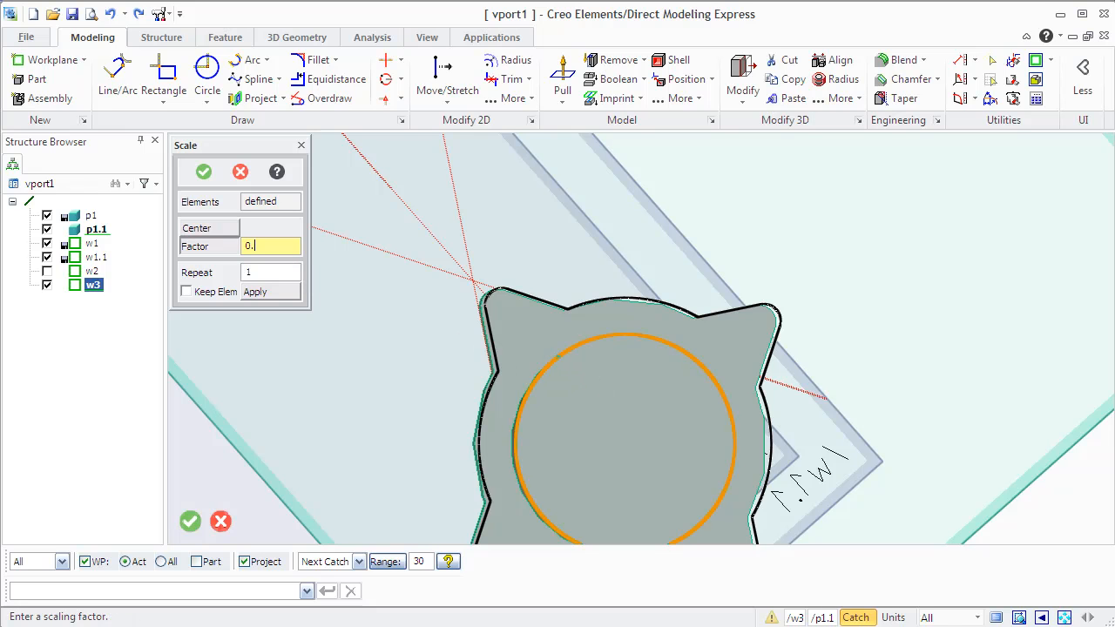
pyautogui.write('5')
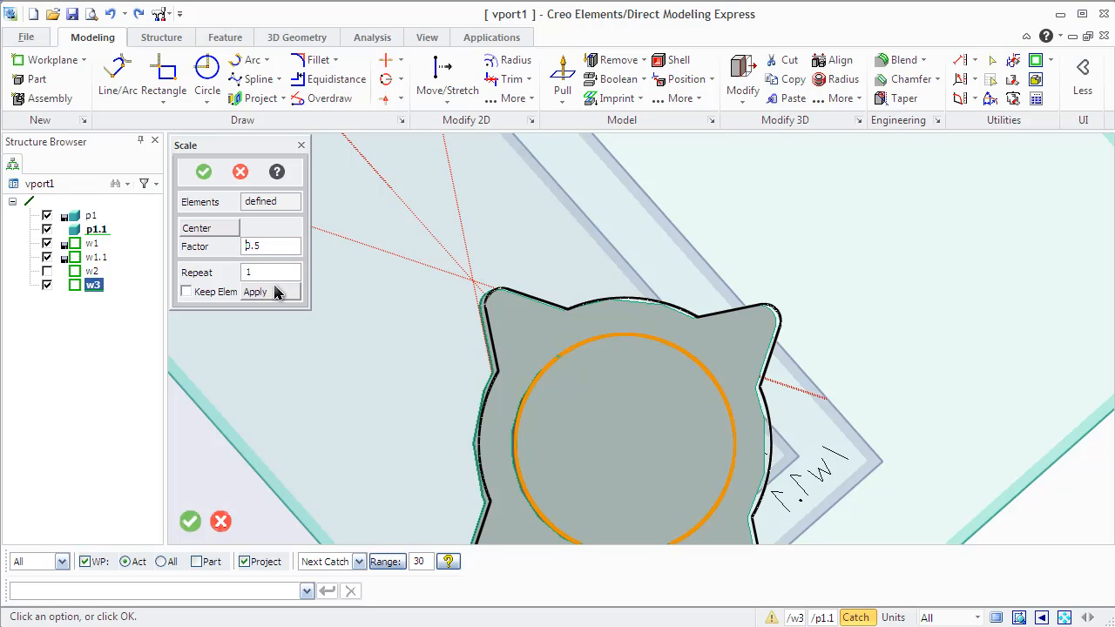
pyautogui.click(255, 291)
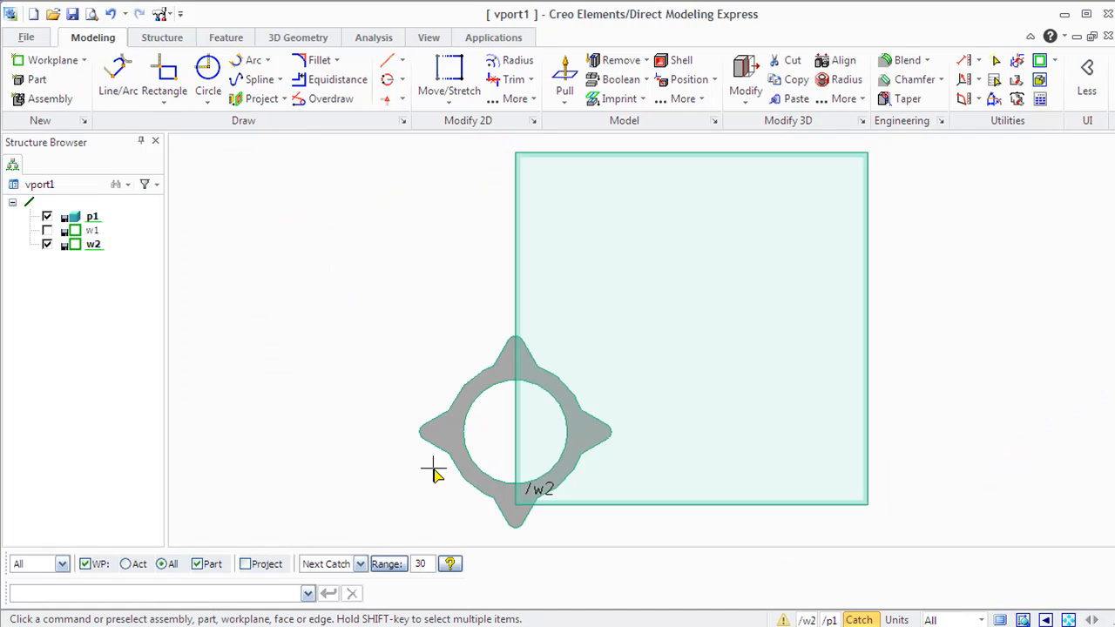
pyautogui.moveTo(257, 81)
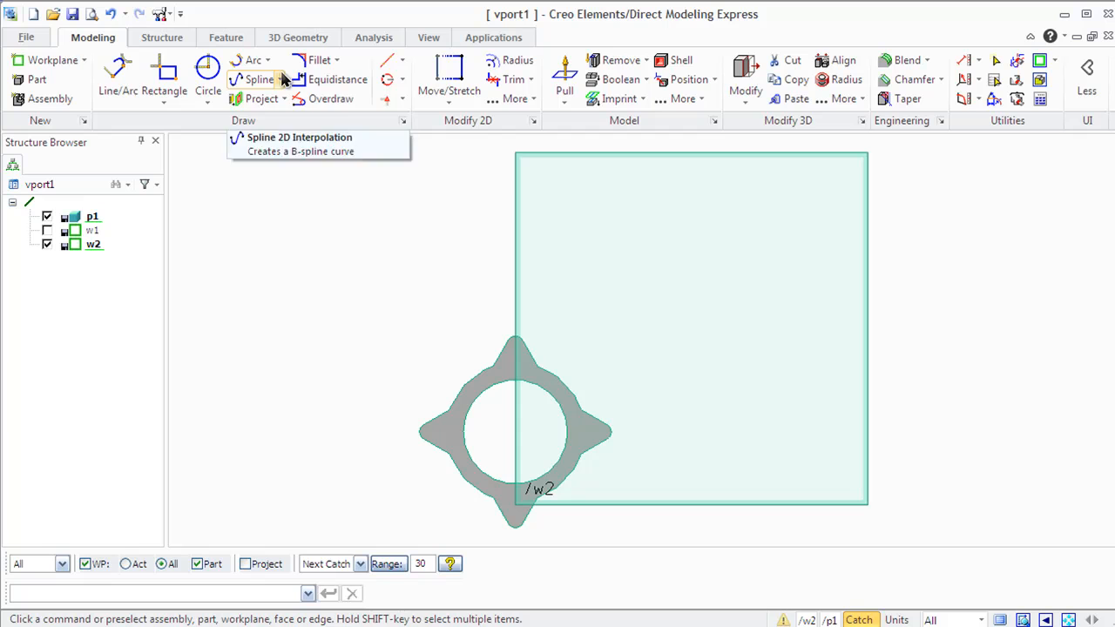
# Step: Draw an interpolation spline through three points in the gear lobe, closing into a heart loop
pyautogui.click(277, 81)
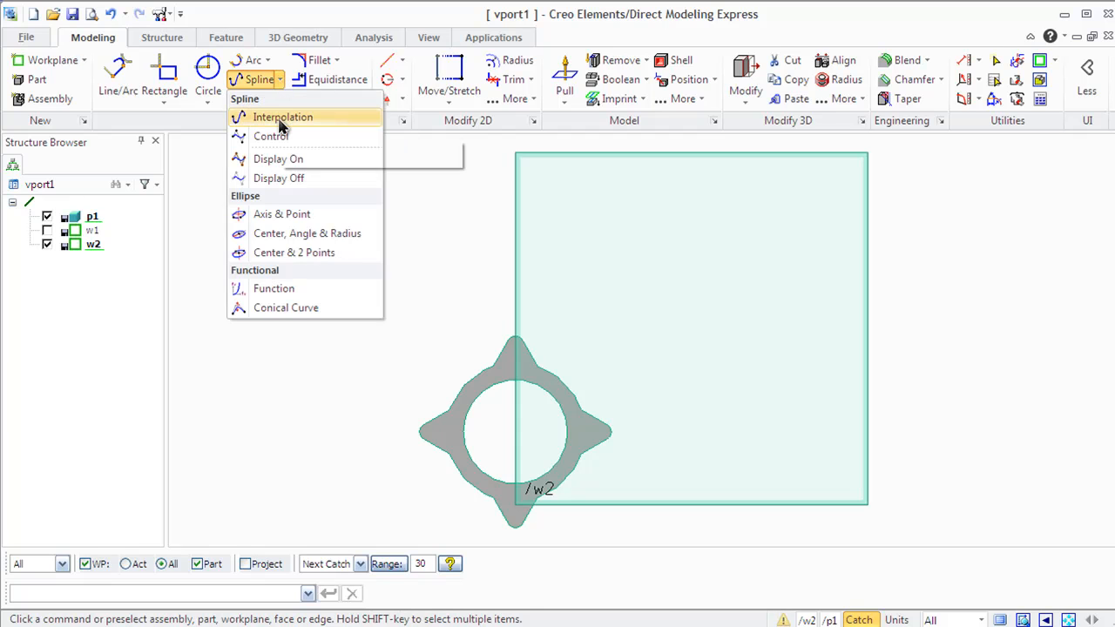
pyautogui.click(282, 116)
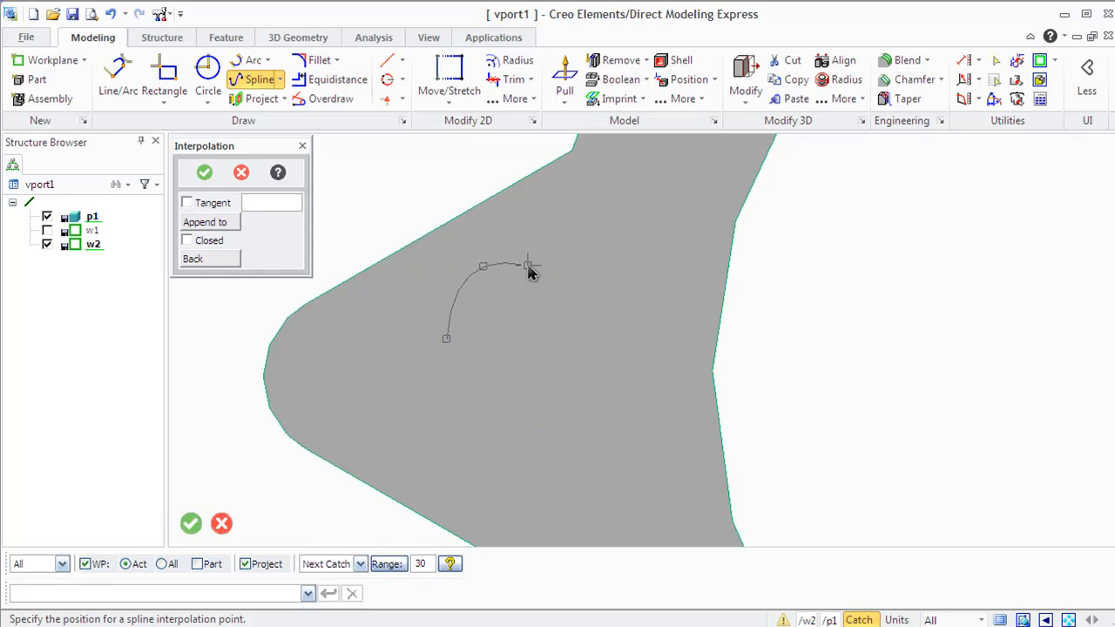
pyautogui.click(494, 446)
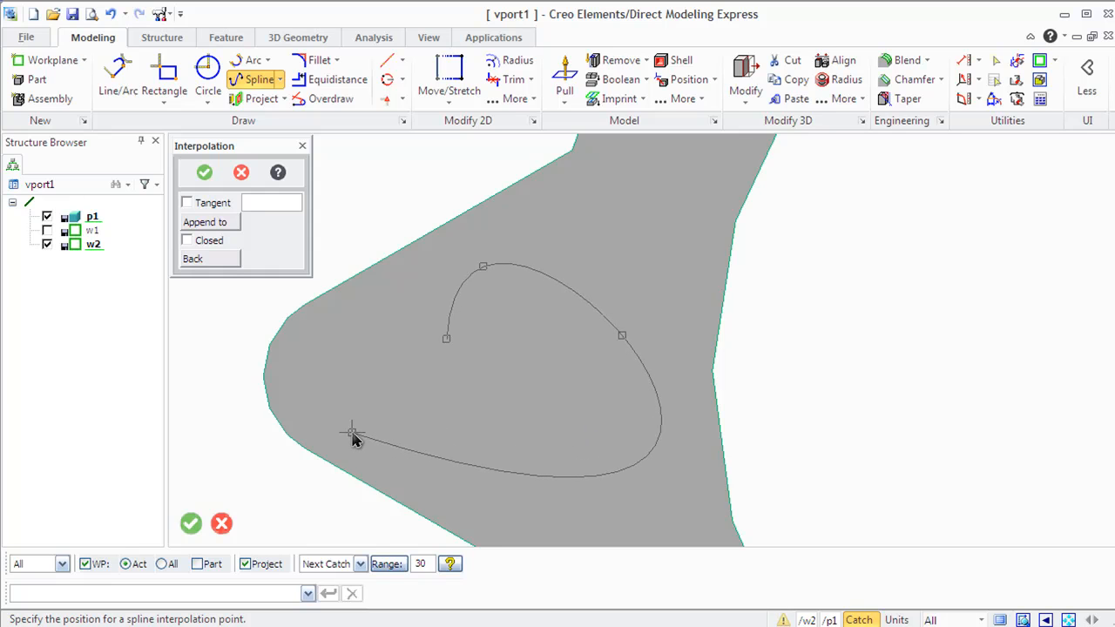
pyautogui.click(344, 357)
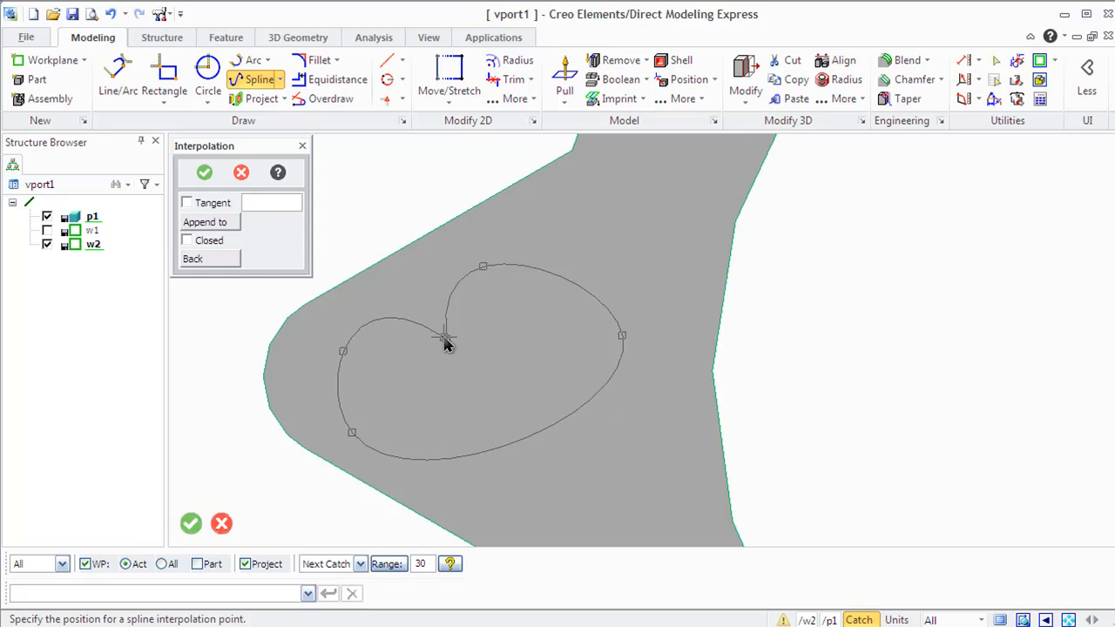
pyautogui.click(204, 172)
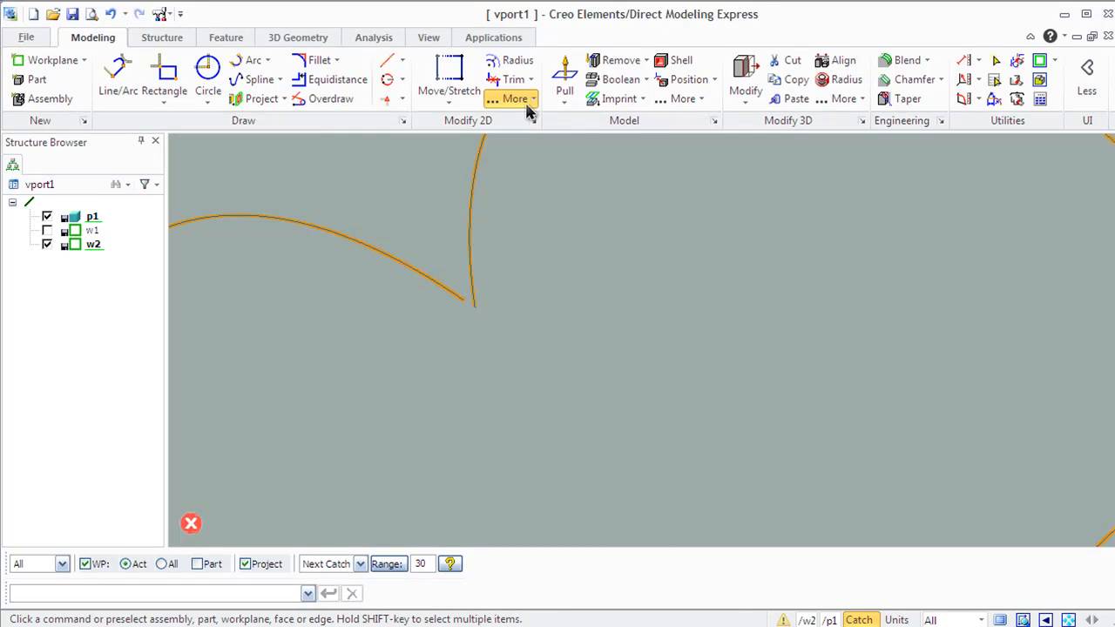
# Step: Reposition one interpolation point of the heart spline, then punch the loop into the part
pyautogui.click(516, 98)
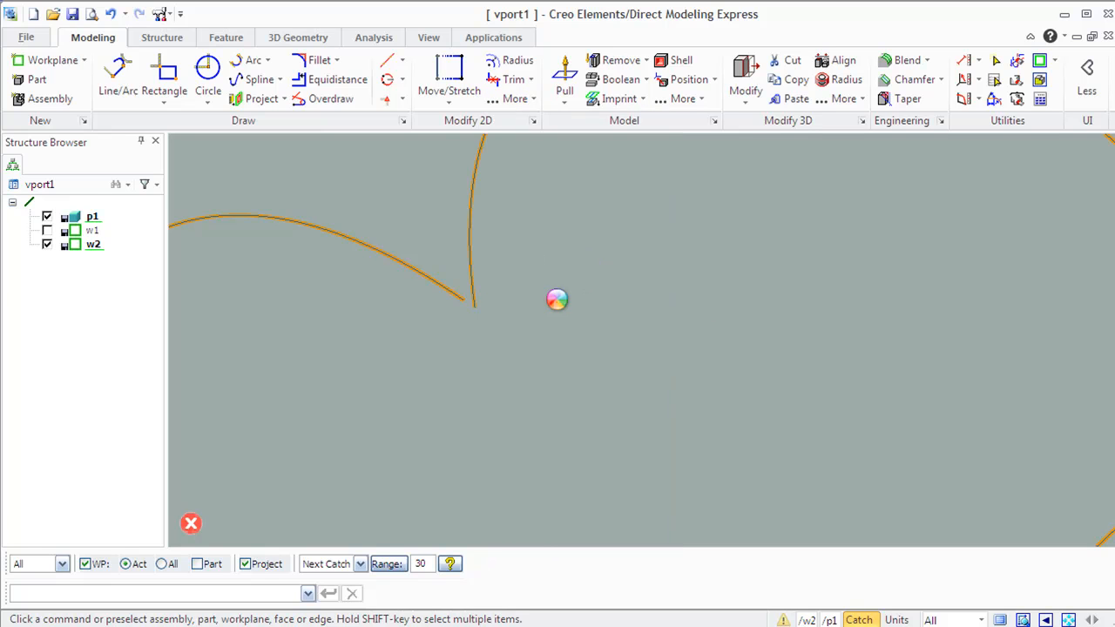
pyautogui.click(469, 305)
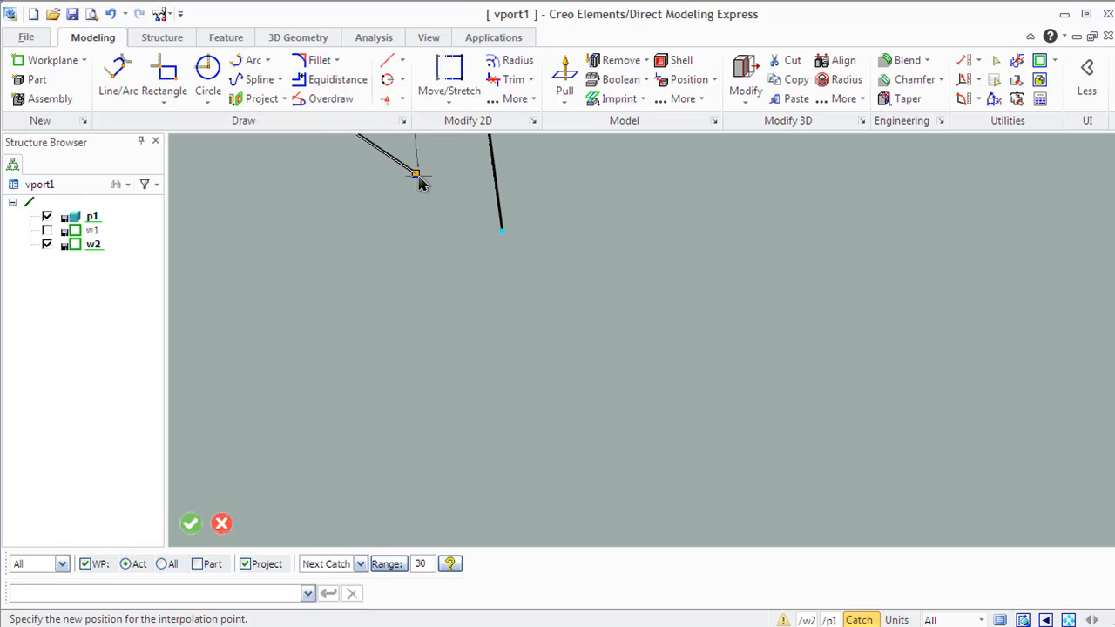
pyautogui.click(418, 174)
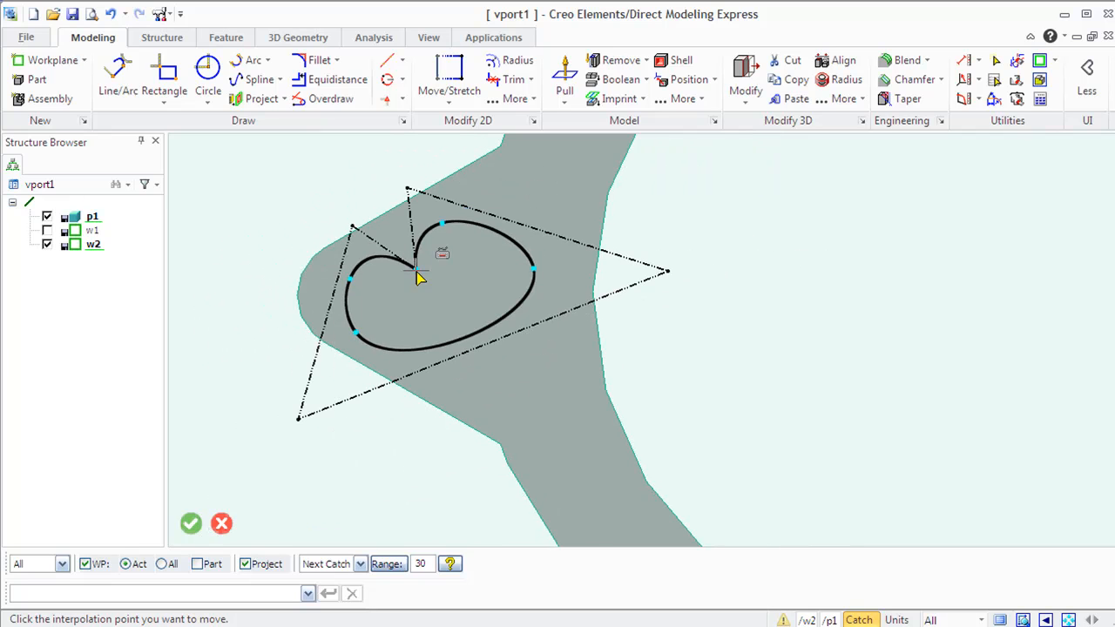
pyautogui.moveTo(418, 277)
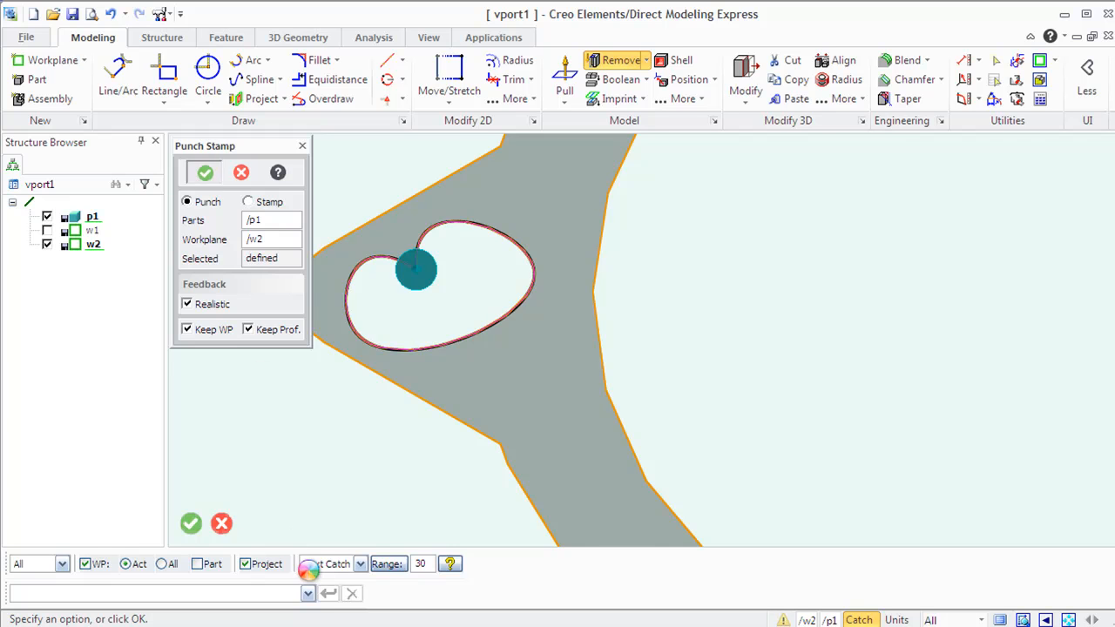
pyautogui.click(191, 523)
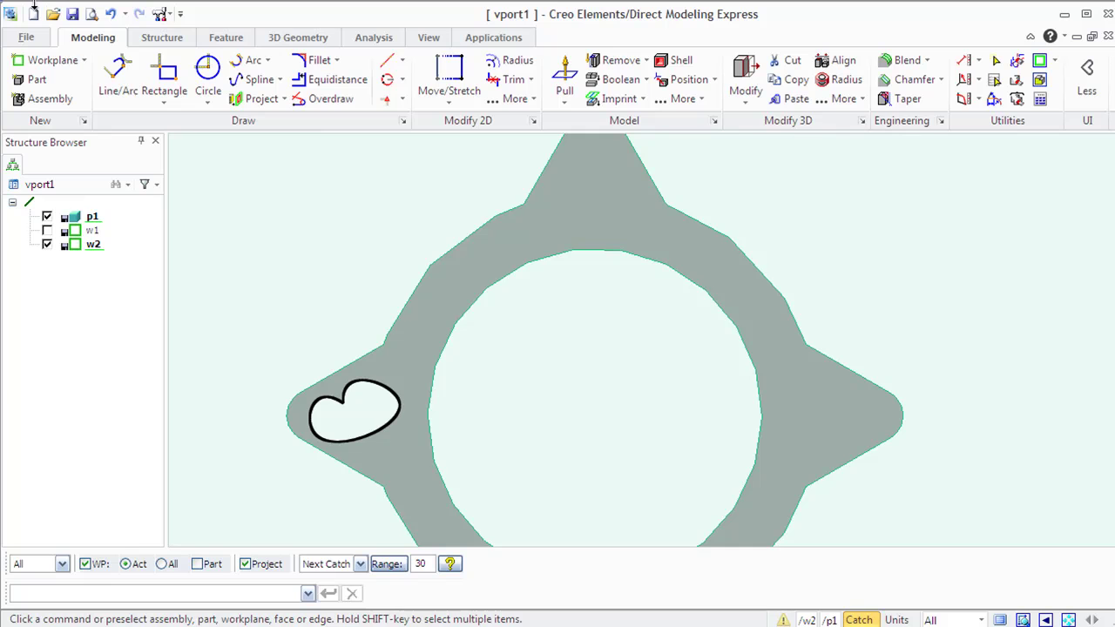
# Step: Undo the punch and the spline loop so the lobe is left empty
pyautogui.click(112, 14)
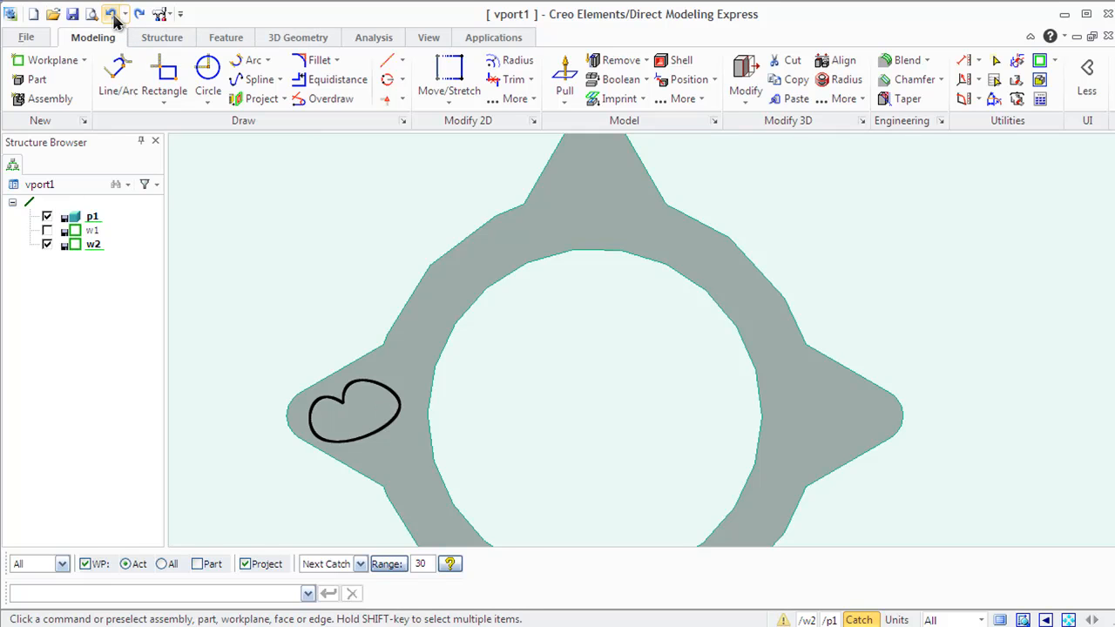
pyautogui.click(352, 414)
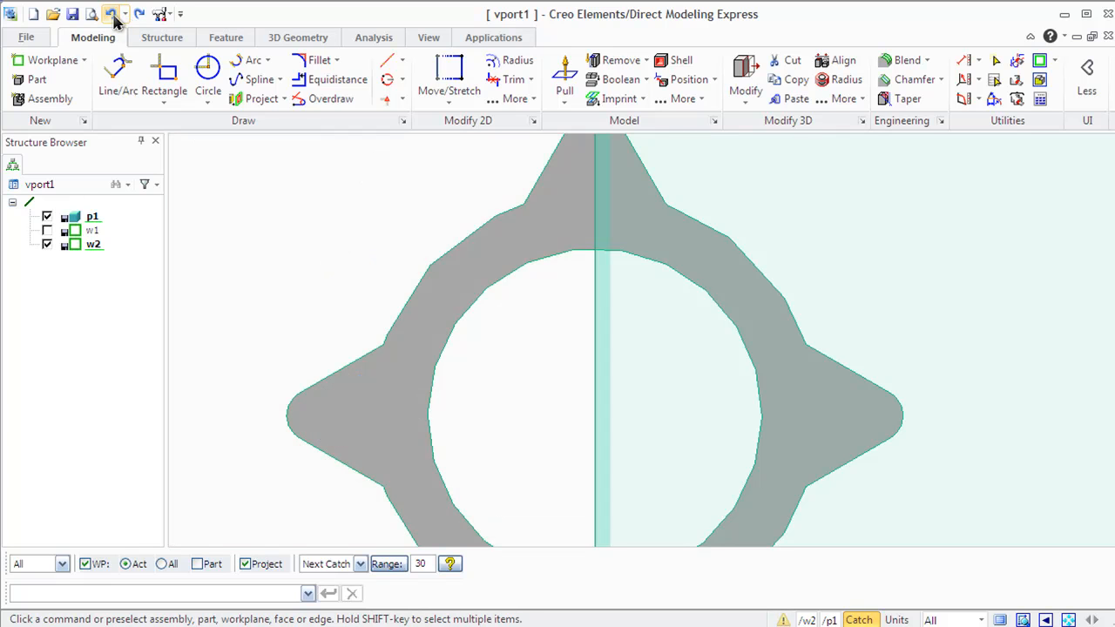
# Step: Place the spline points in the right lobe, check Closed and confirm the loop
pyautogui.click(115, 14)
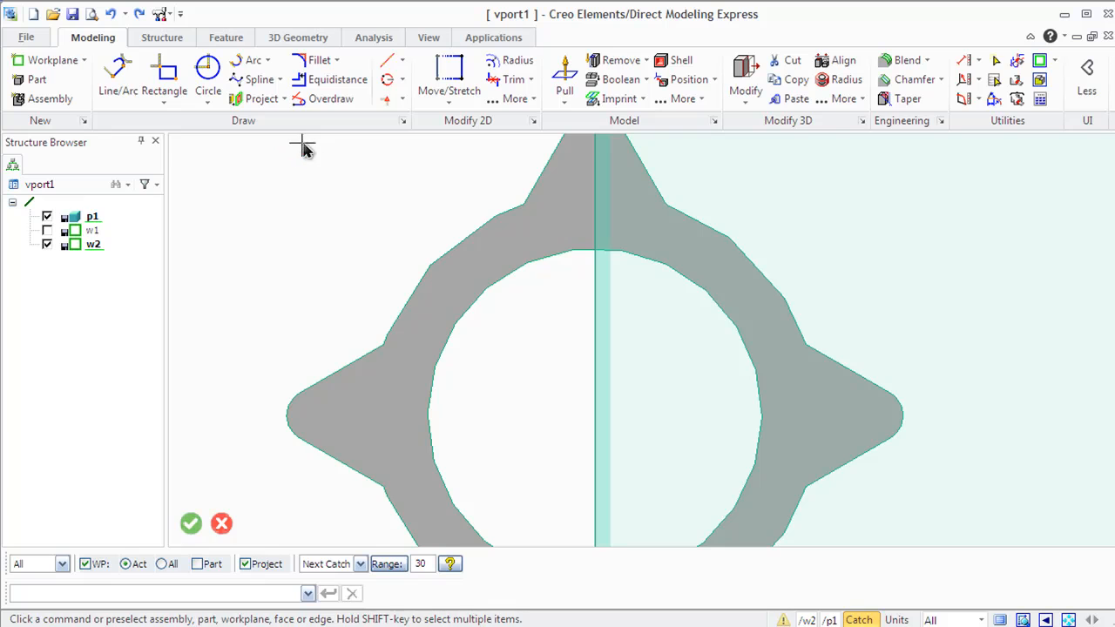
pyautogui.click(258, 81)
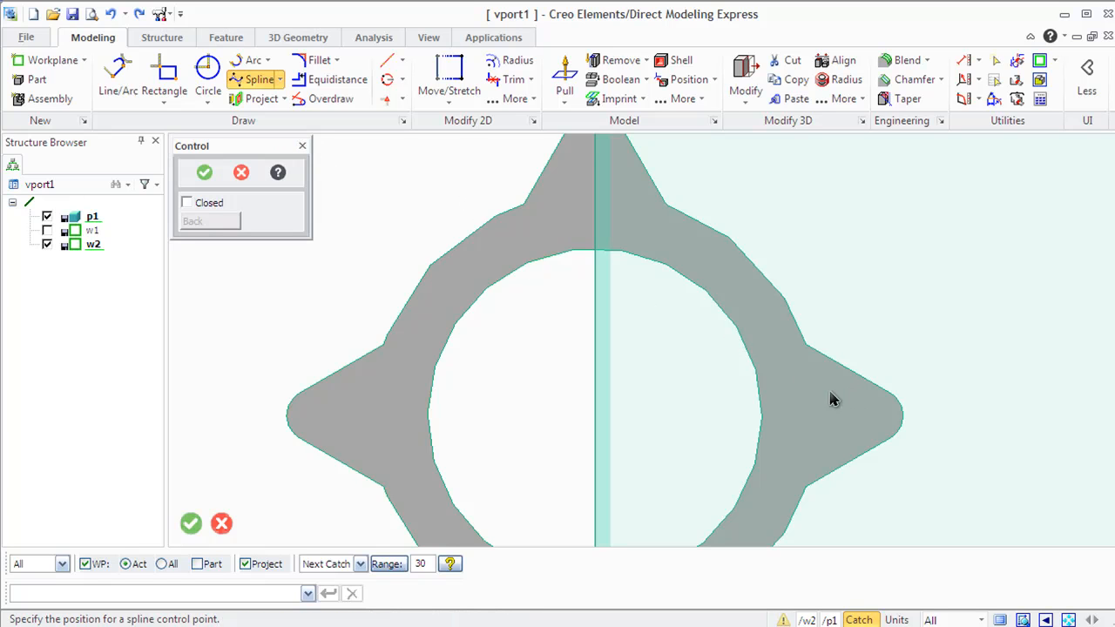
pyautogui.moveTo(795, 440)
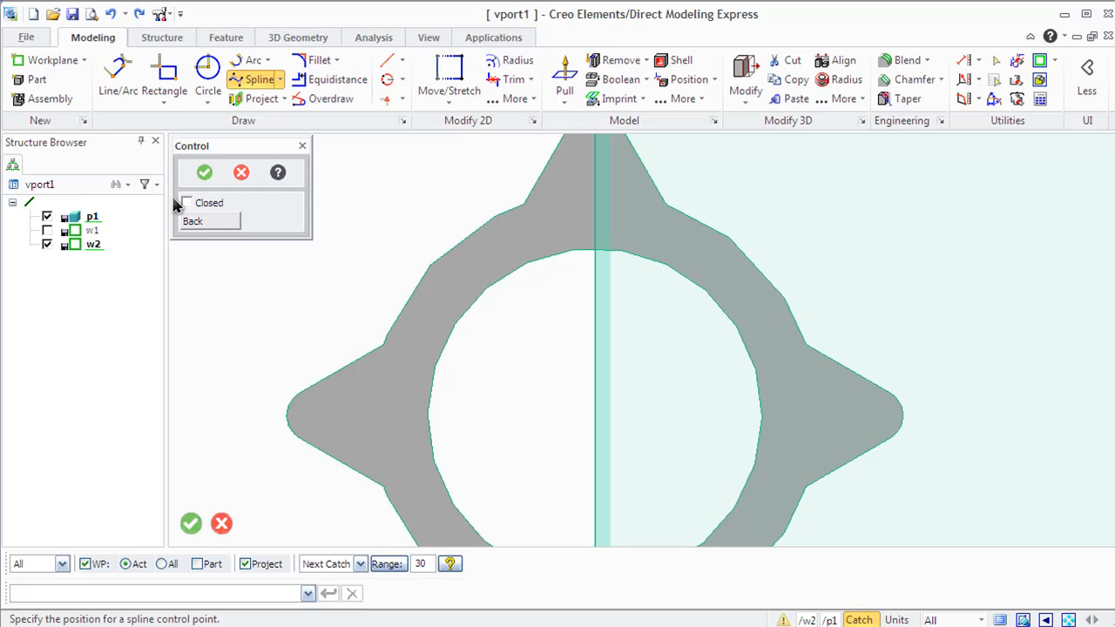
pyautogui.click(186, 202)
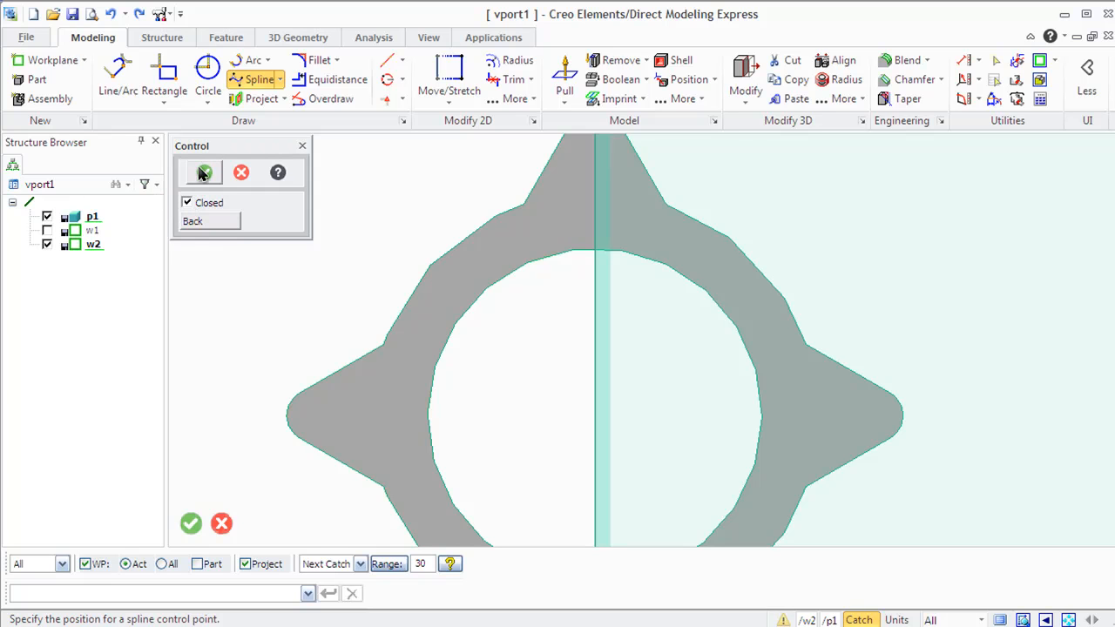
pyautogui.click(191, 523)
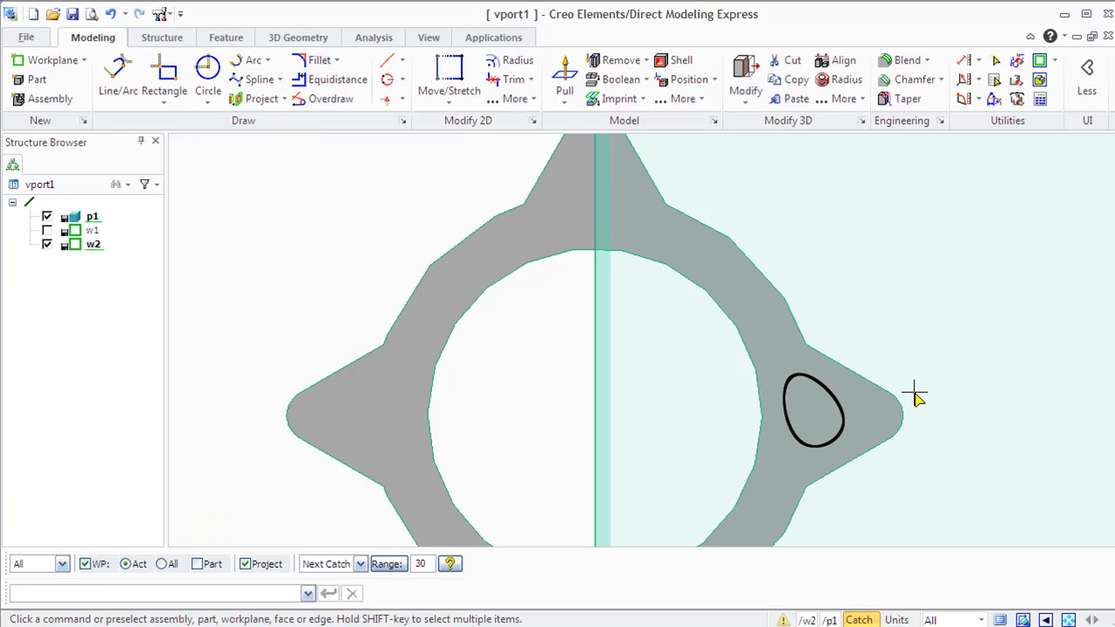
pyautogui.moveTo(517, 78)
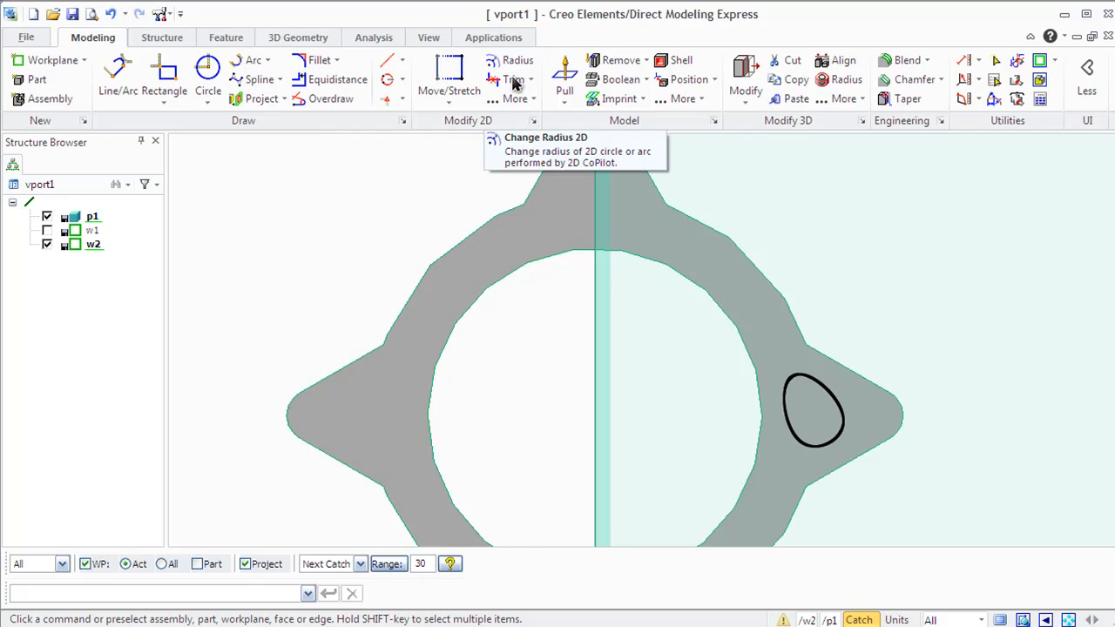
# Step: Reshape the new spline loop by dragging one of its control points
pyautogui.click(512, 97)
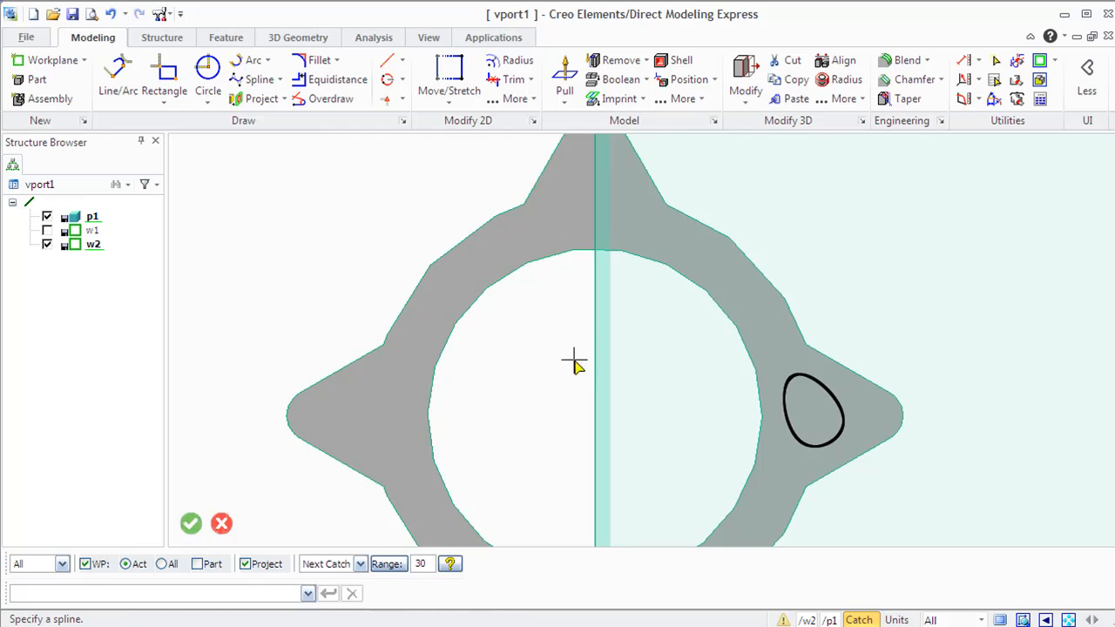
pyautogui.click(816, 410)
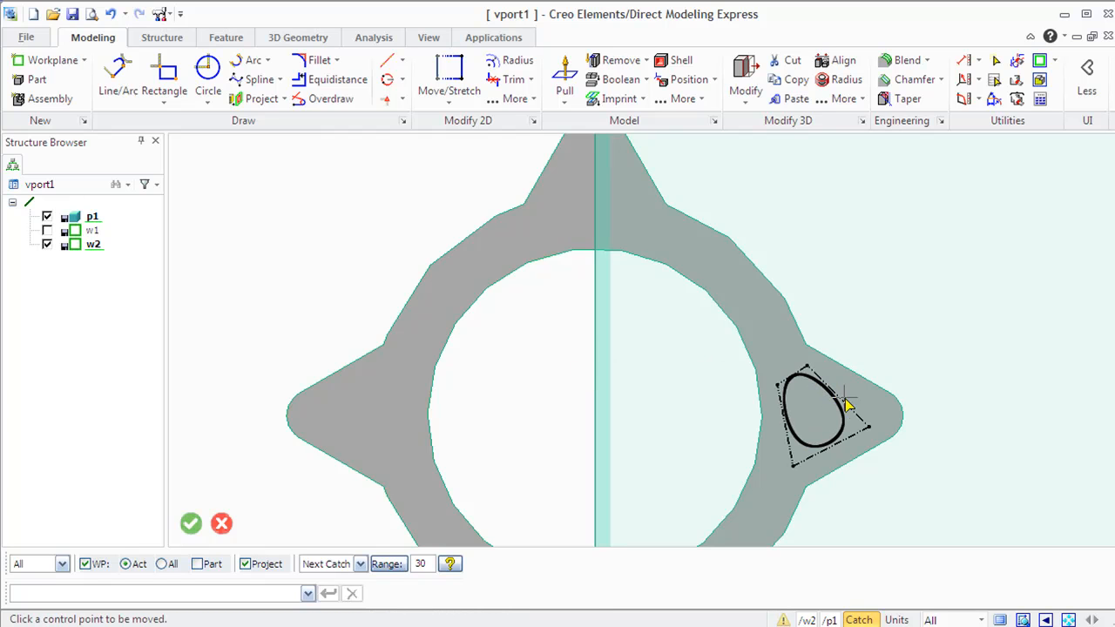
pyautogui.click(845, 401)
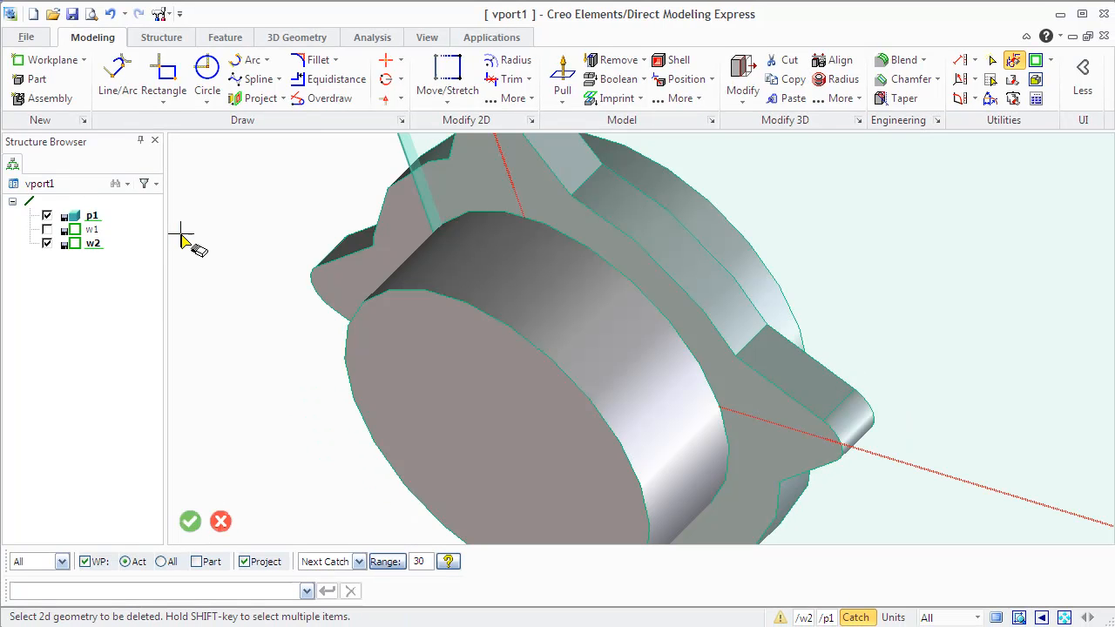
# Step: Create workplane w3 using Par to Face on the hub's front face
pyautogui.click(53, 60)
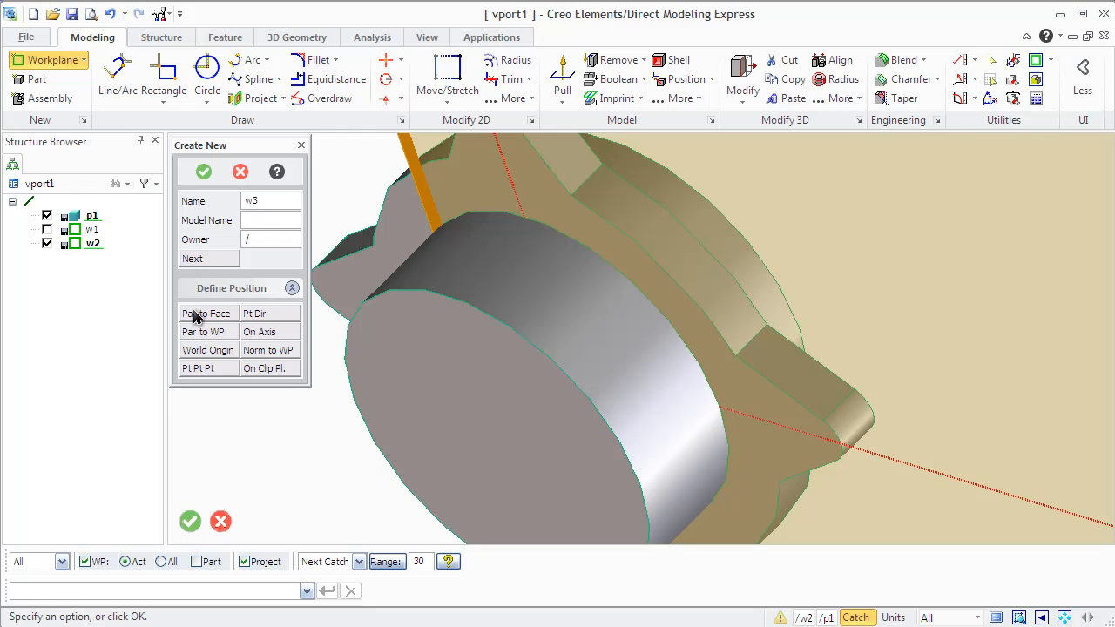
pyautogui.click(205, 314)
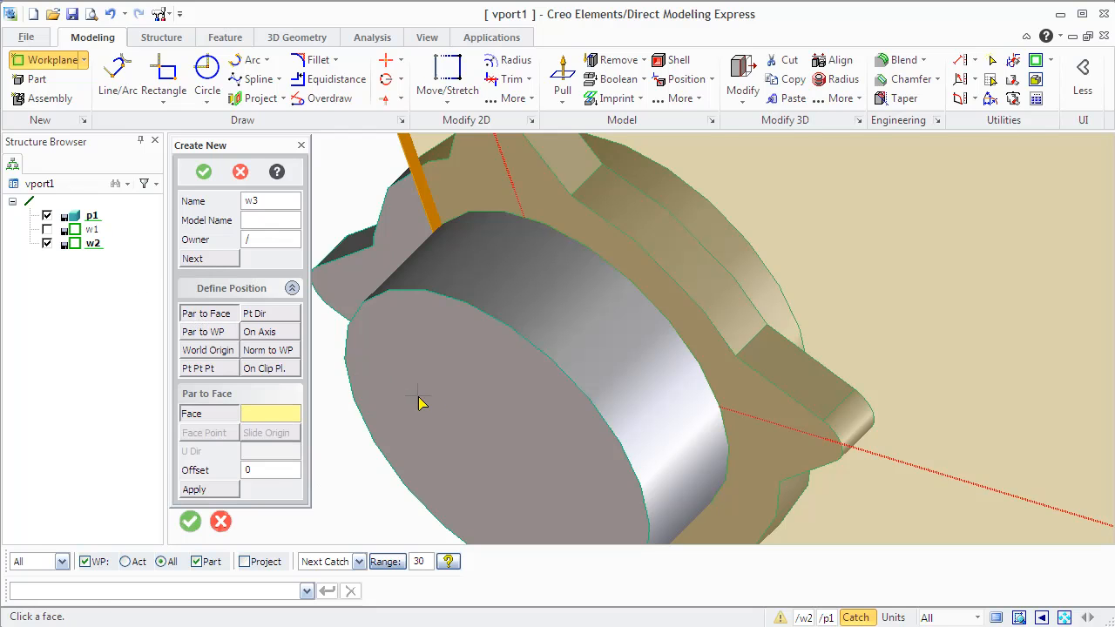
pyautogui.click(418, 401)
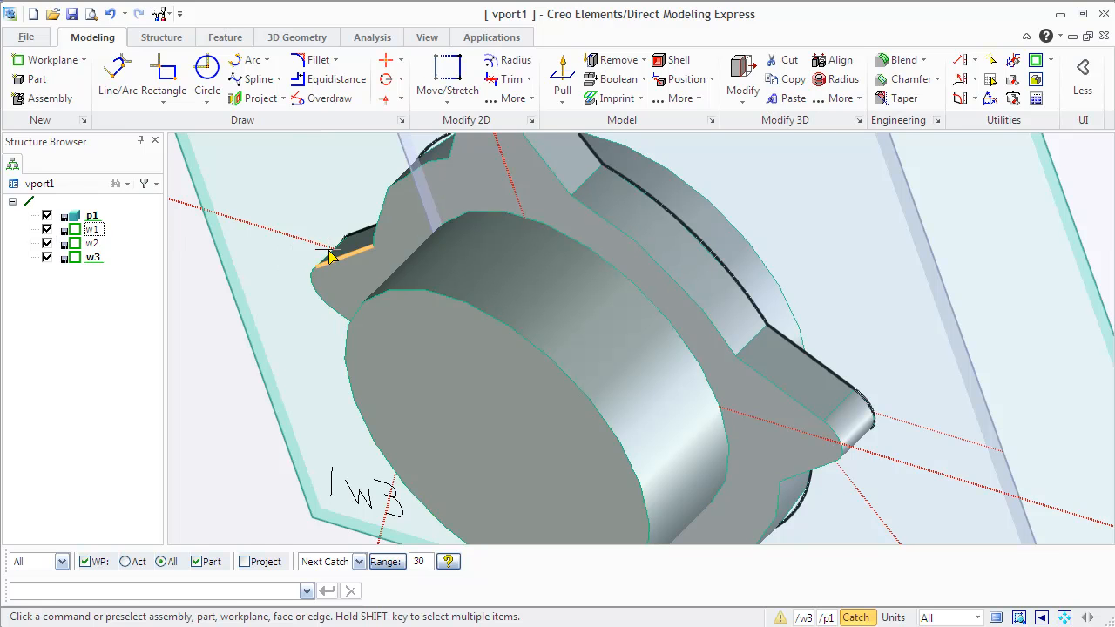
# Step: Project the gear's toothed face onto w3 as geometry via Project > Face and confirm
pyautogui.click(258, 97)
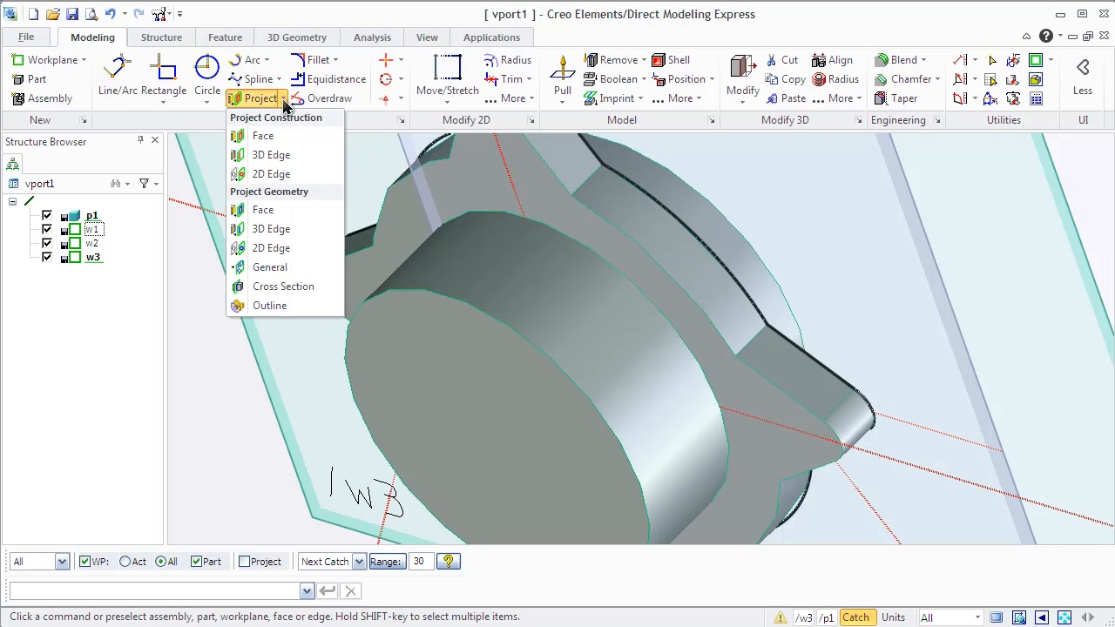
pyautogui.moveTo(261, 209)
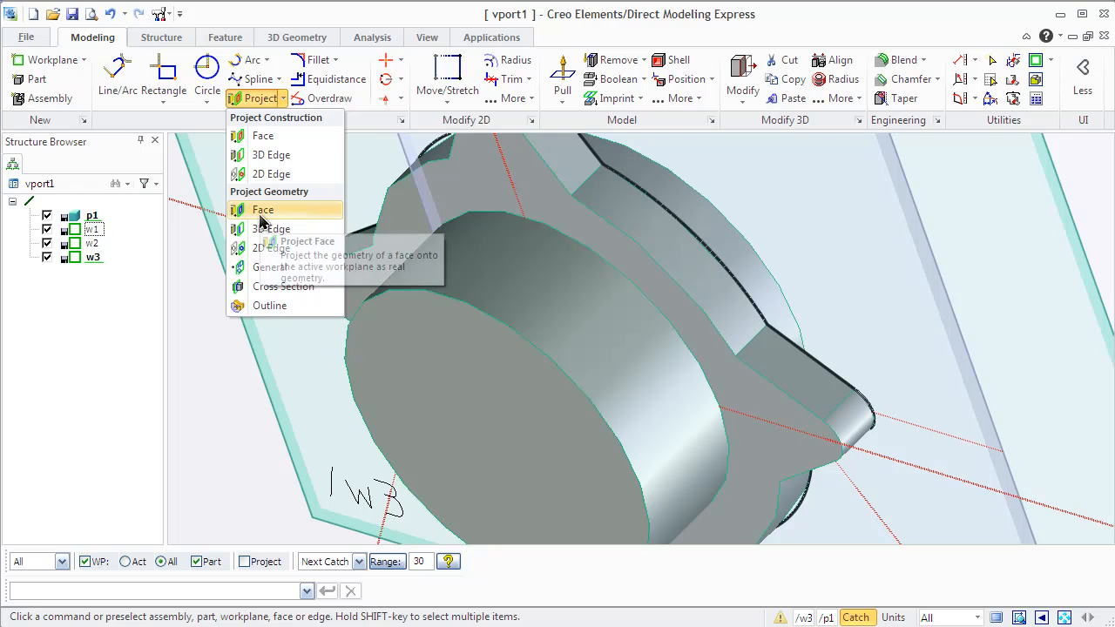
pyautogui.moveTo(263, 209)
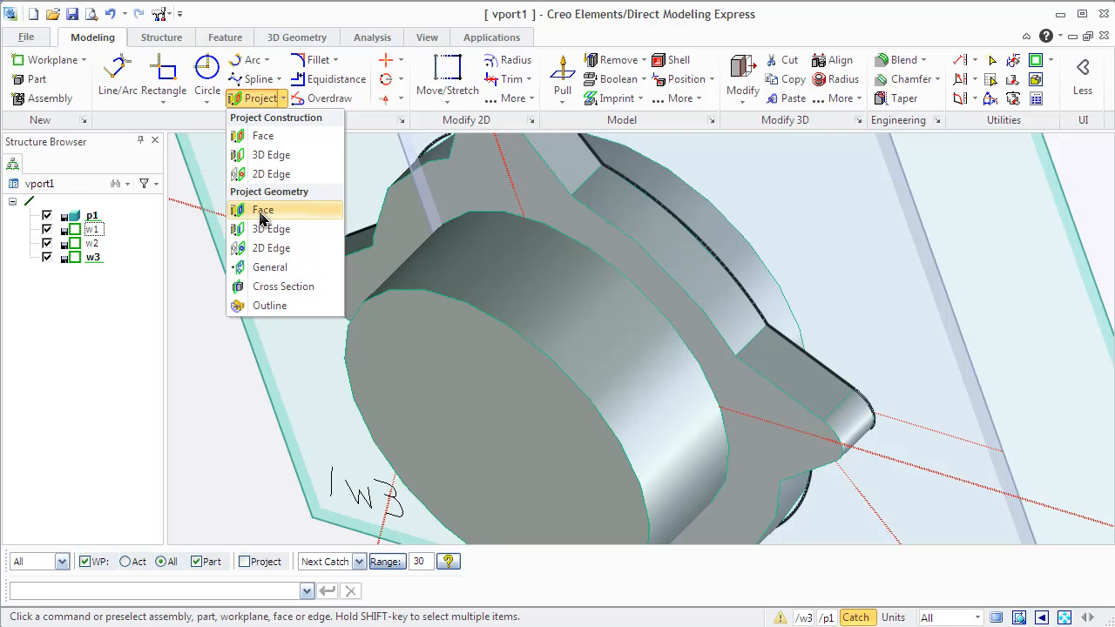
pyautogui.click(261, 209)
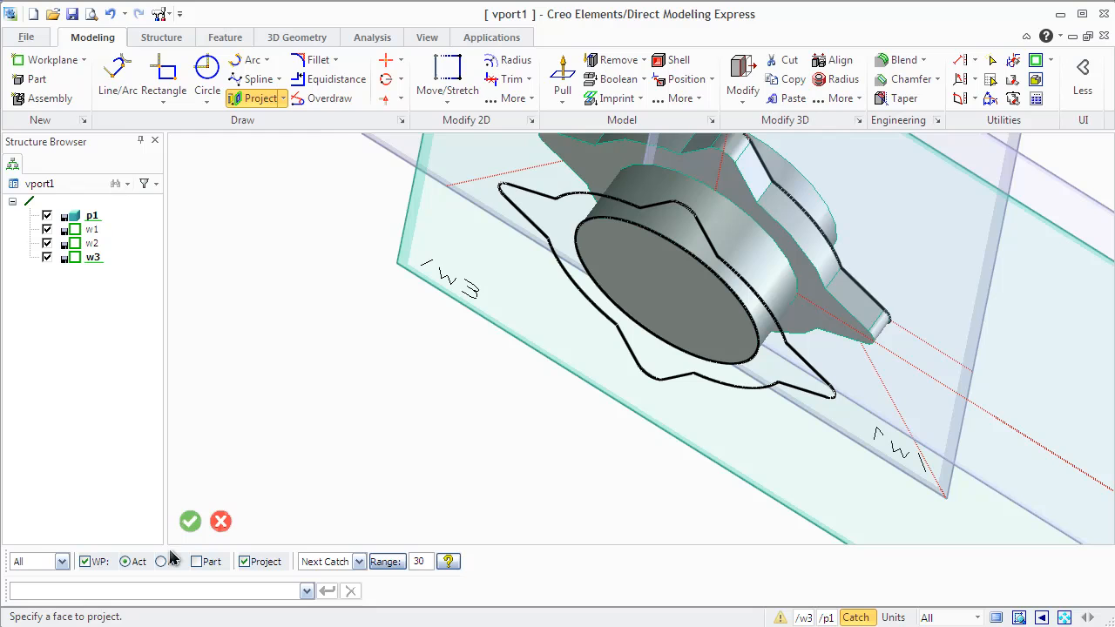
pyautogui.click(189, 521)
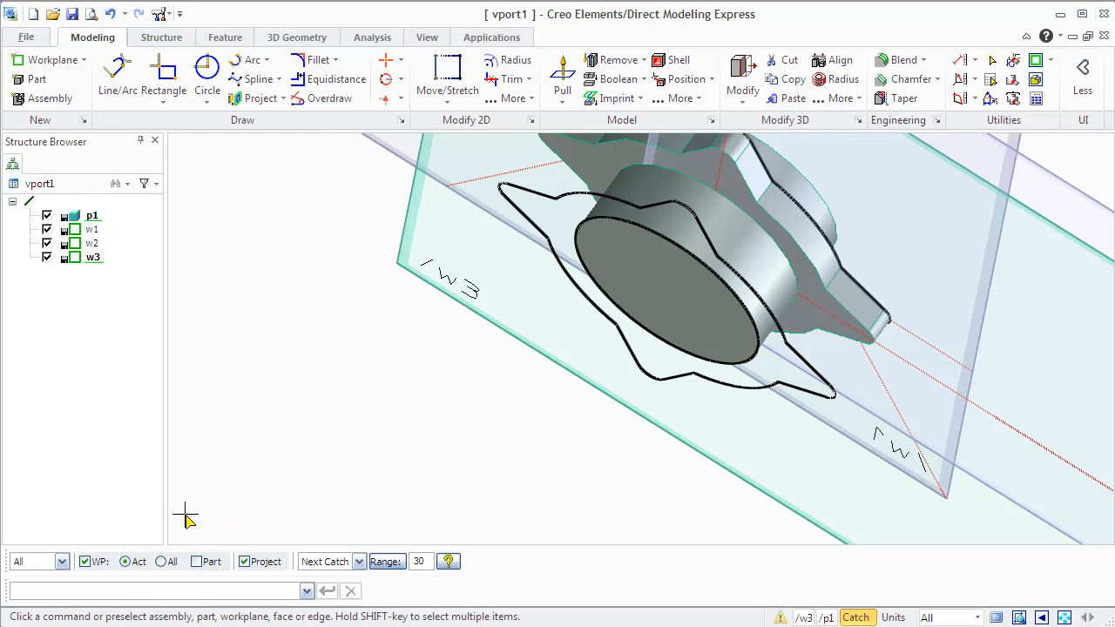
pyautogui.moveTo(247, 369)
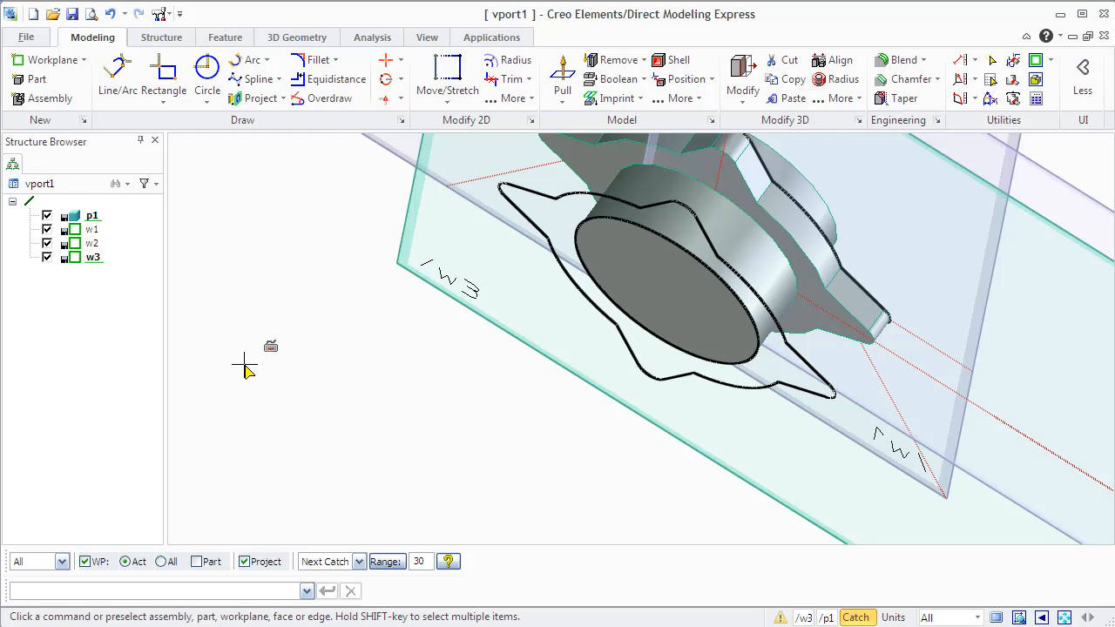
pyautogui.moveTo(757, 161)
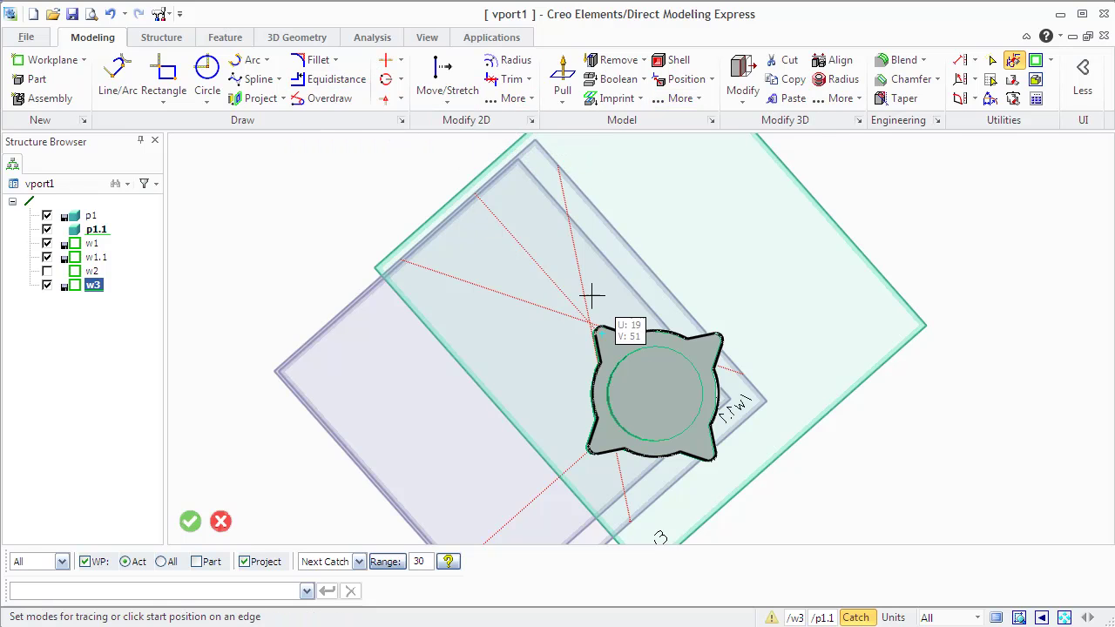
# Step: Start Equidistance in Geometry mode on the projected profile, offset distance still 0
pyautogui.click(336, 79)
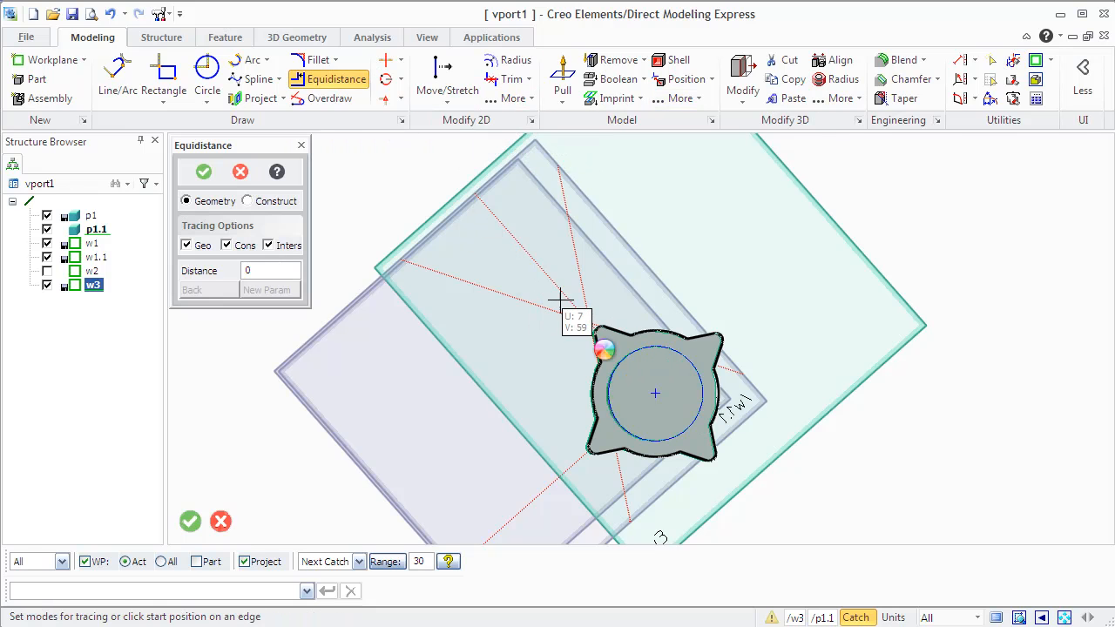
pyautogui.moveTo(838, 352)
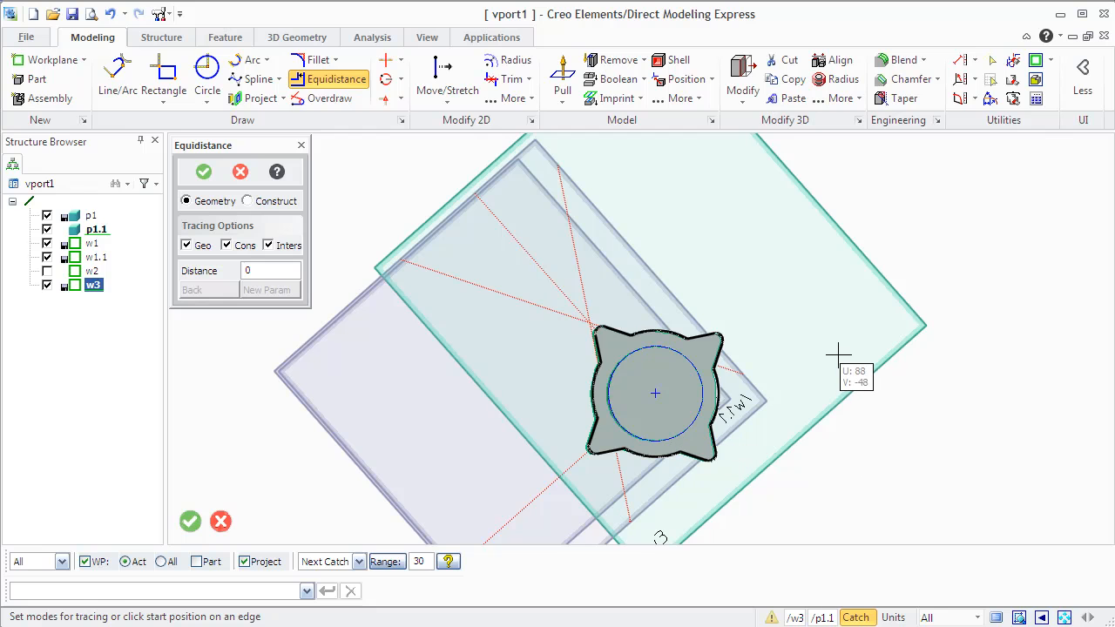
pyautogui.moveTo(773, 354)
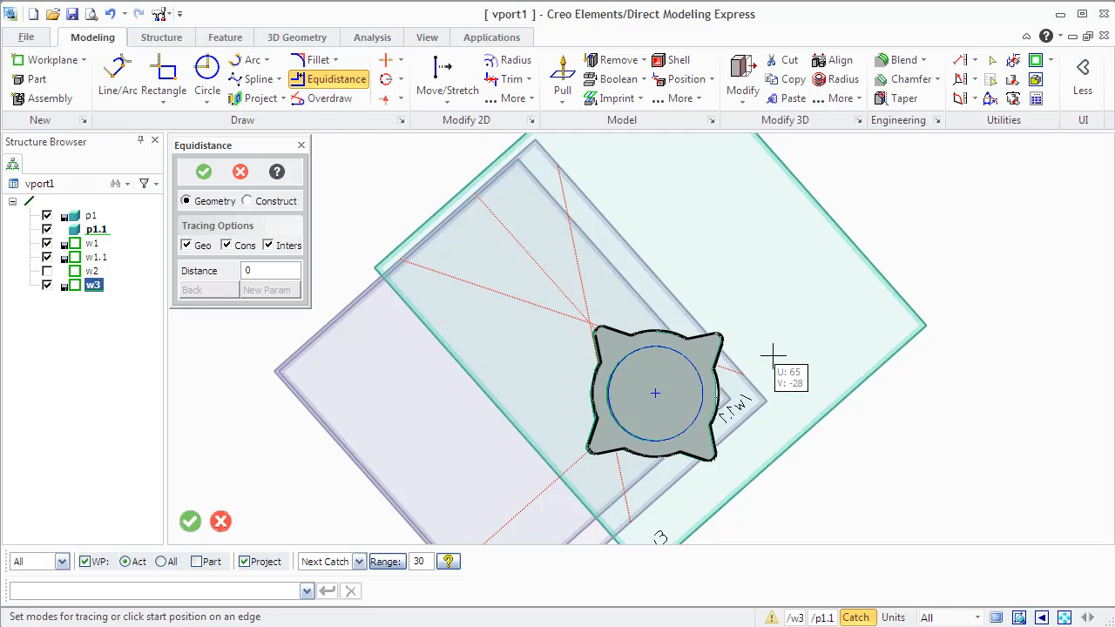
pyautogui.moveTo(686, 340)
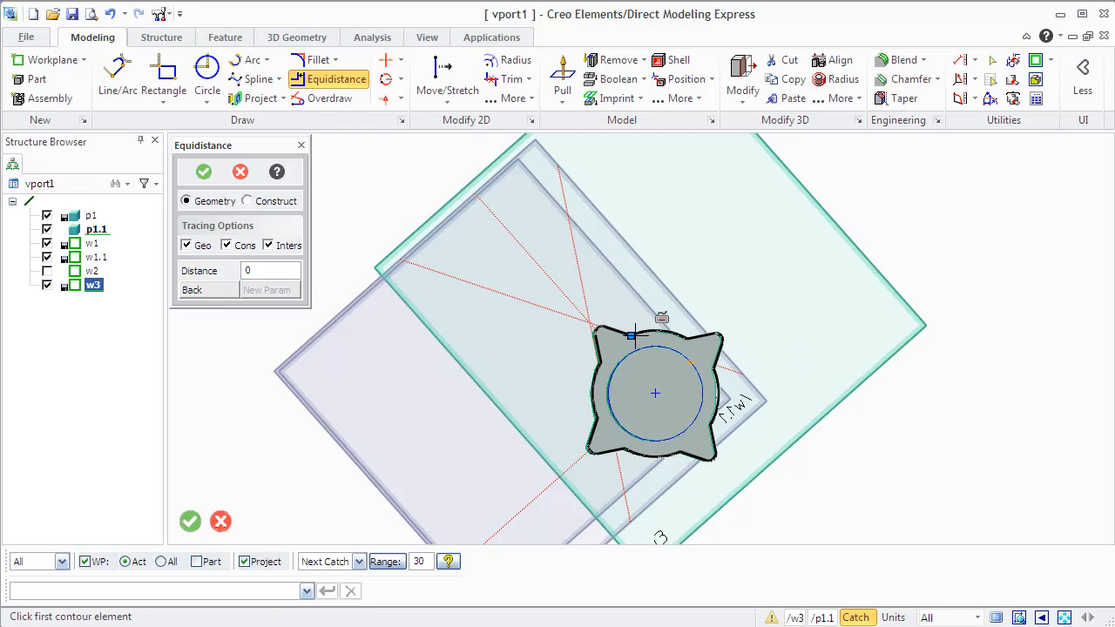
pyautogui.moveTo(636, 296)
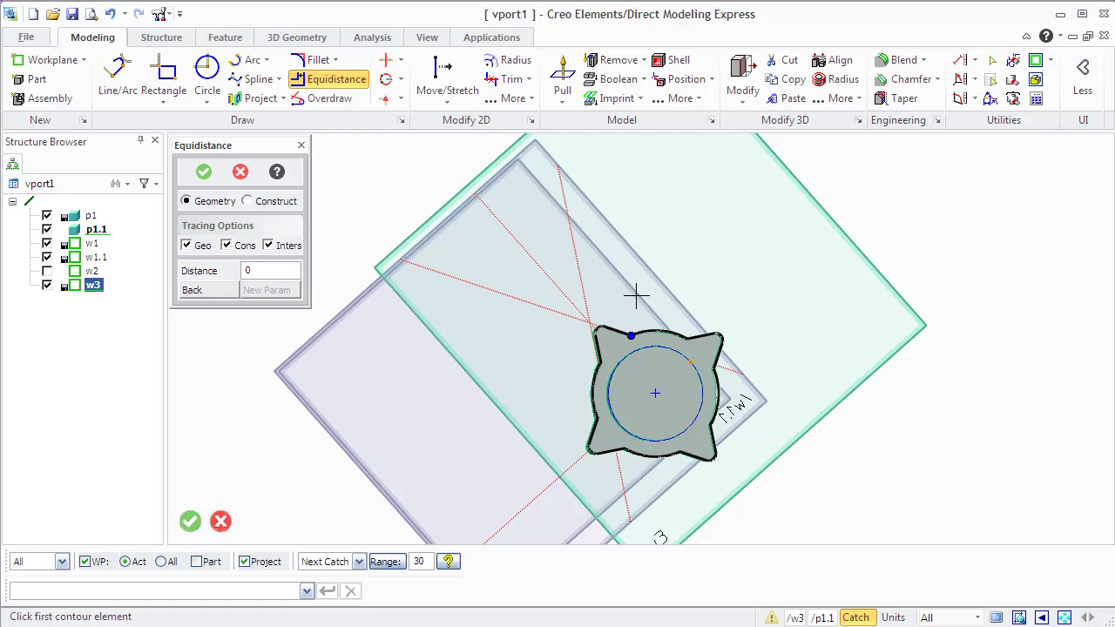